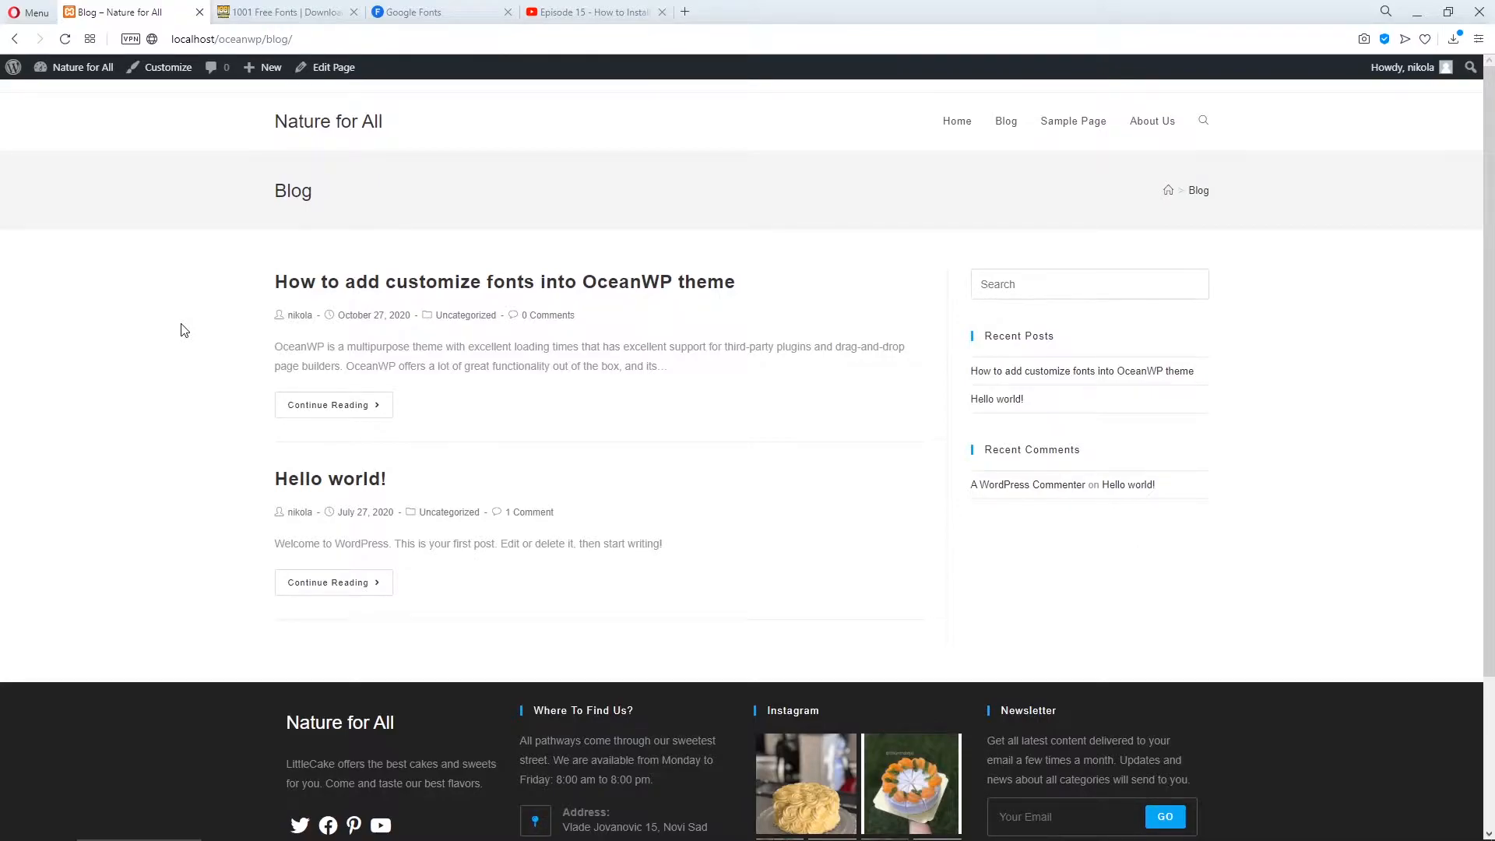
# - Show the Episode 15 child-theme video page and its custom-font question in YouTube
pyautogui.click(592, 12)
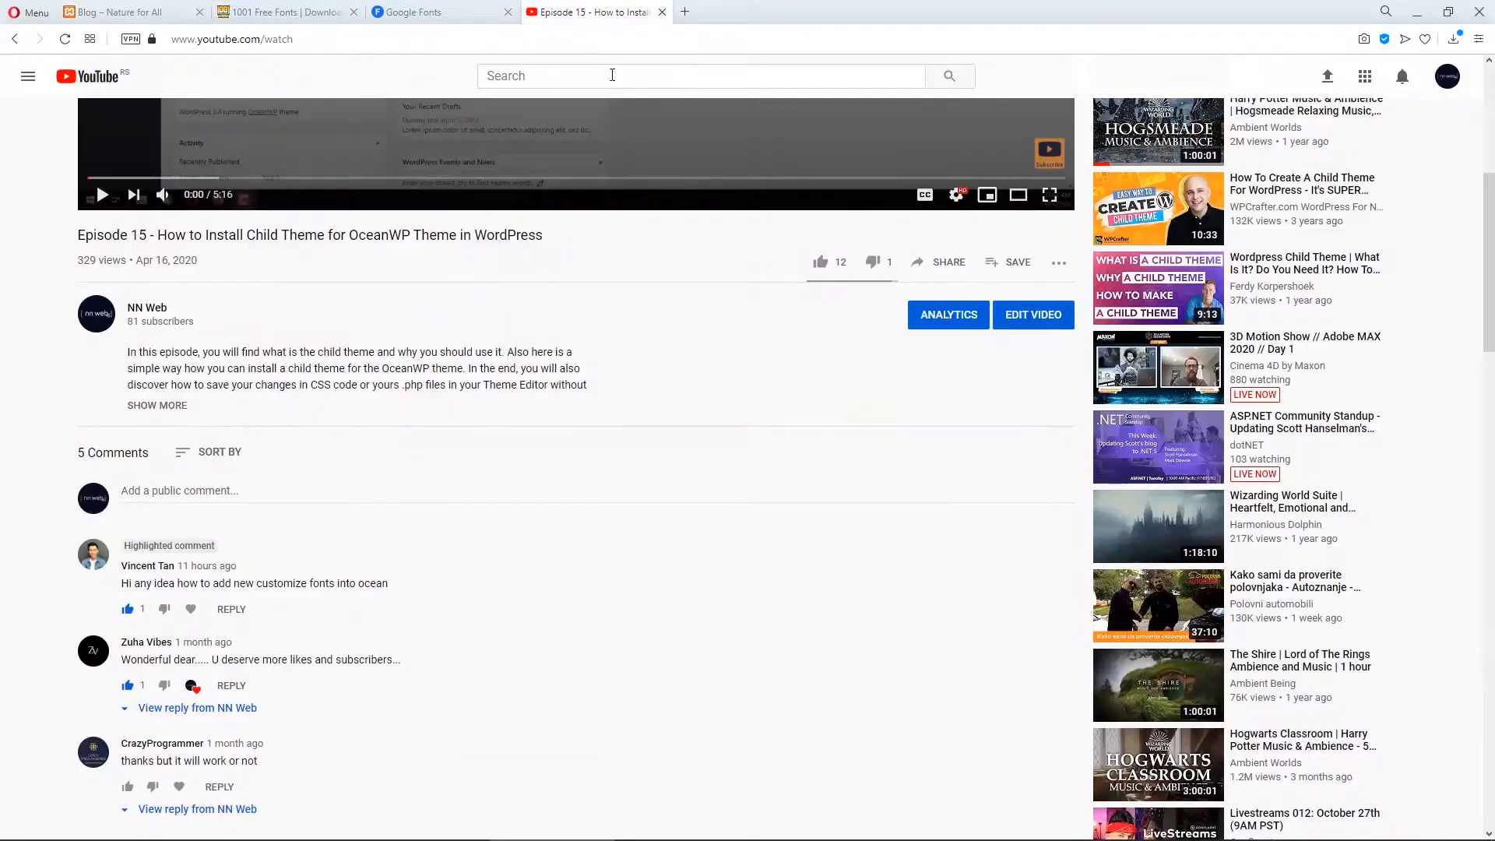
pyautogui.moveTo(414, 578)
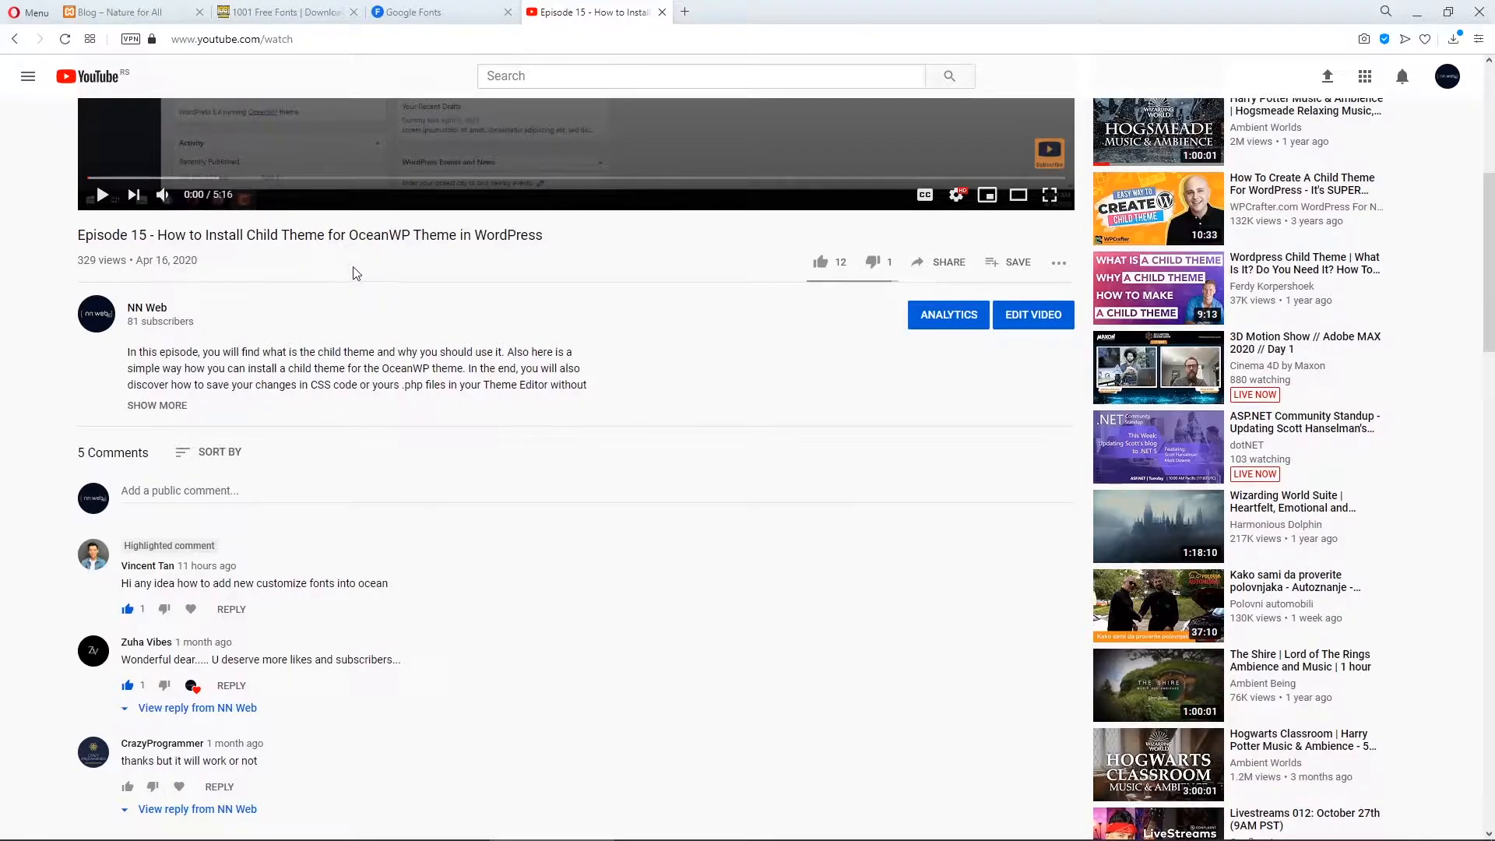
pyautogui.moveTo(415, 258)
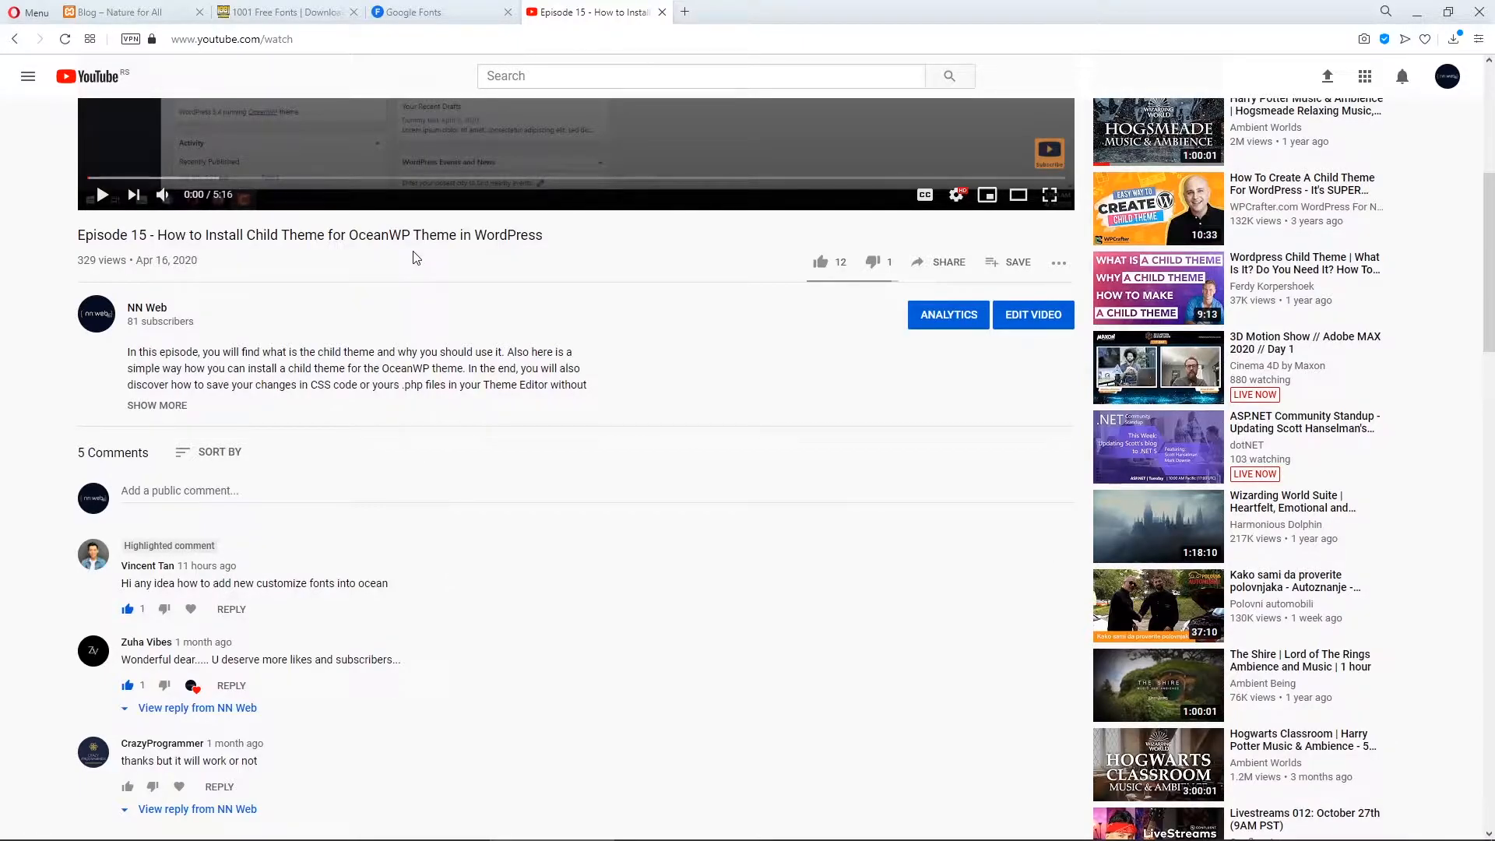
pyautogui.moveTo(397, 621)
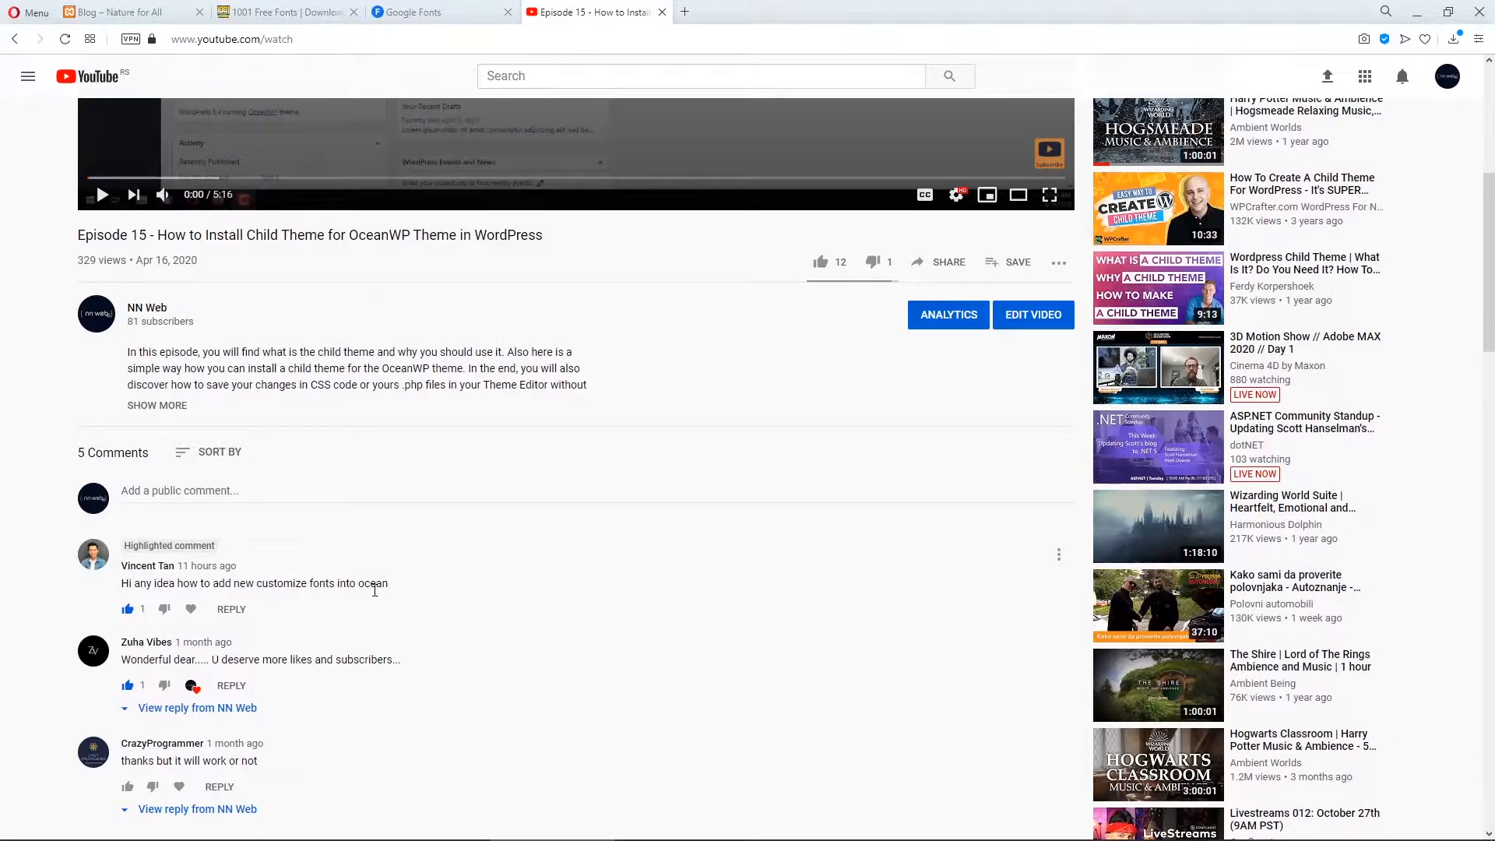
pyautogui.moveTo(567, 618)
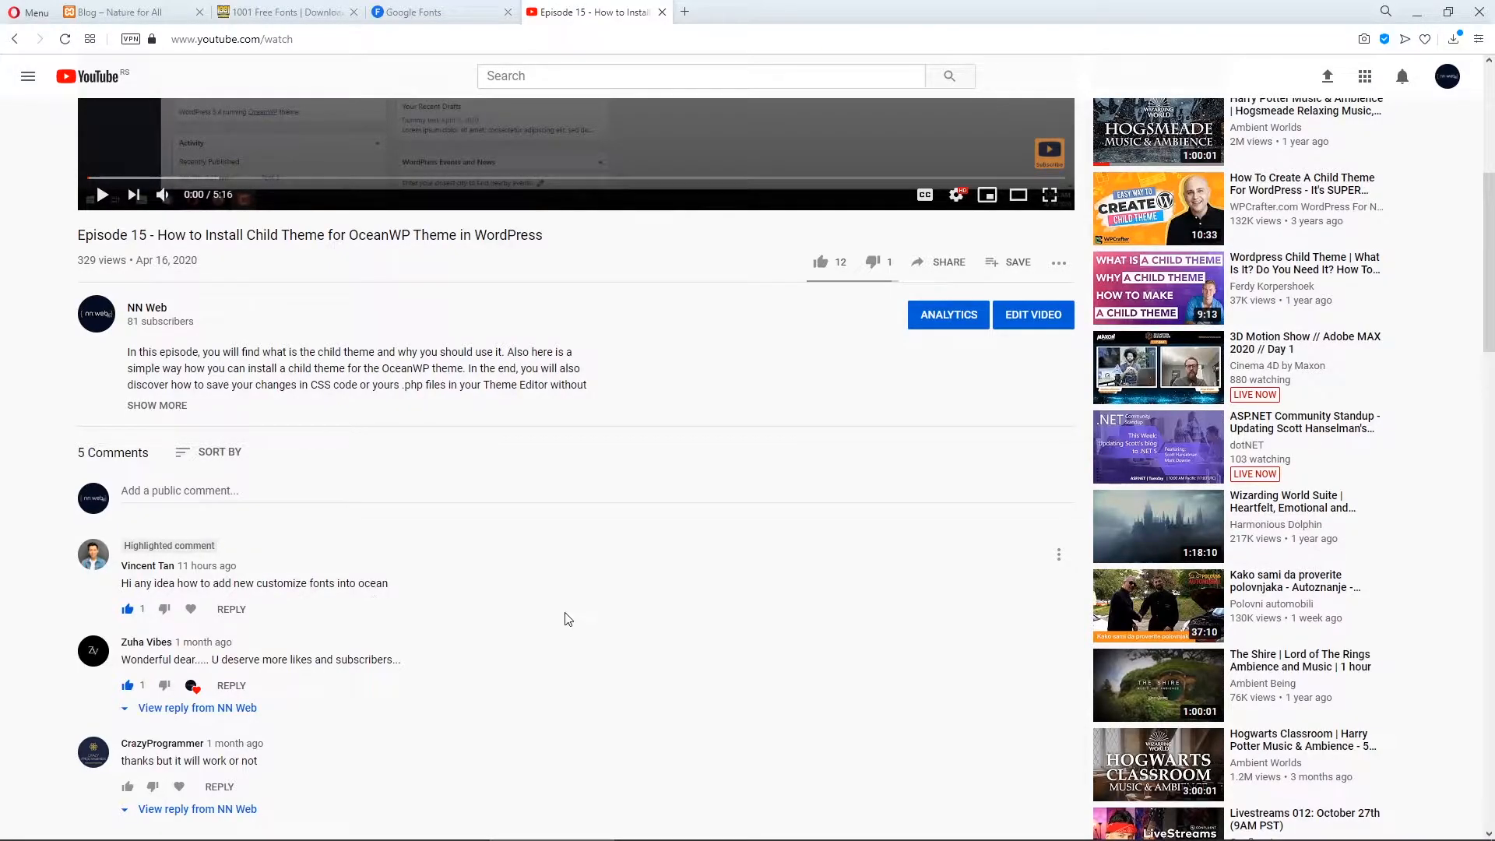
pyautogui.moveTo(575, 596)
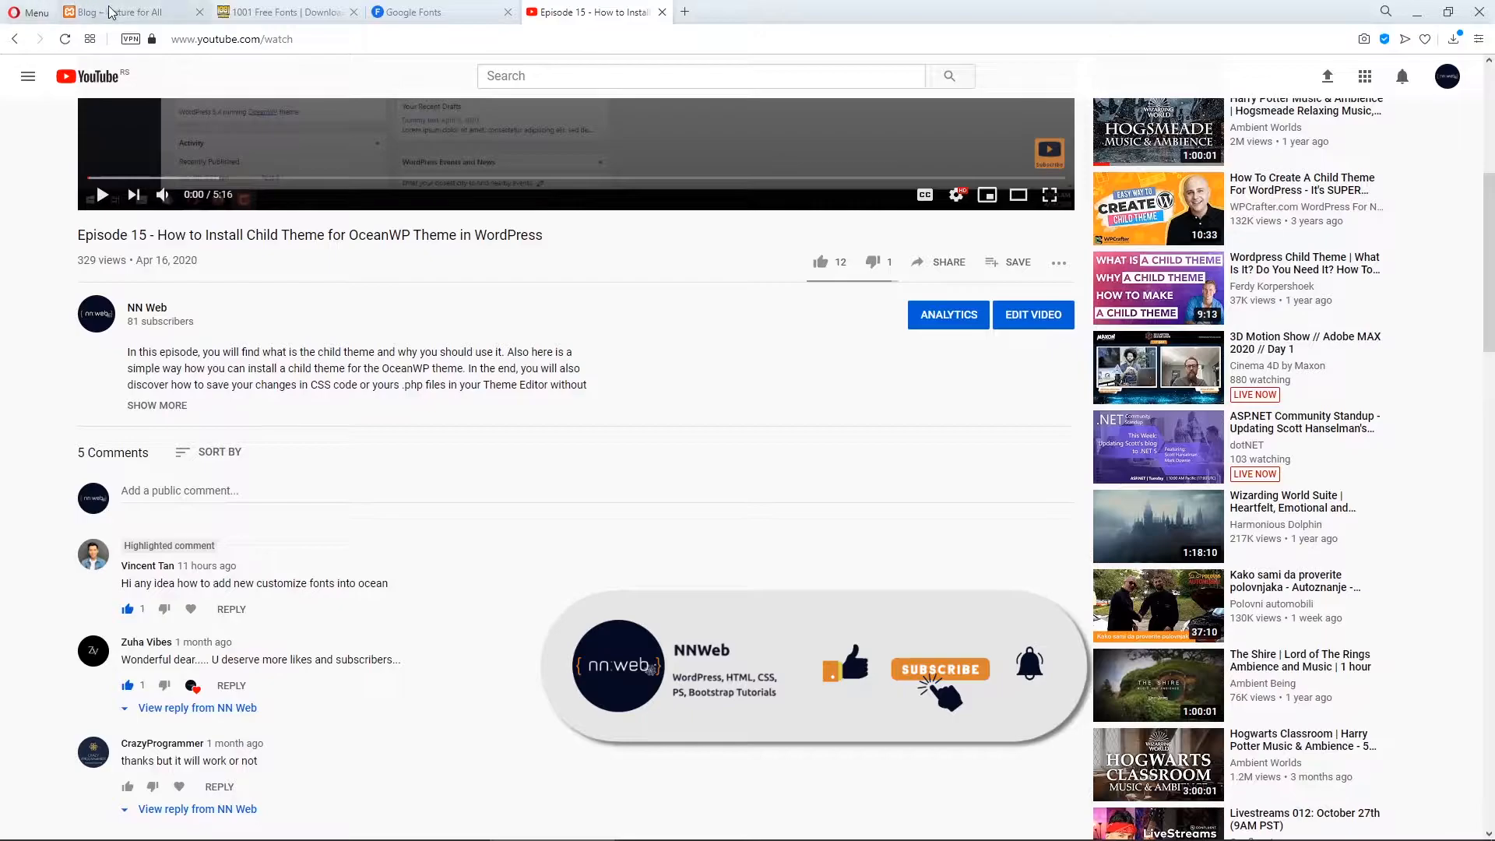
# - Open the Nature for All Customizer at Typography > Body and browse the Font Family list
pyautogui.click(114, 12)
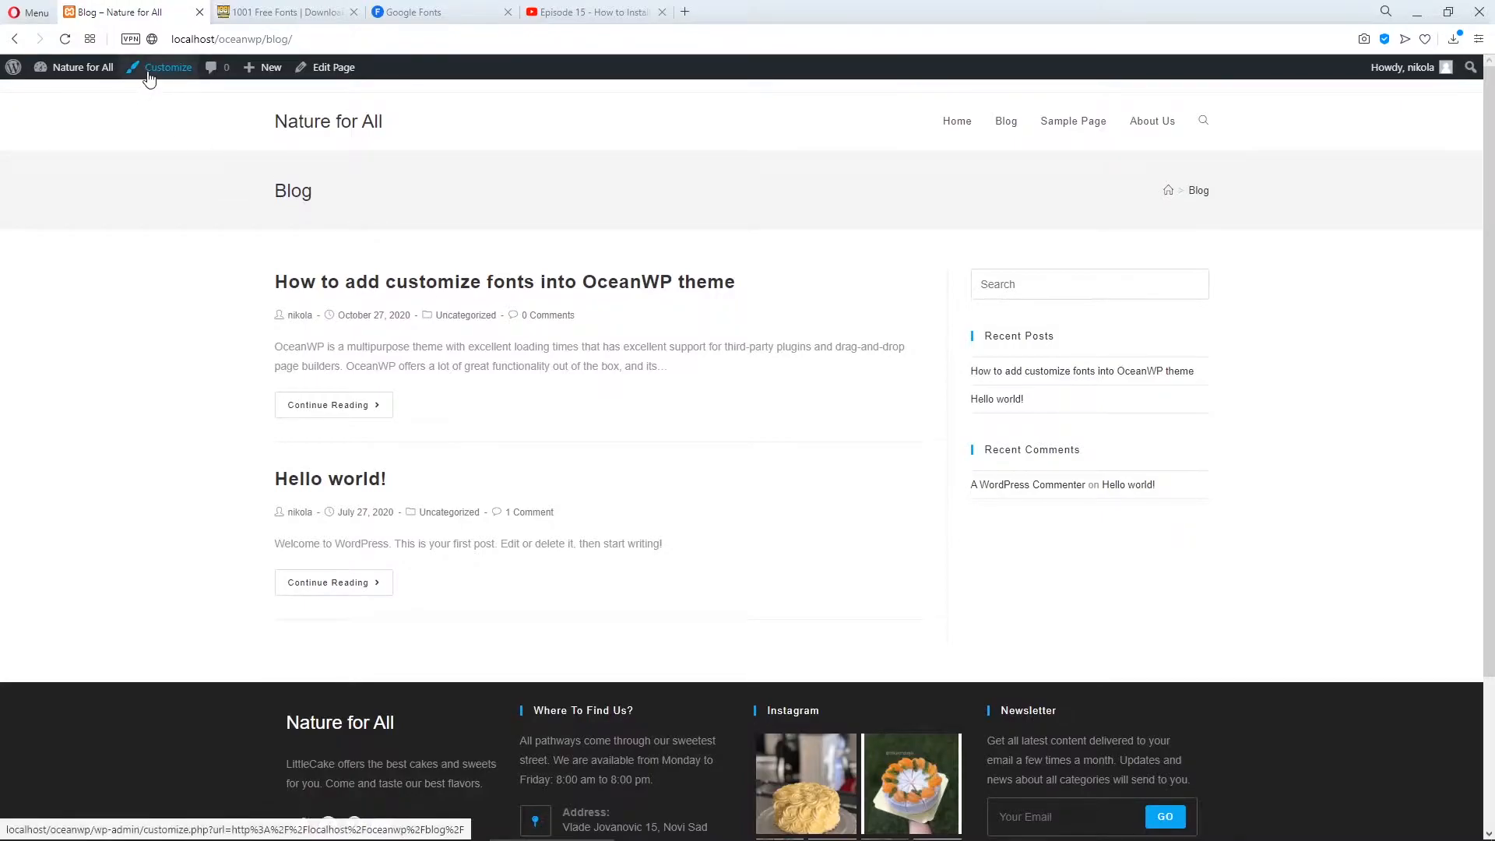
pyautogui.click(169, 67)
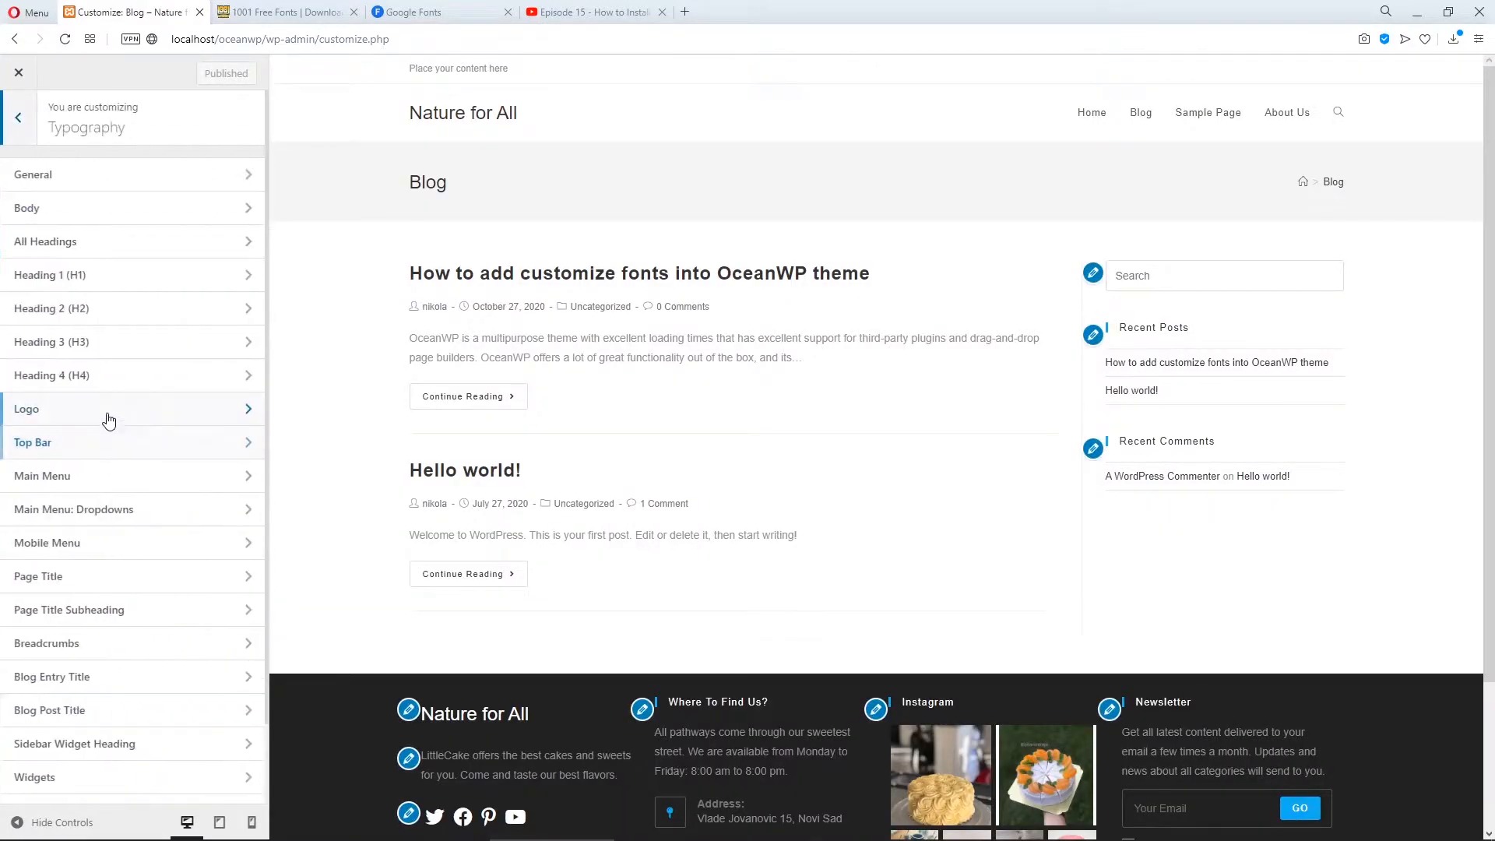
pyautogui.click(26, 208)
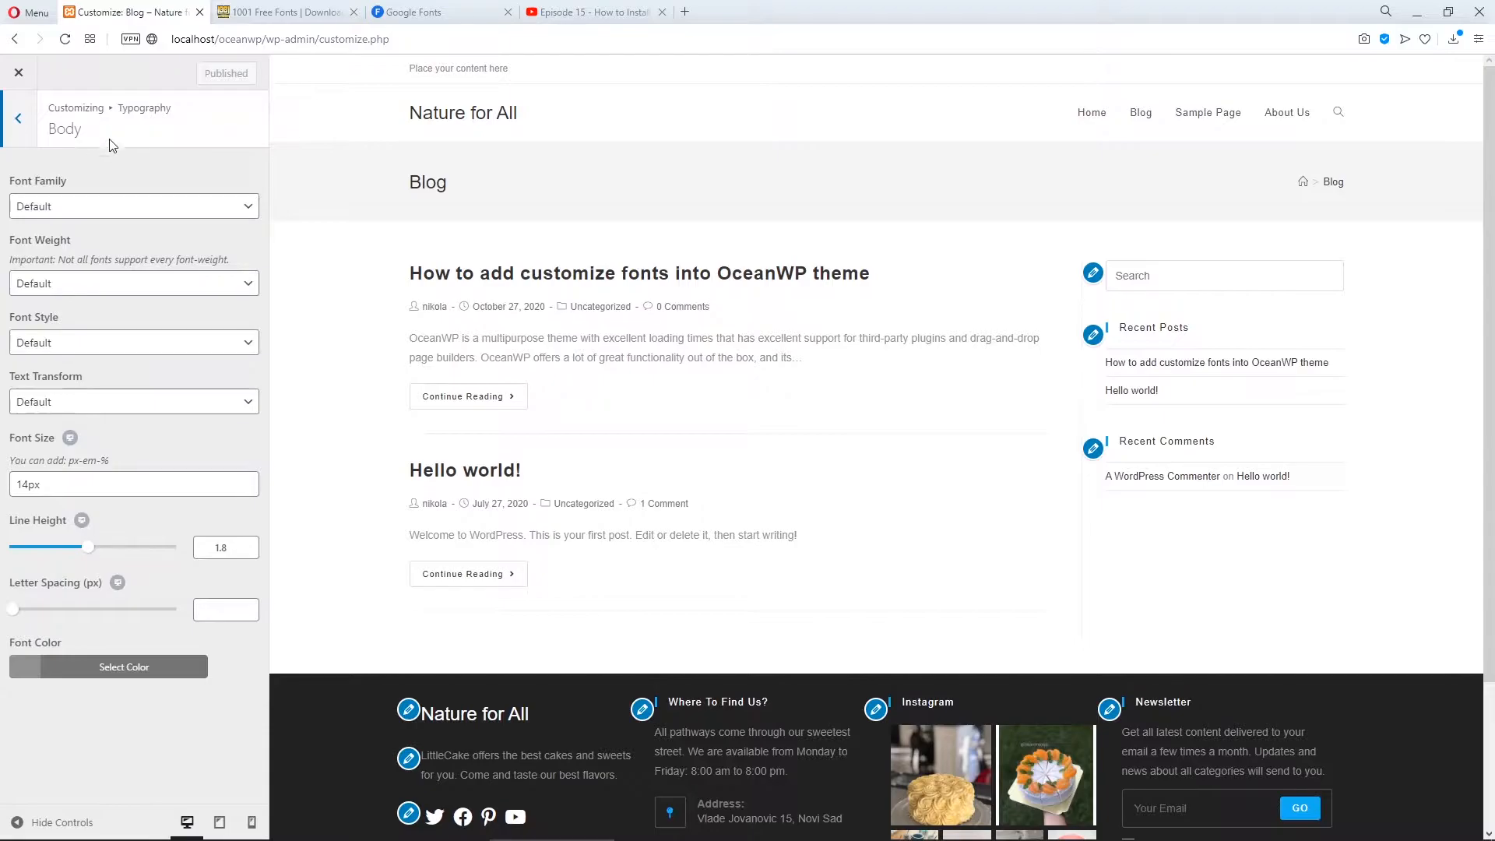
pyautogui.click(132, 206)
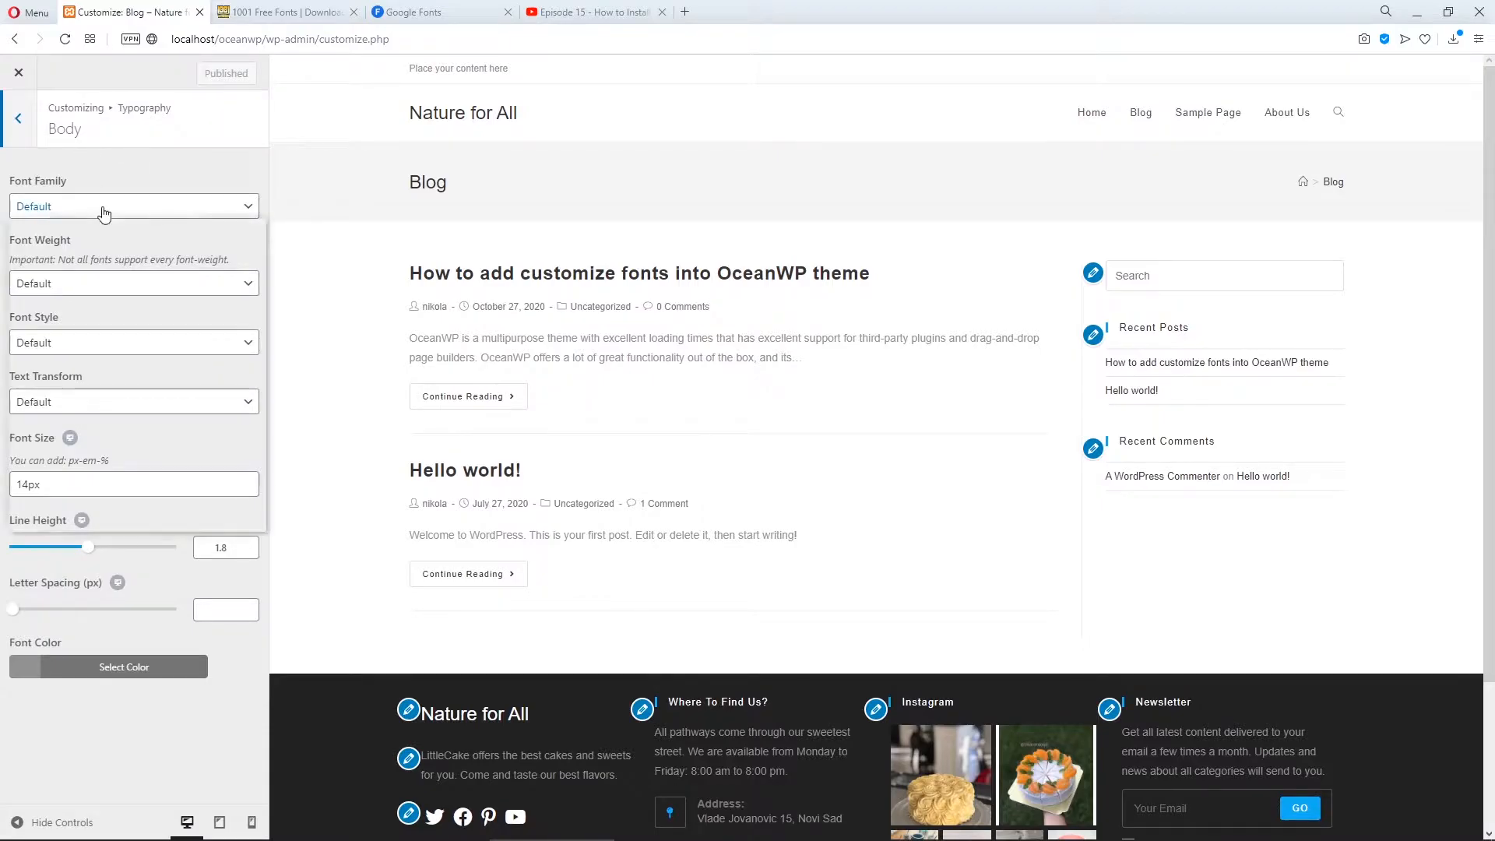
pyautogui.click(133, 205)
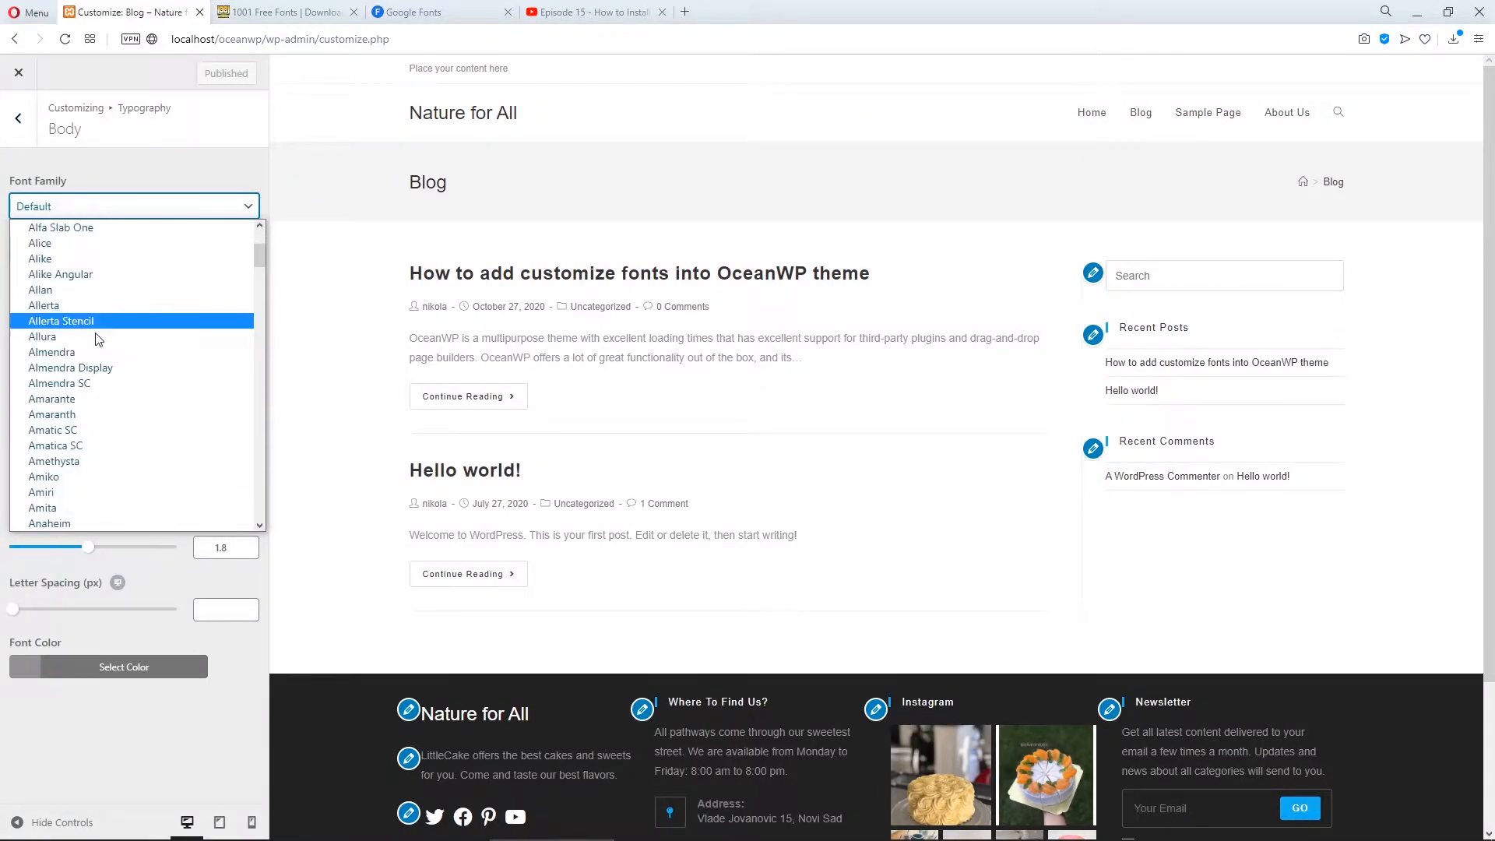
pyautogui.scroll(-3)
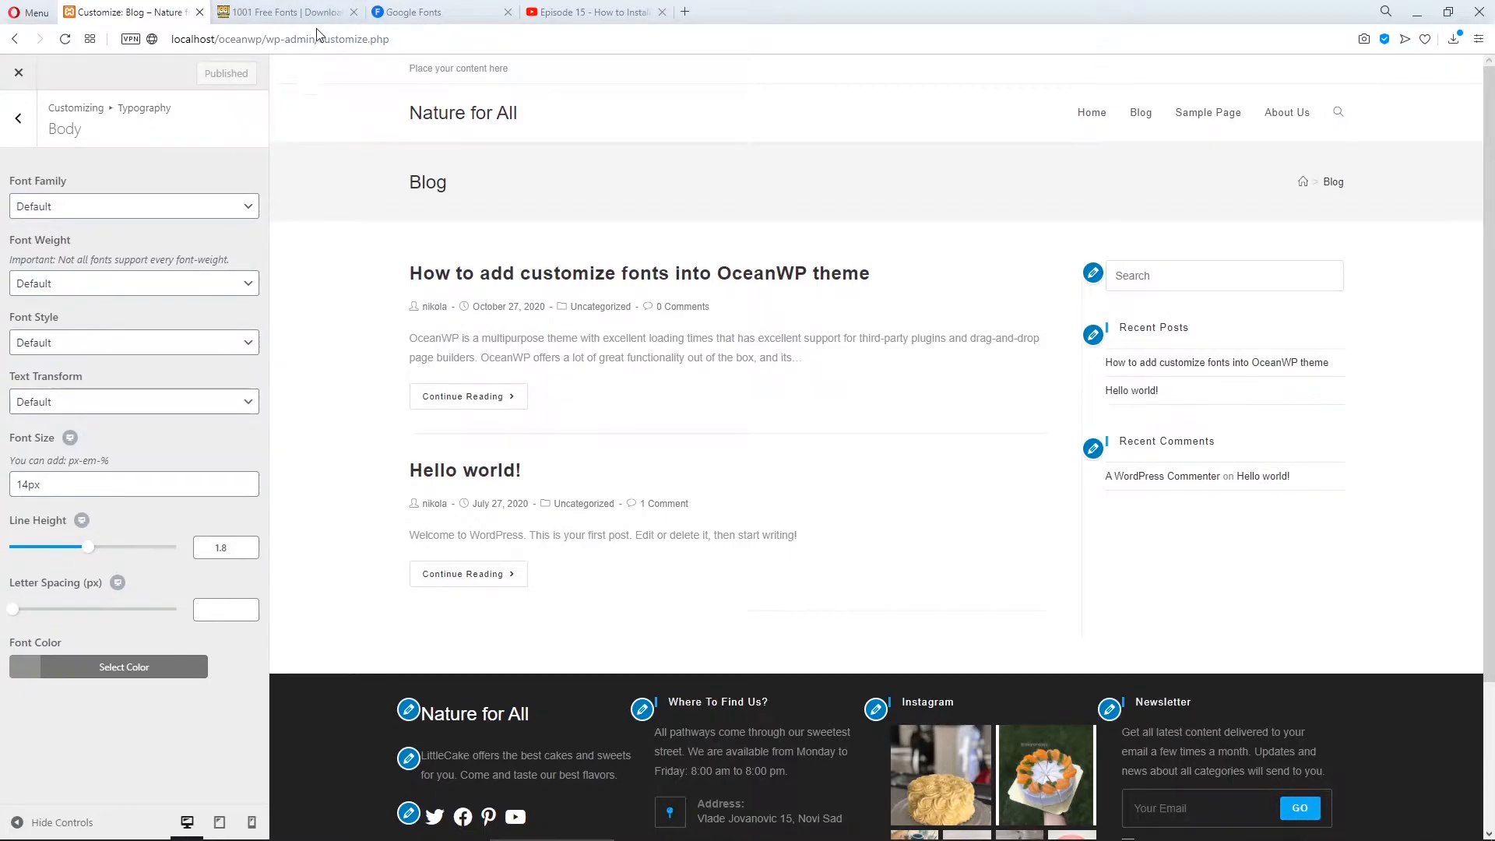
# - Show the 1001 Free Fonts home page with its newly added fonts
pyautogui.click(281, 12)
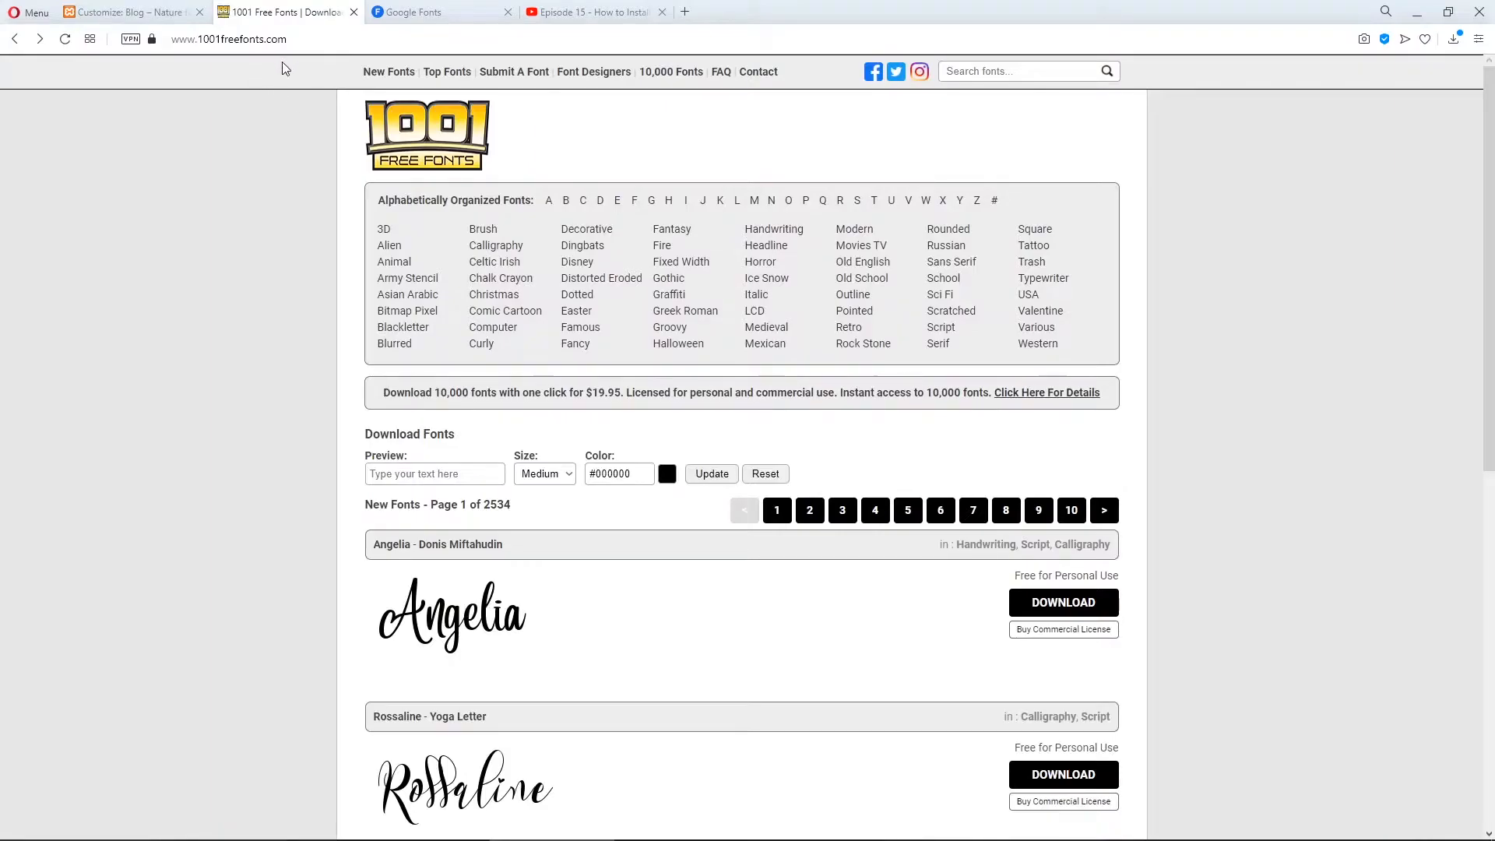
pyautogui.moveTo(280, 348)
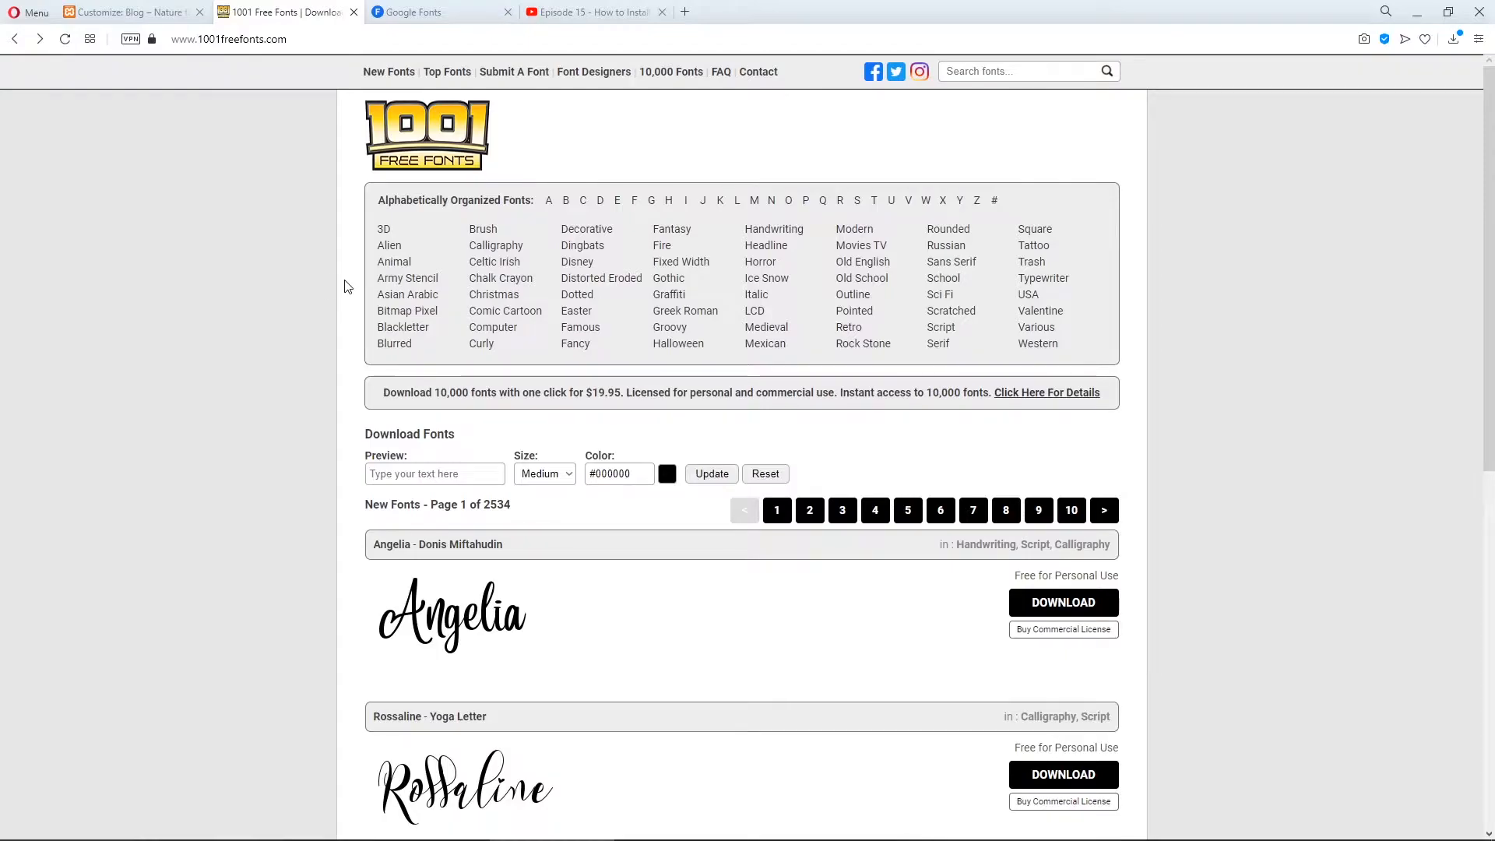
pyautogui.moveTo(302, 203)
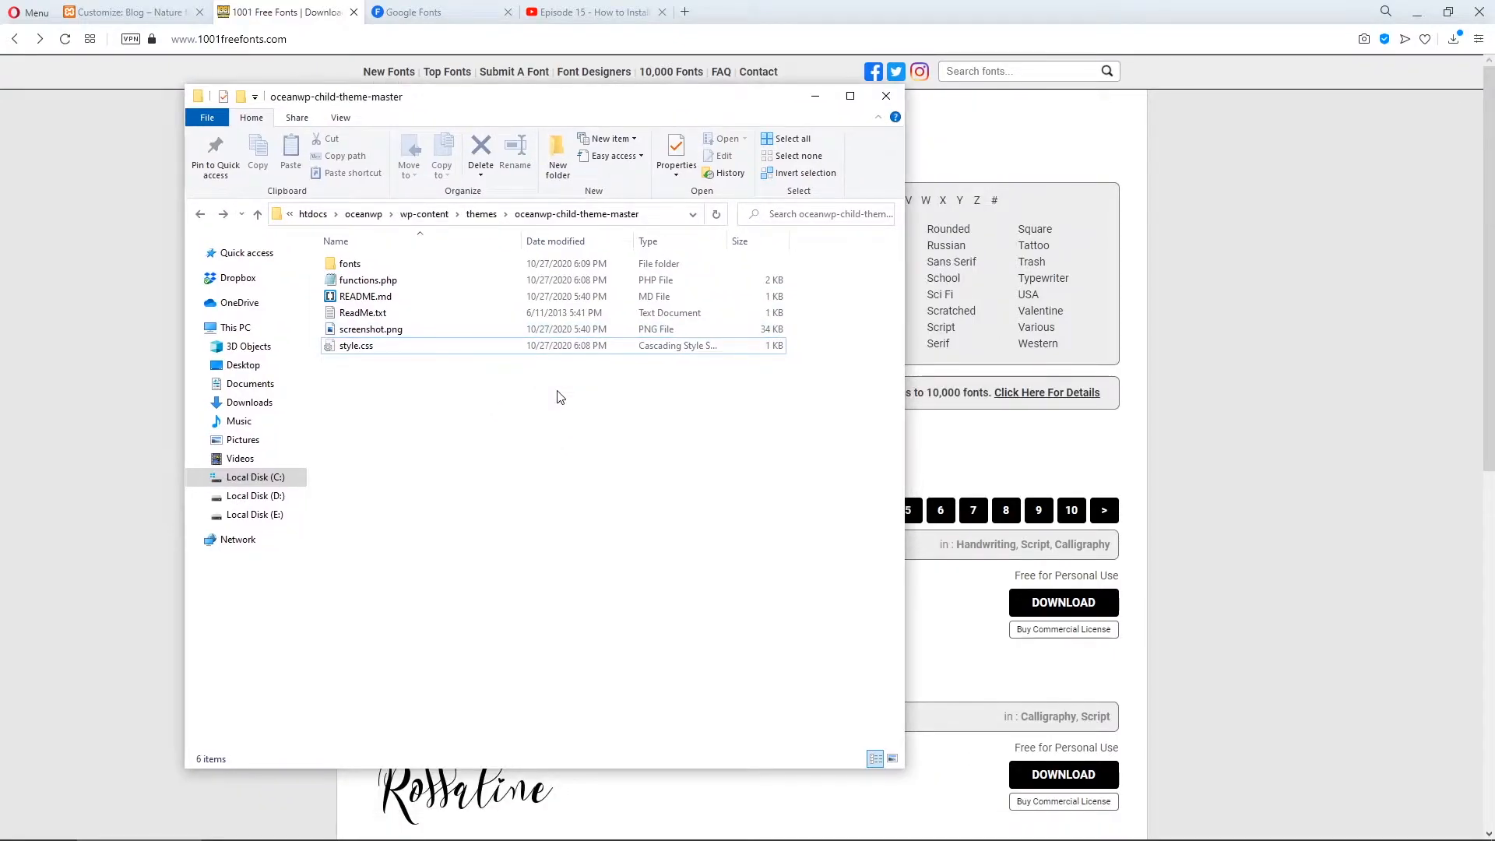
# - Open the child theme's fonts folder and select Orange_juice.ttf
pyautogui.click(350, 264)
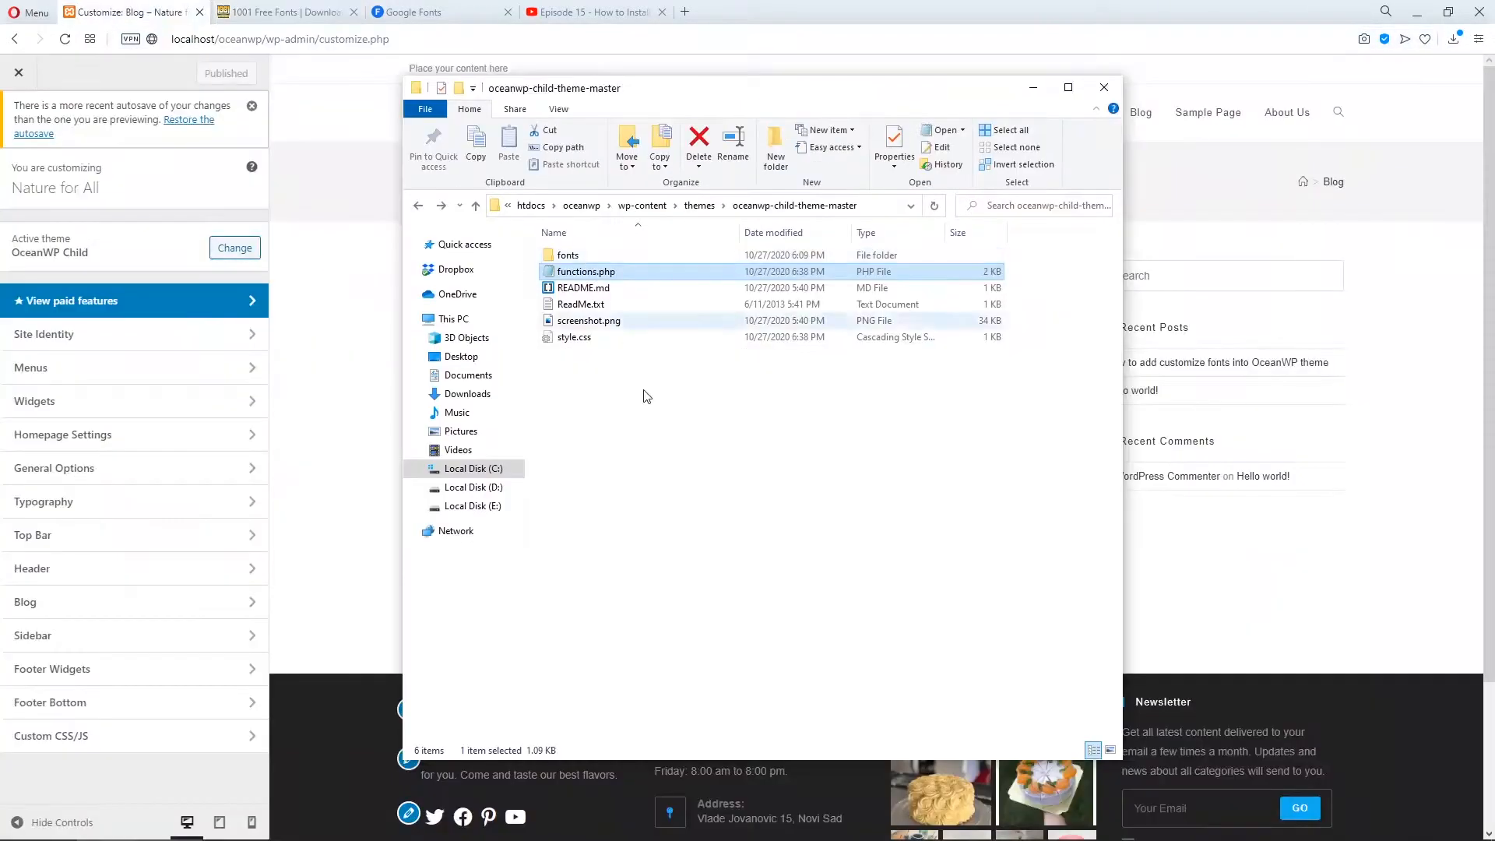
pyautogui.click(568, 255)
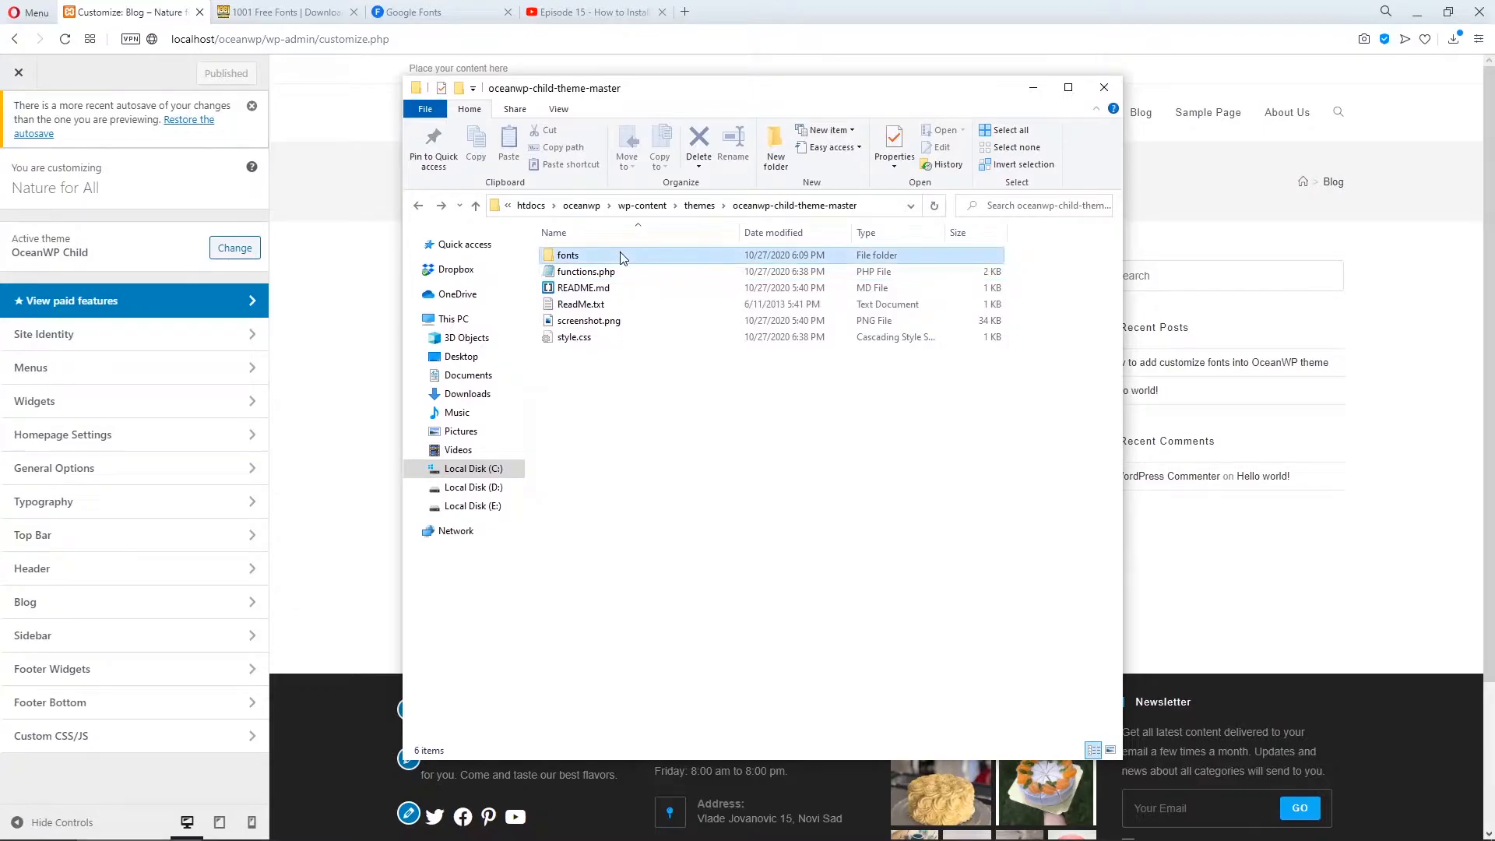
pyautogui.click(568, 254)
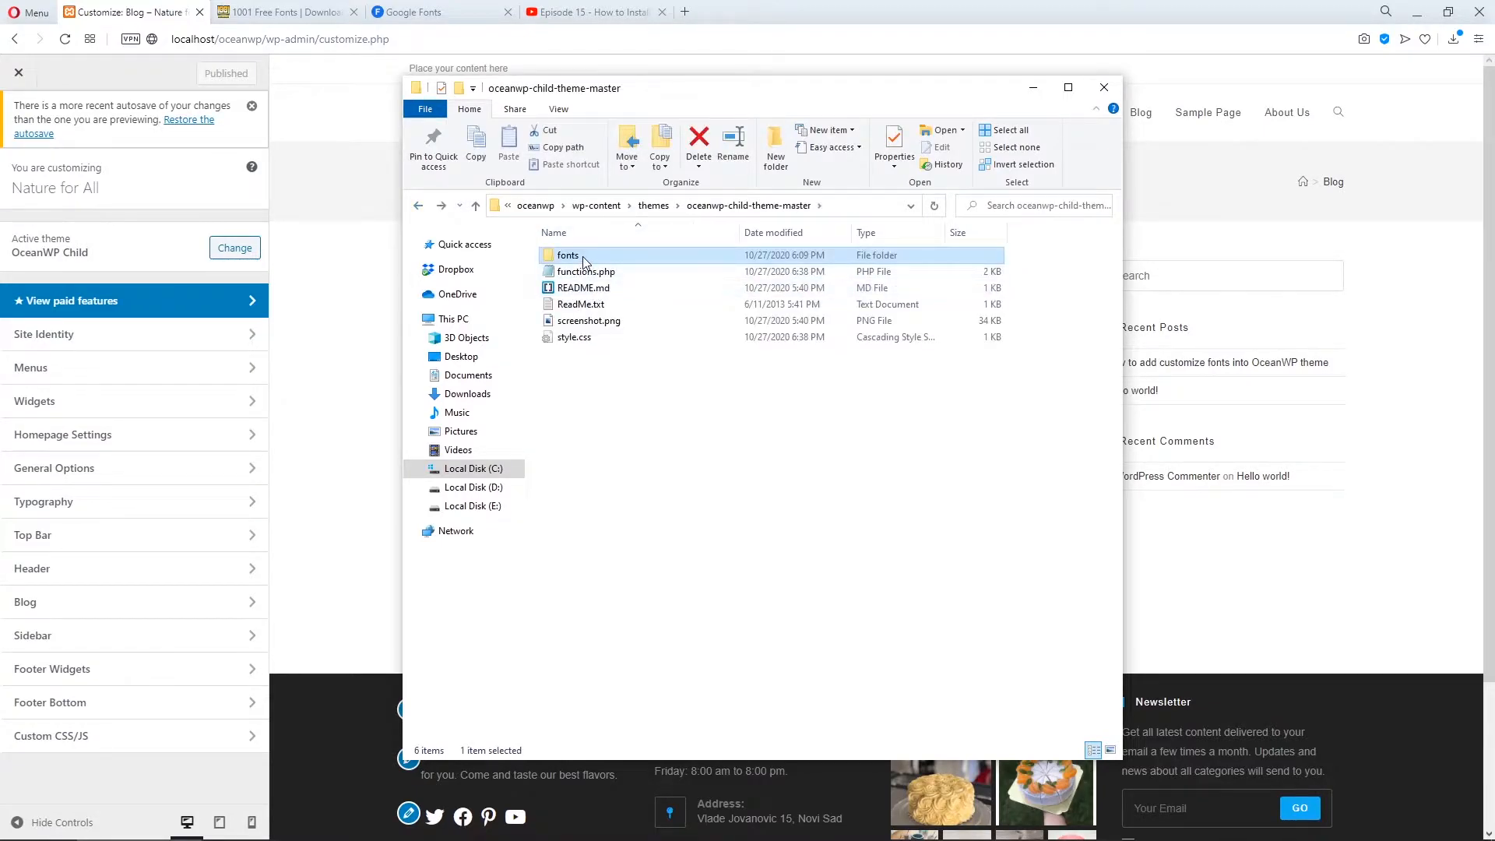
pyautogui.doubleClick(568, 255)
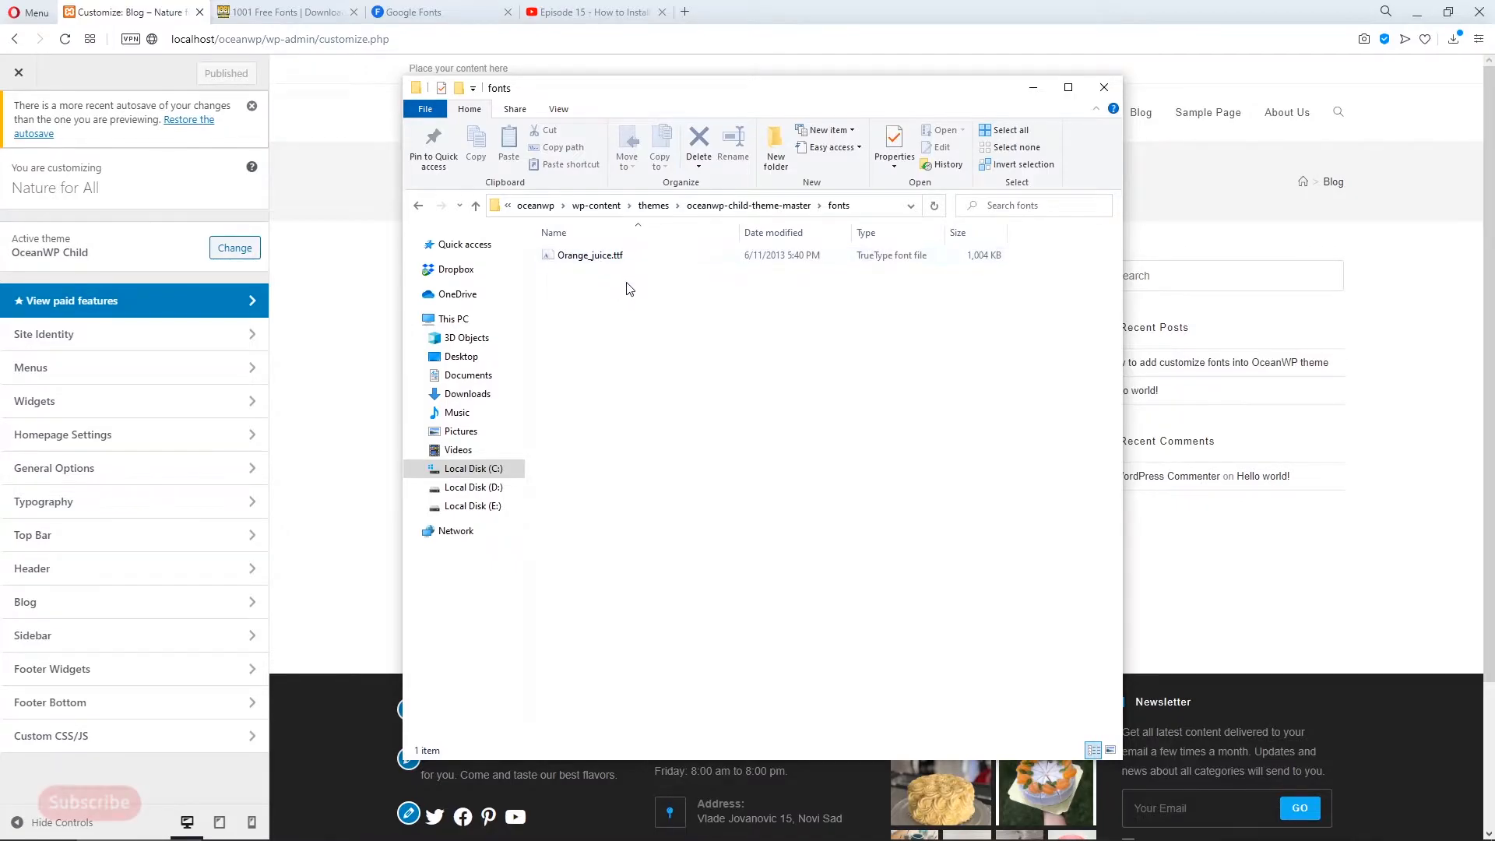
pyautogui.click(590, 255)
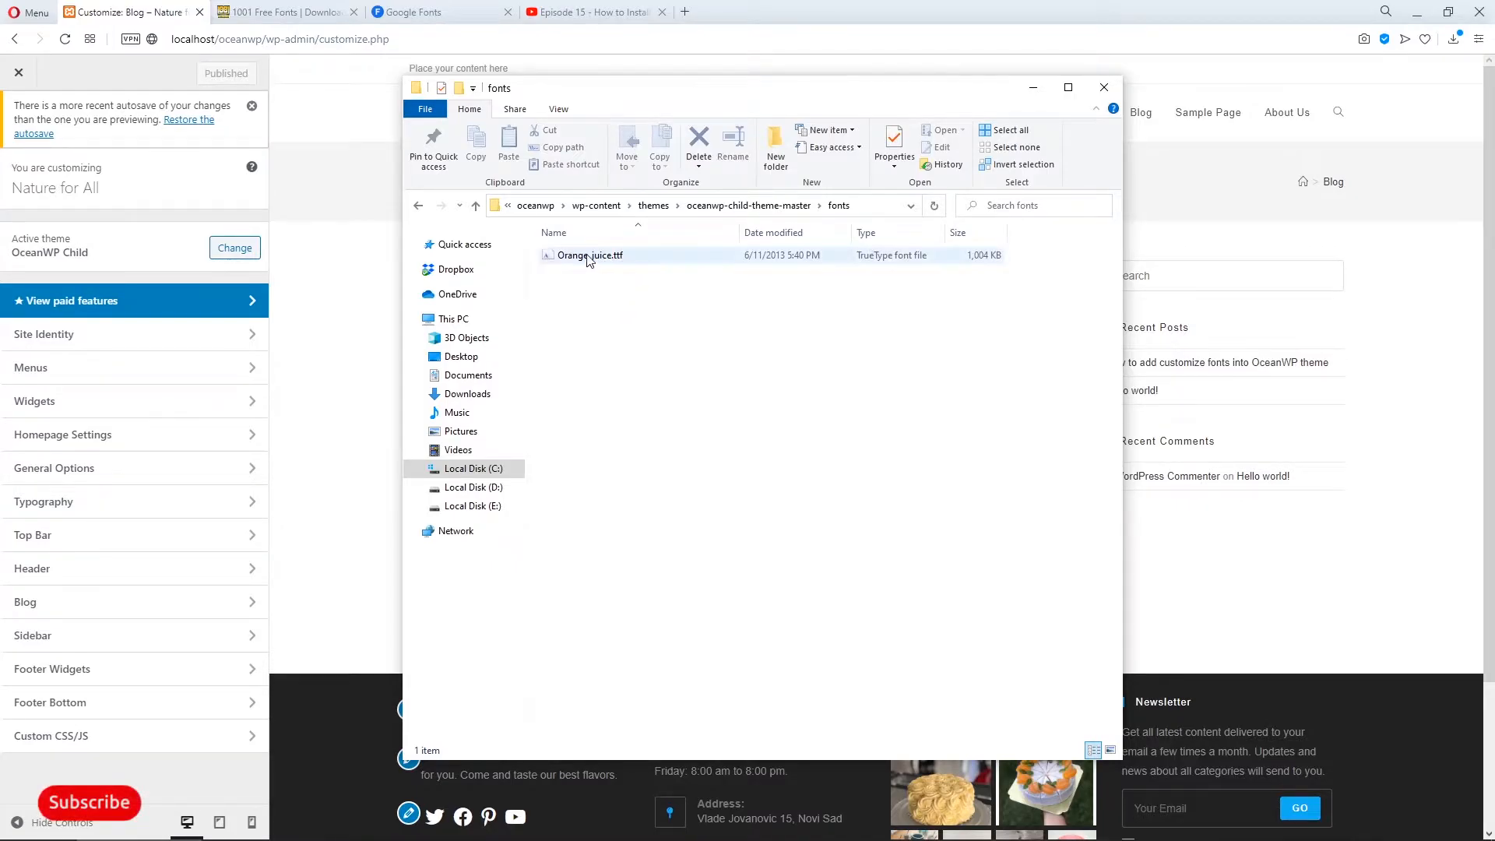
pyautogui.click(590, 255)
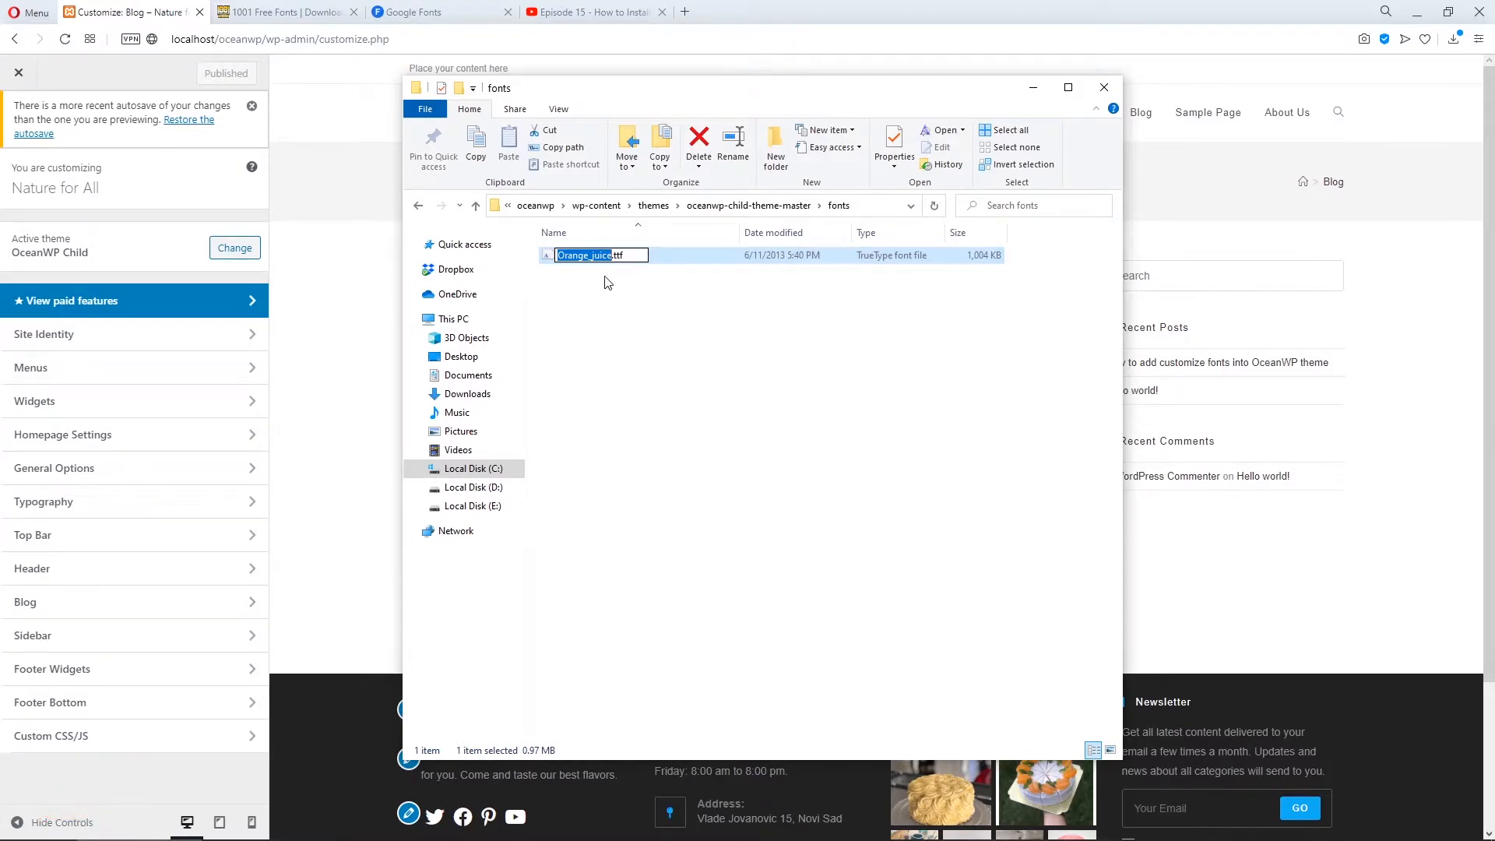
pyautogui.moveTo(631, 271)
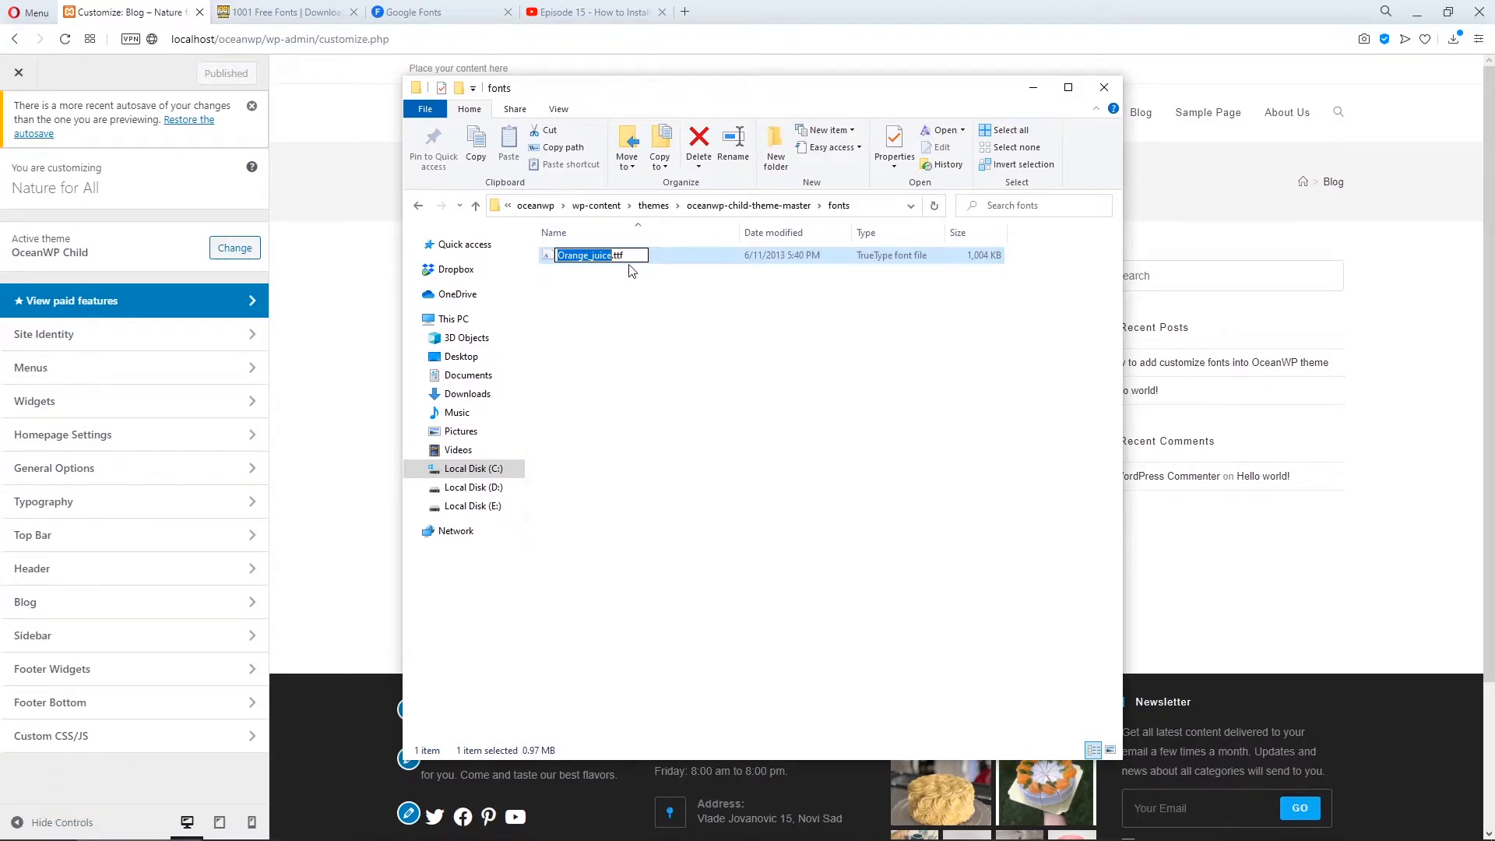
# - Return to the child theme folder and list the Open with apps for style.css
pyautogui.click(749, 205)
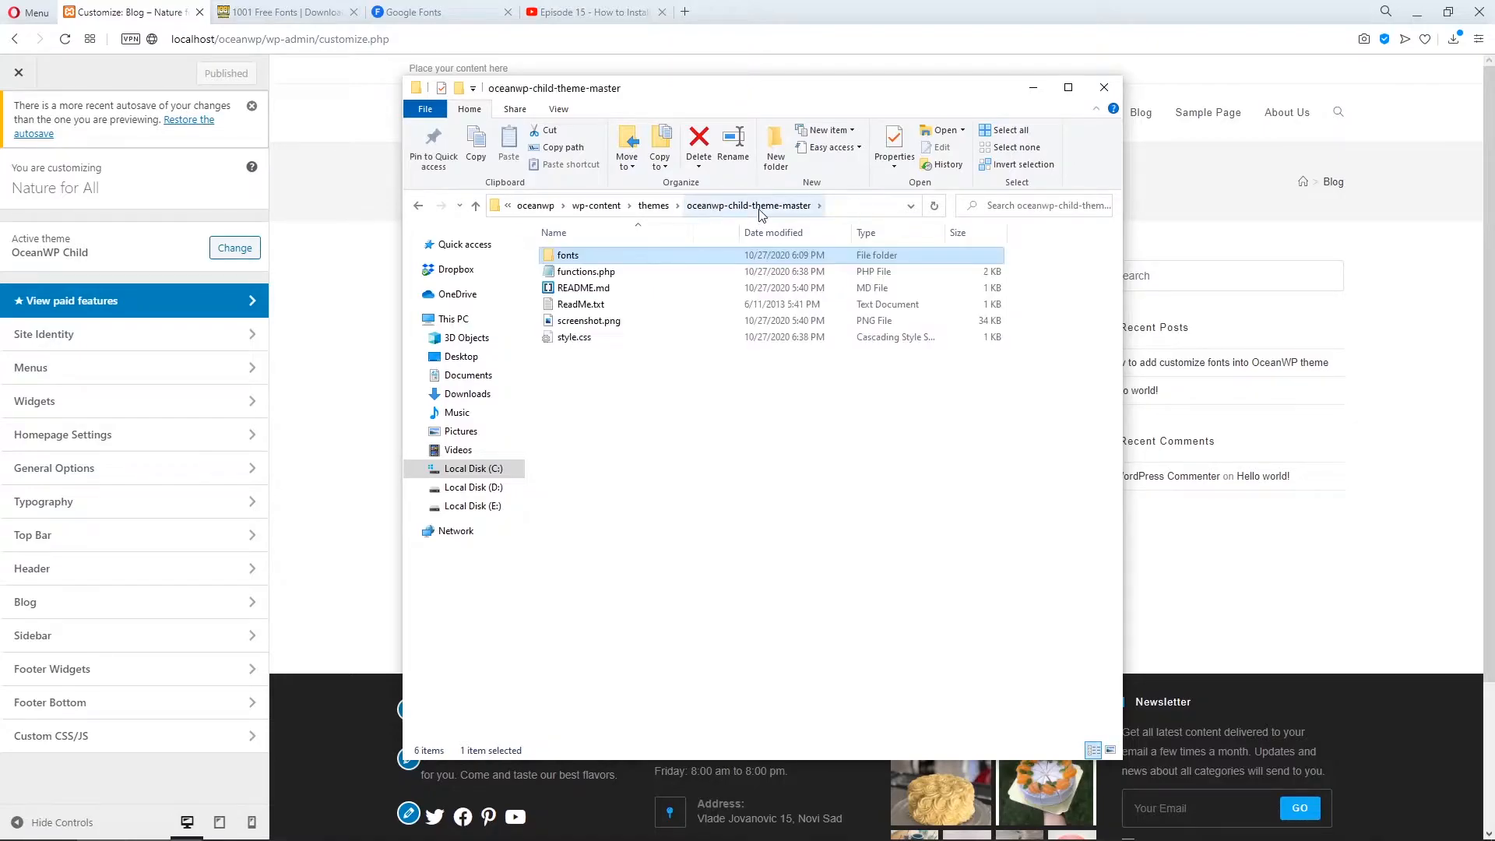
pyautogui.click(573, 337)
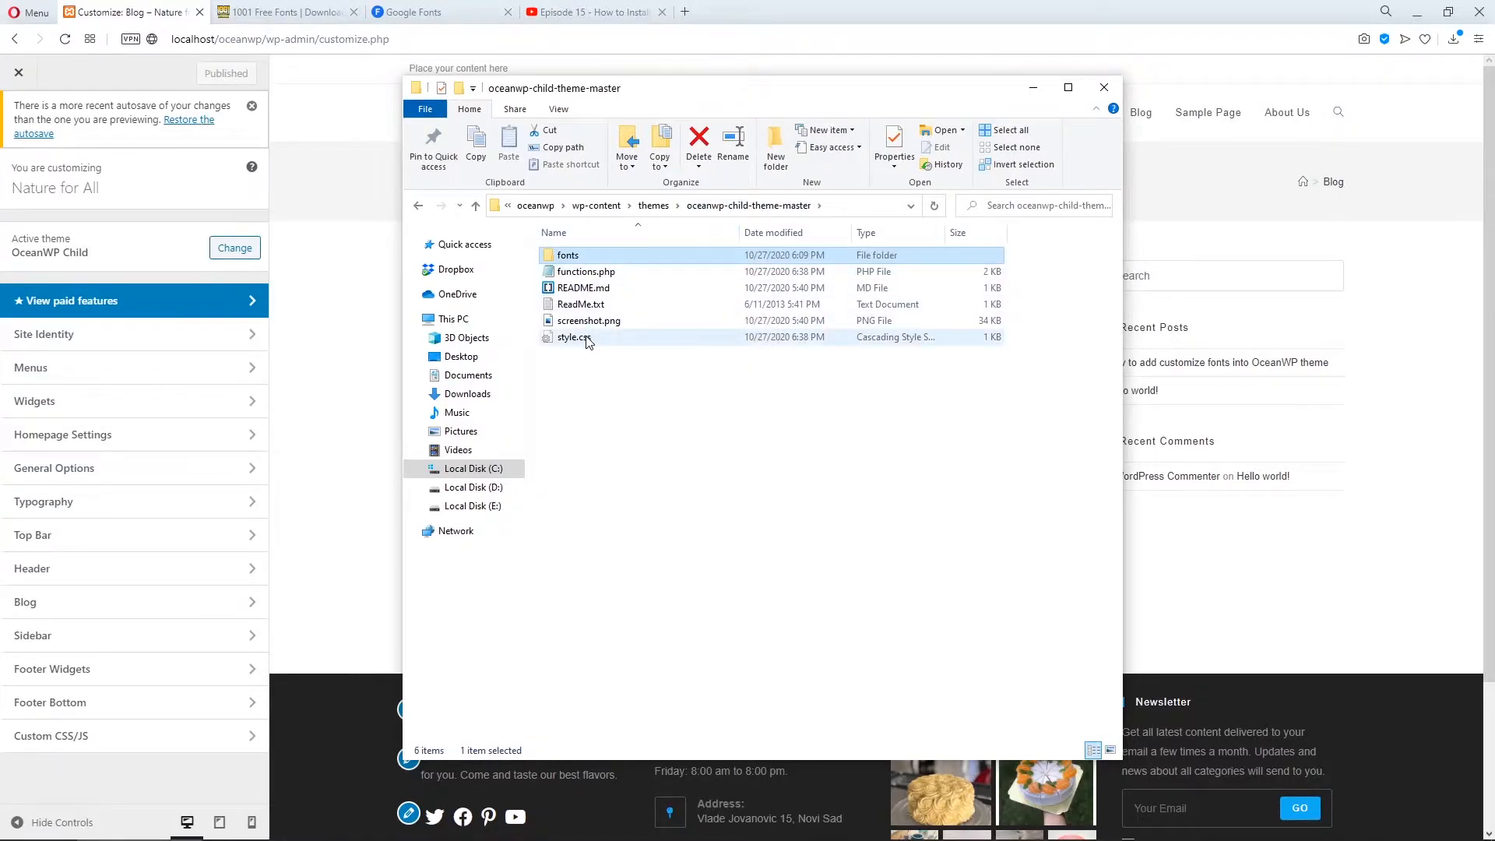
pyautogui.rightClick(573, 337)
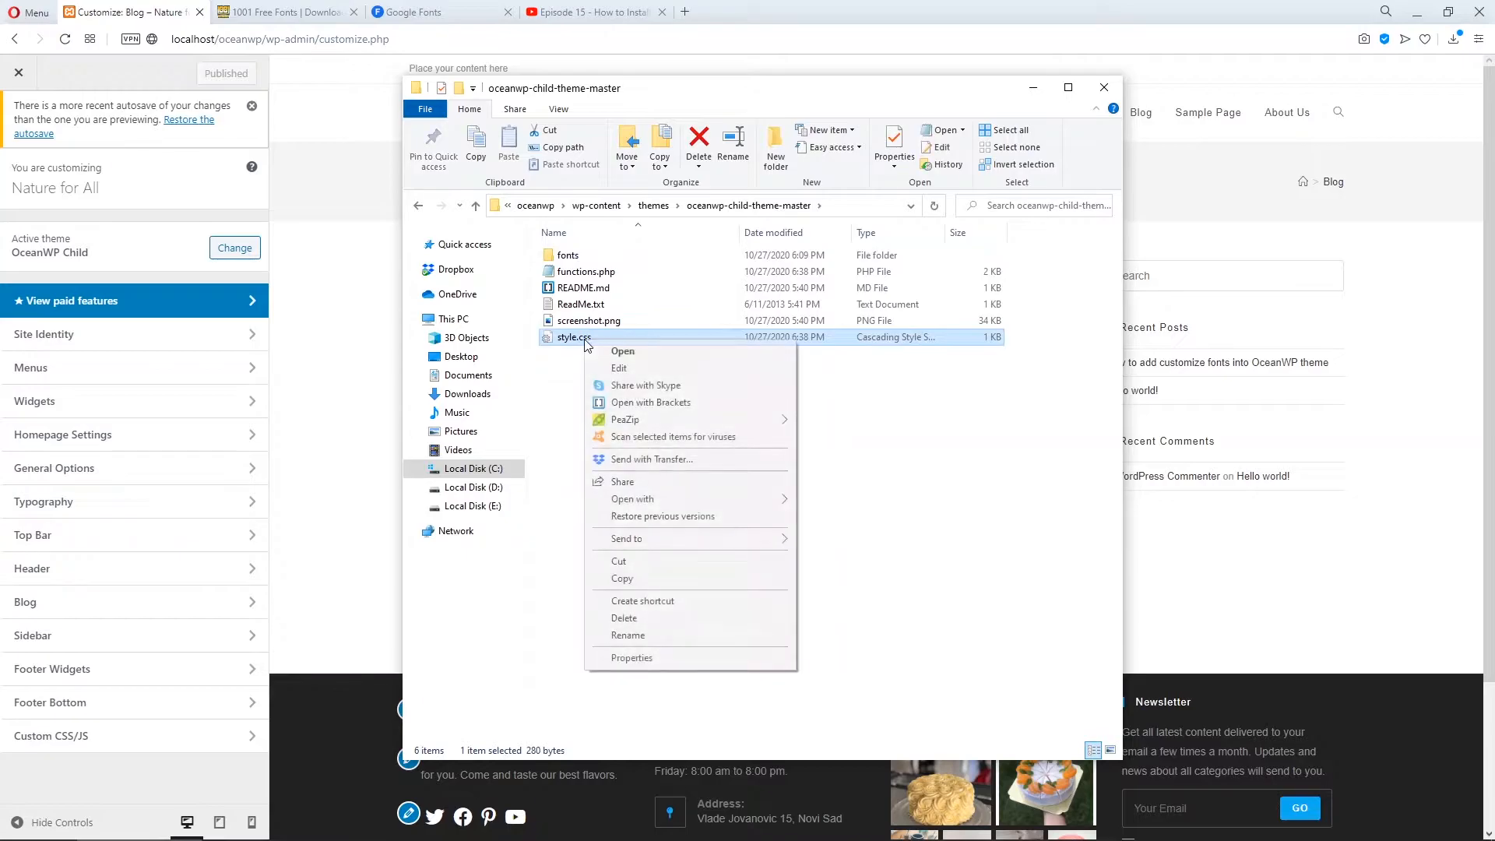
pyautogui.click(632, 498)
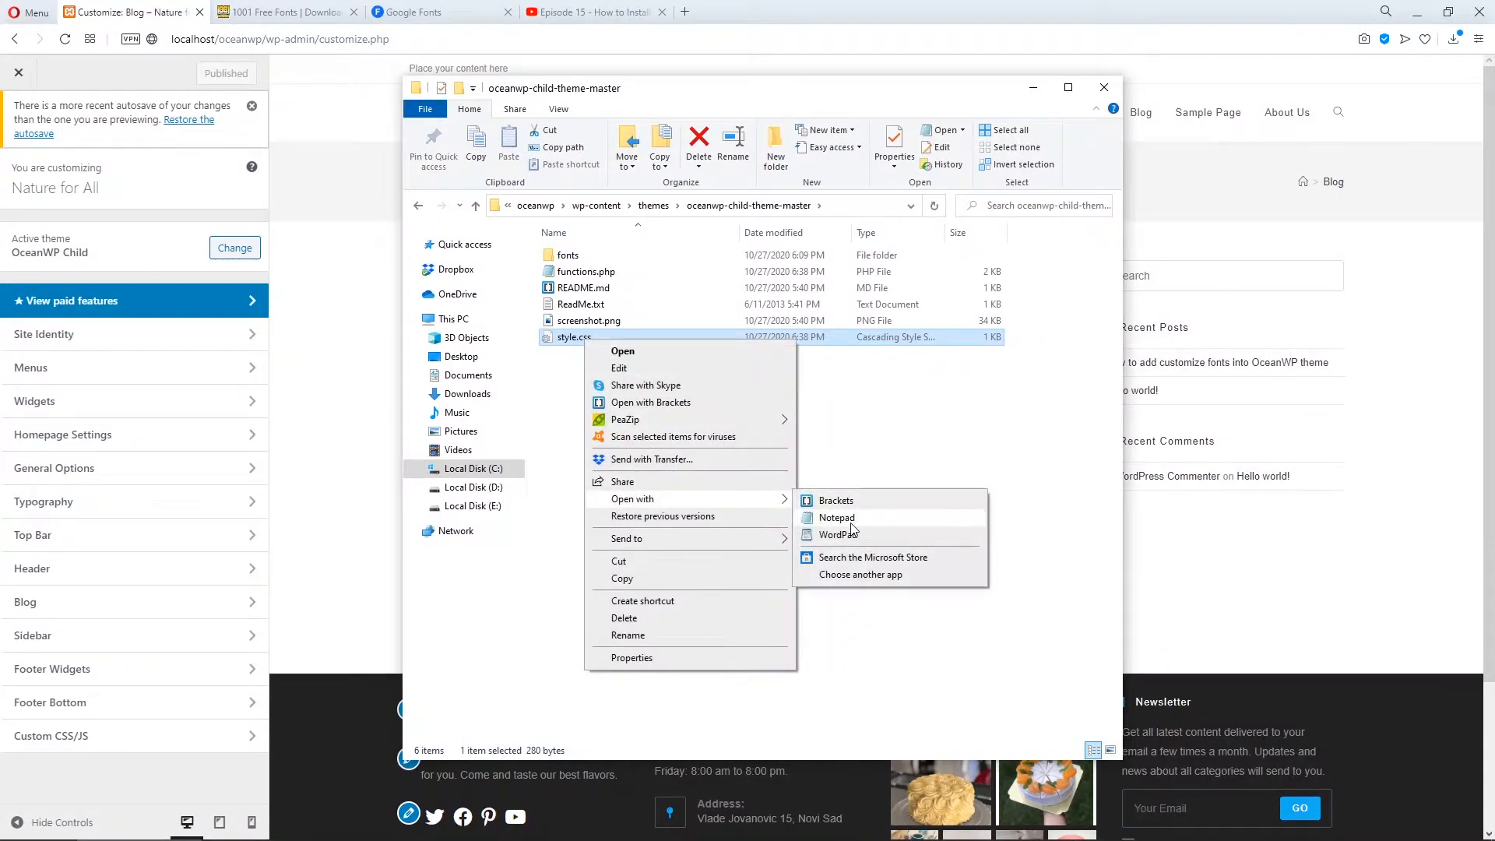
pyautogui.click(836, 517)
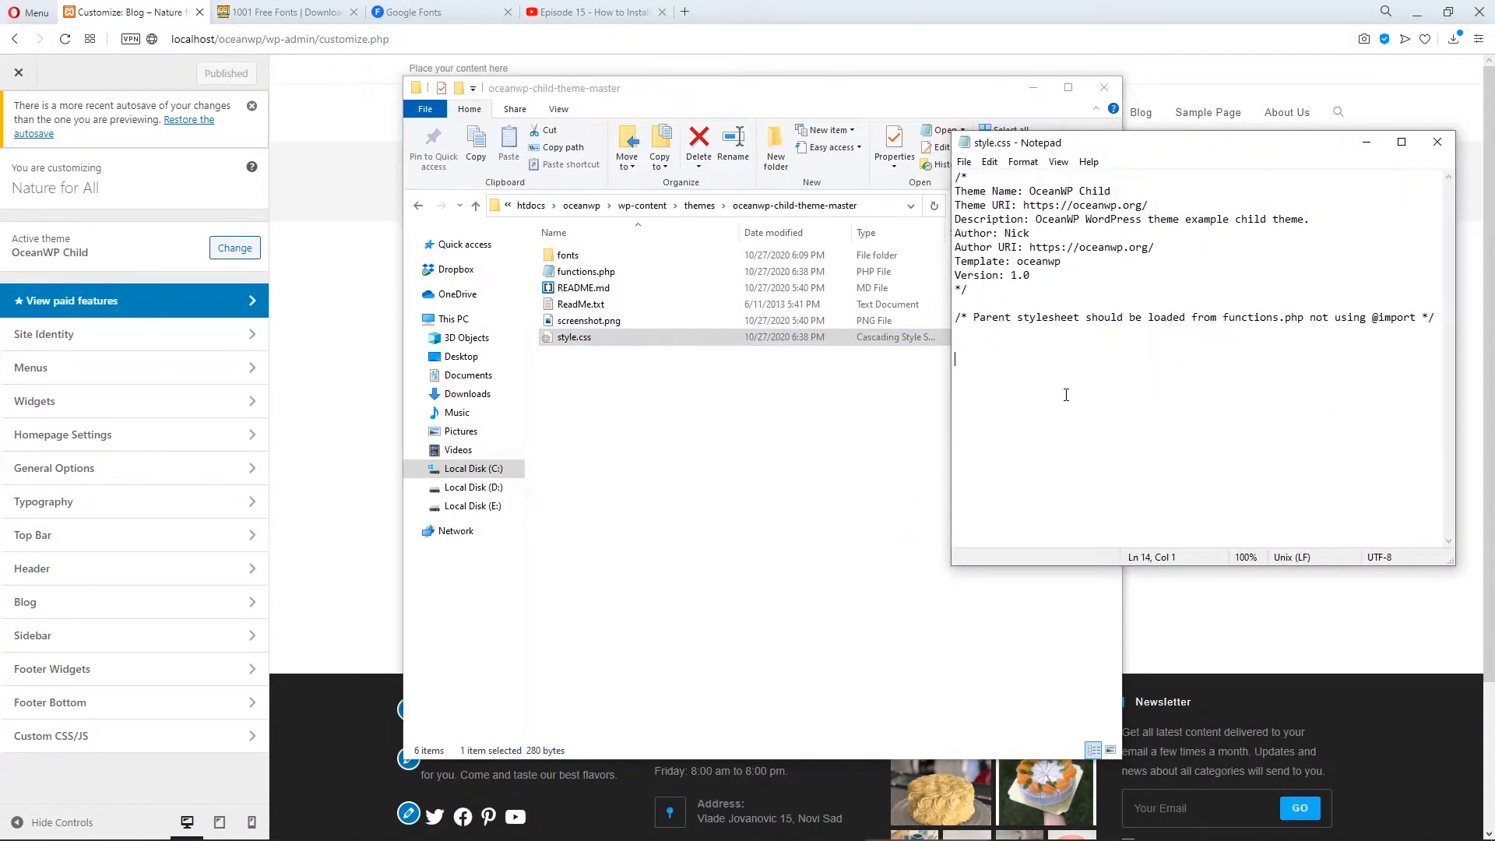
pyautogui.write('@font-')
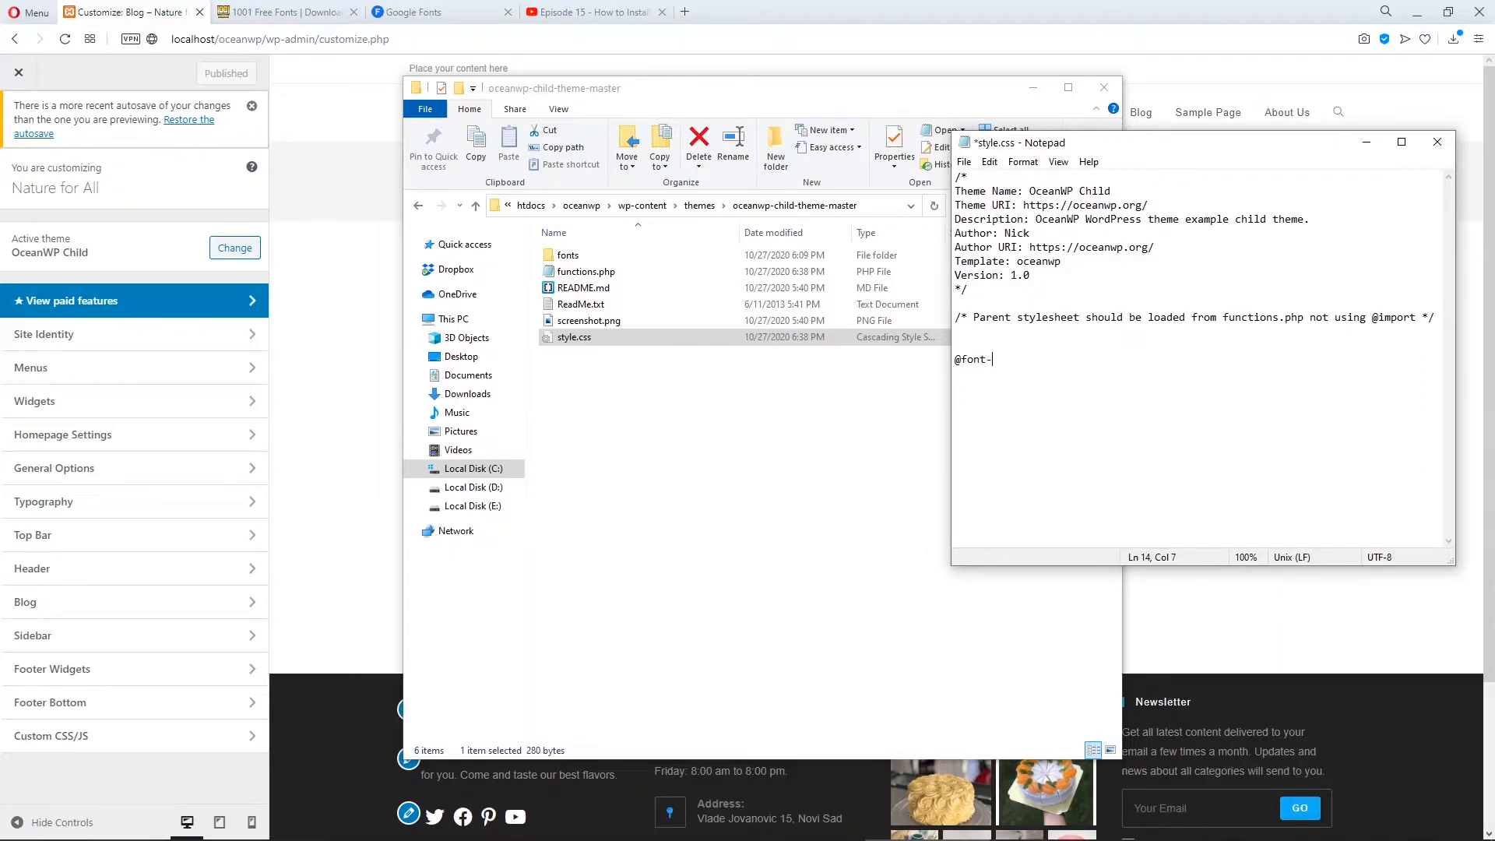
pyautogui.write('face {')
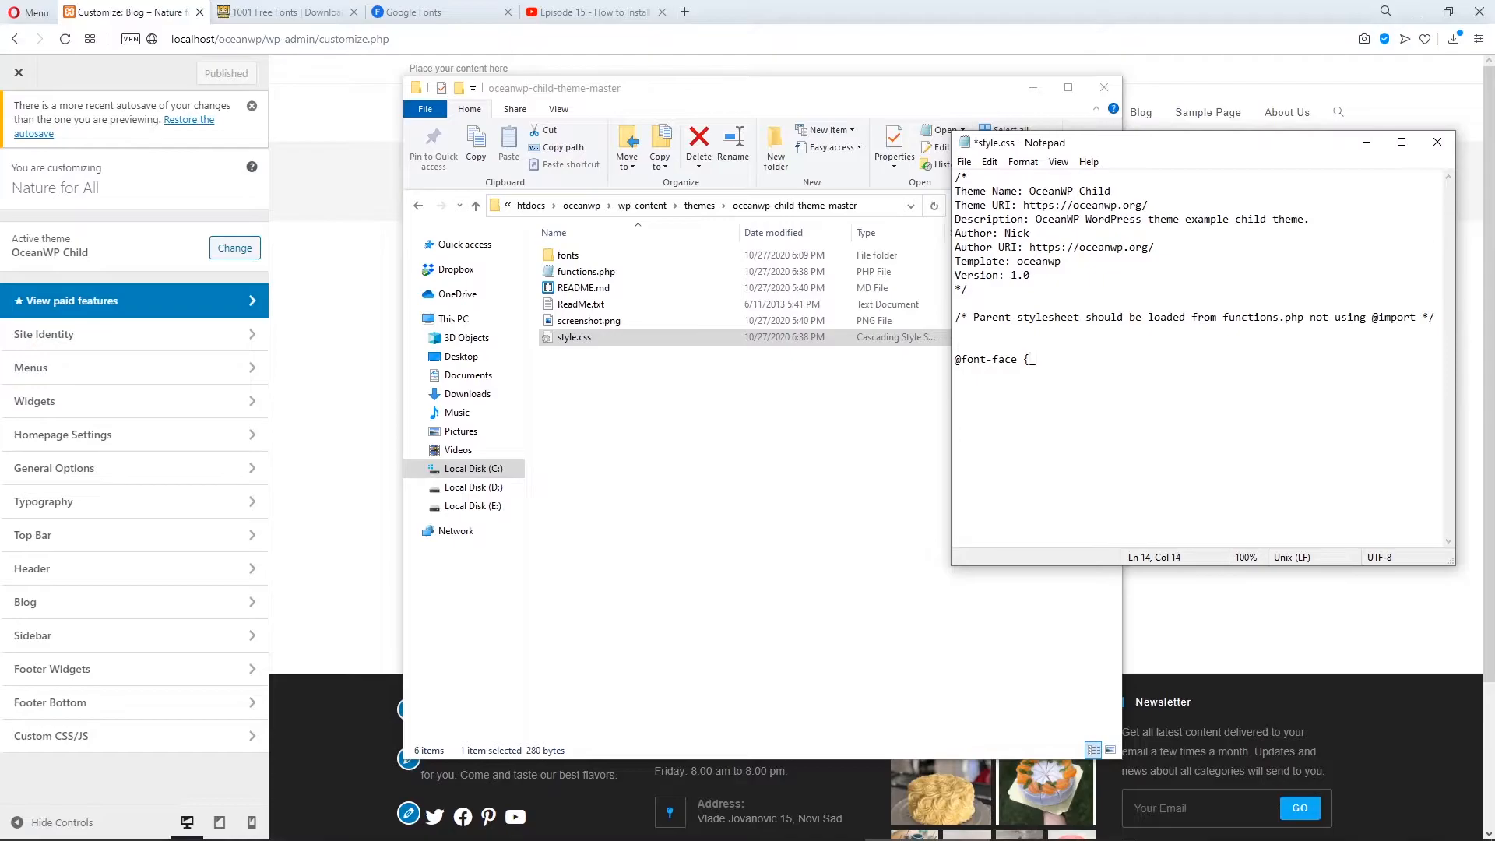
pyautogui.press('enter')
pyautogui.write('}')
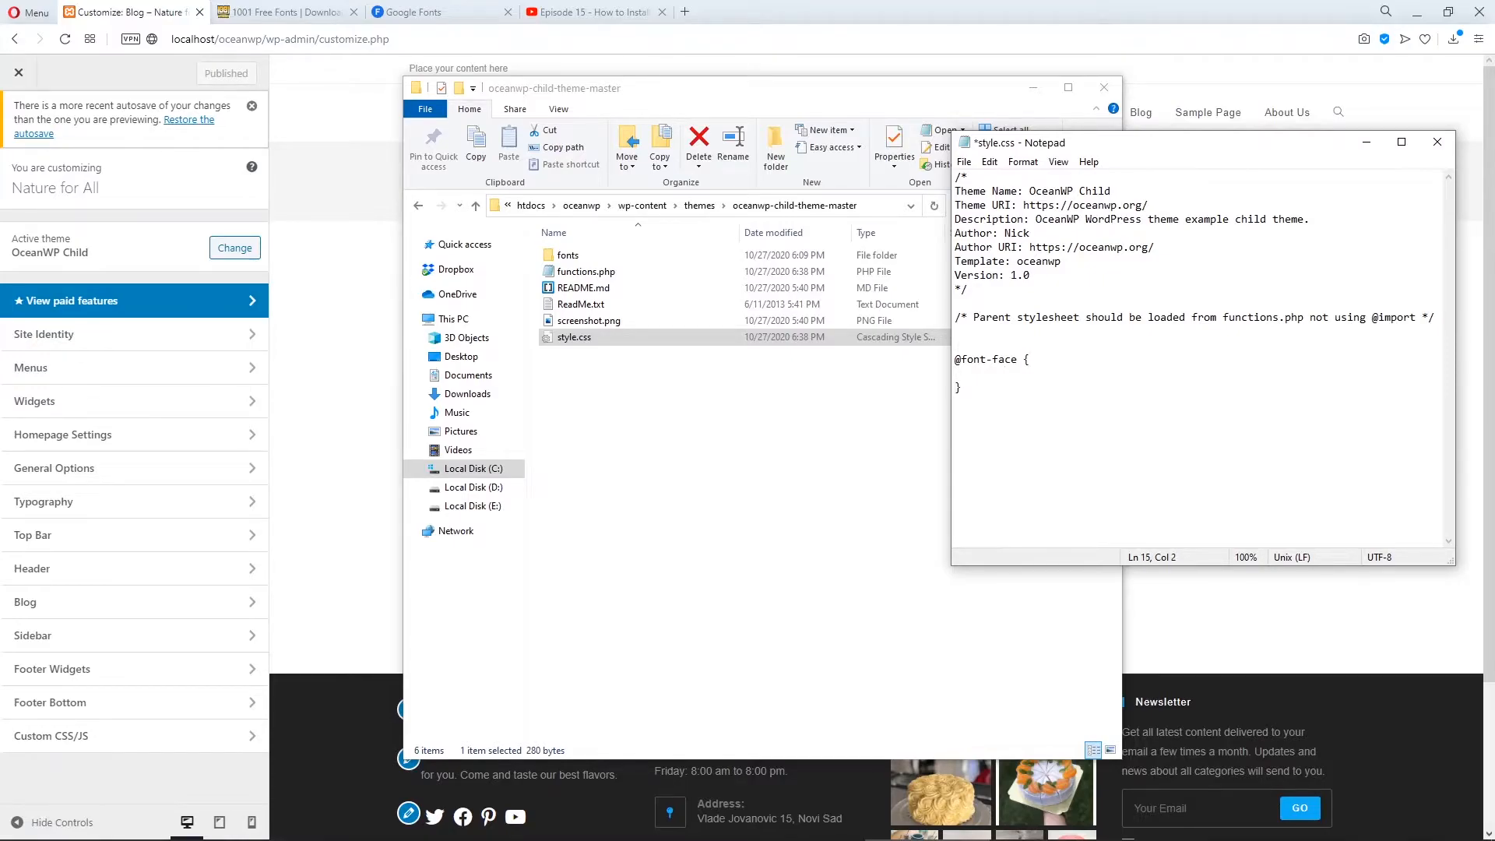
pyautogui.write('font-')
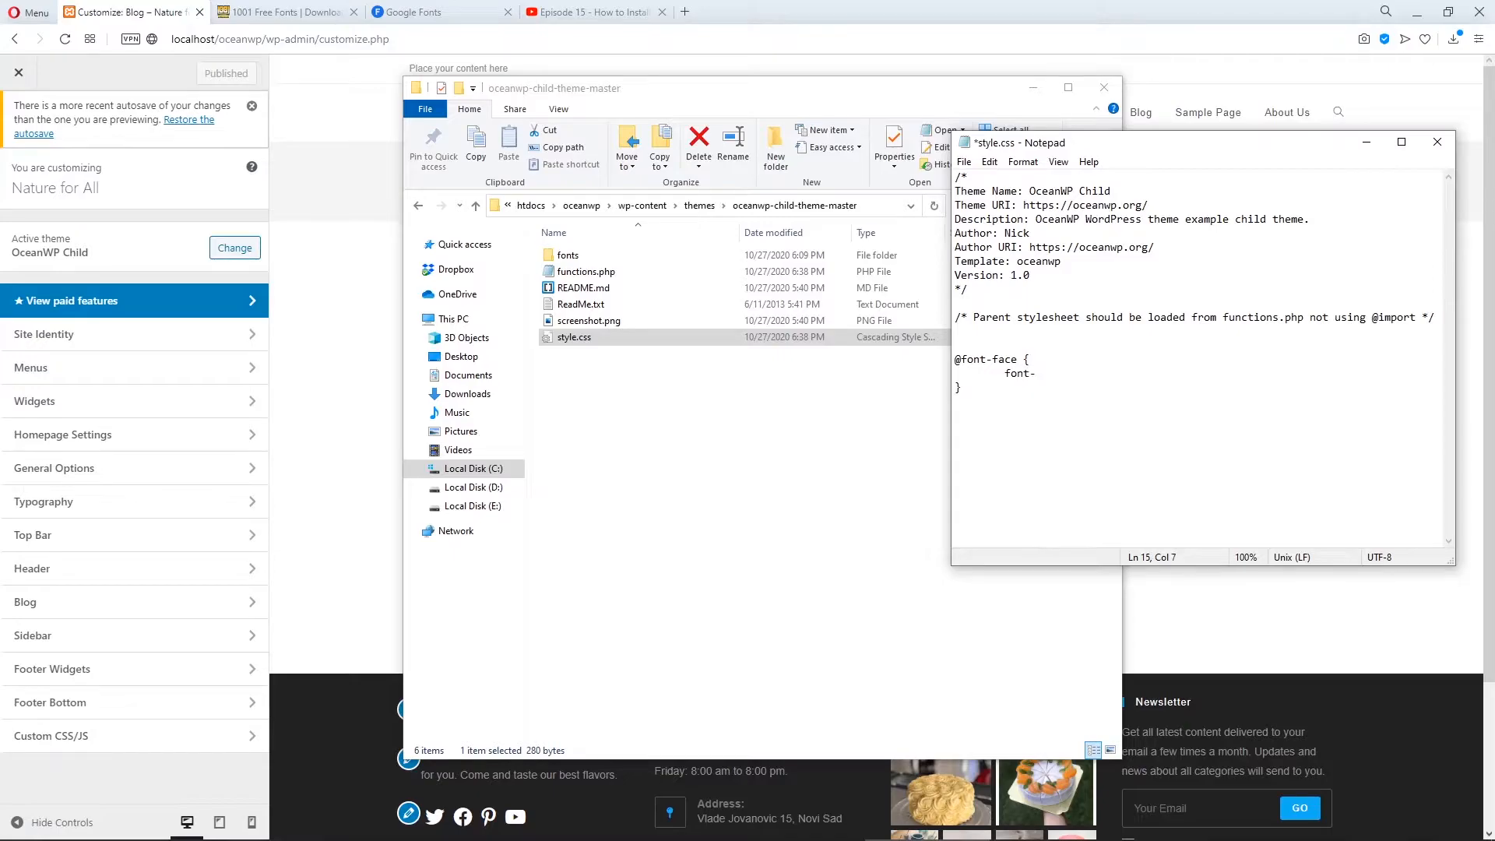
pyautogui.write('-family')
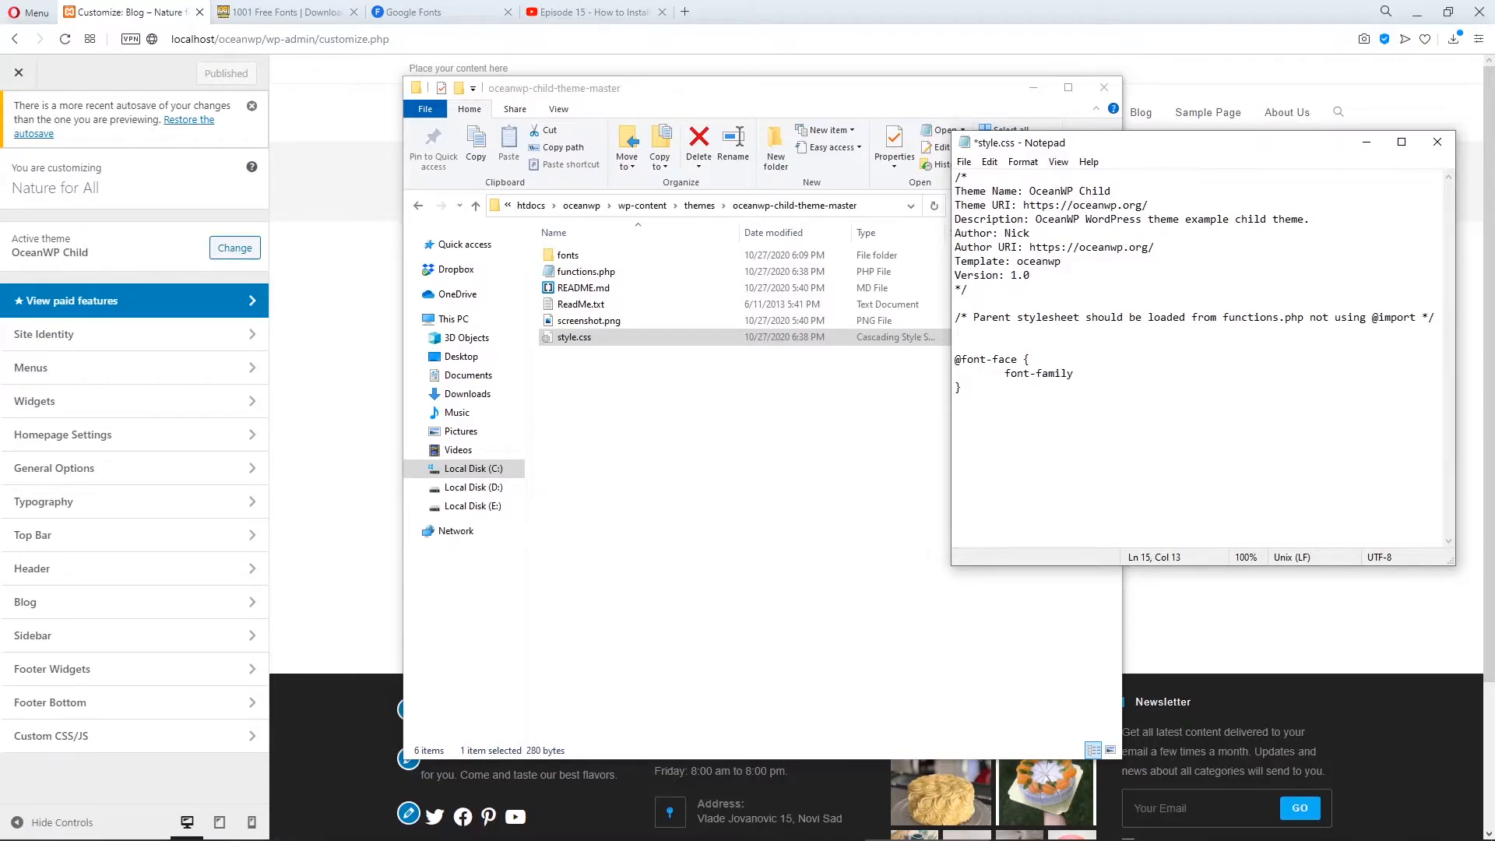
pyautogui.write(": '';")
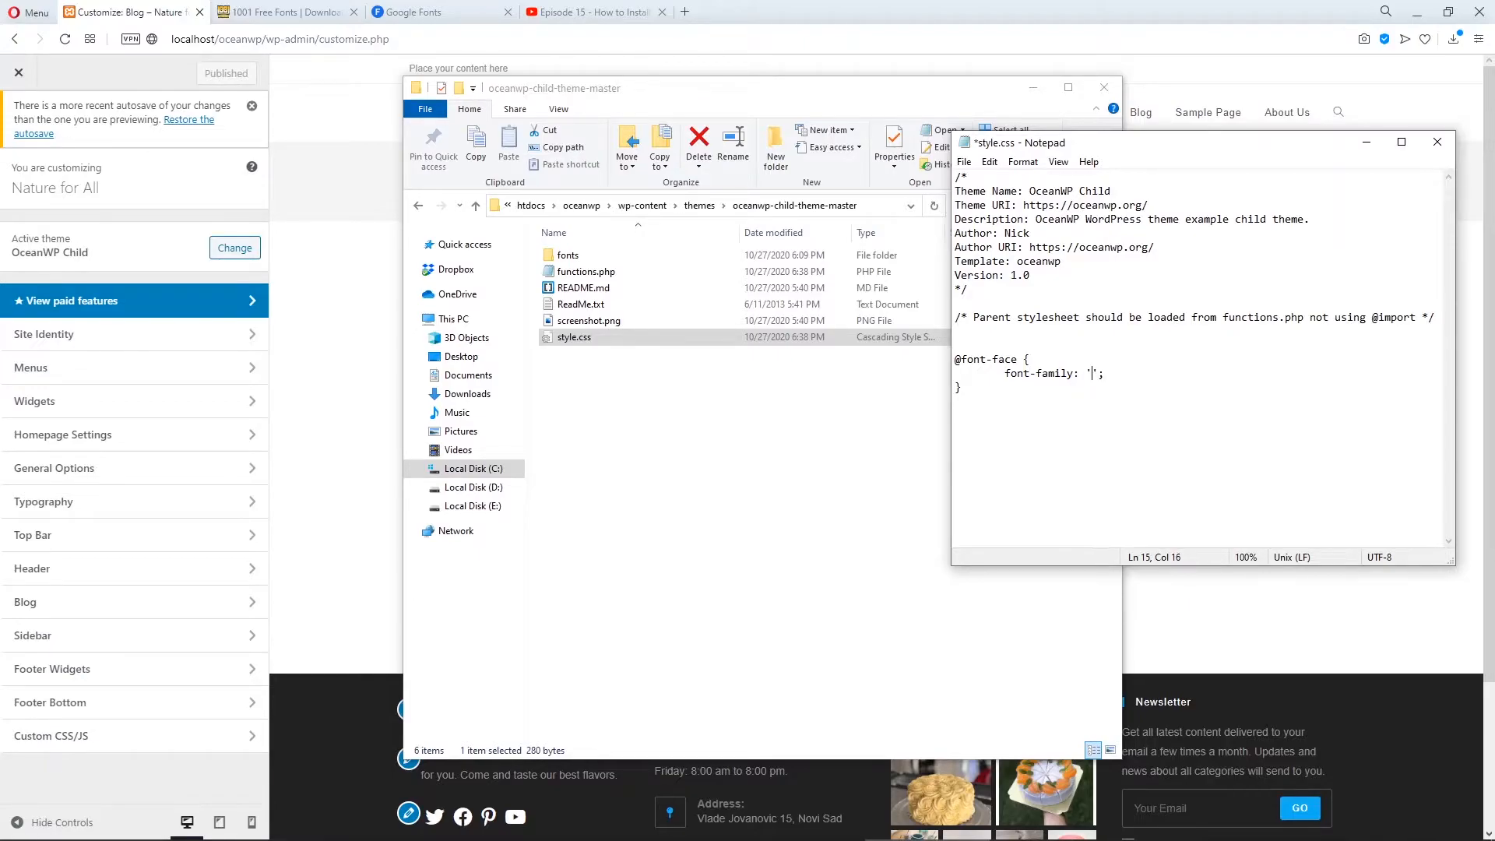
pyautogui.write('Orange_juice')
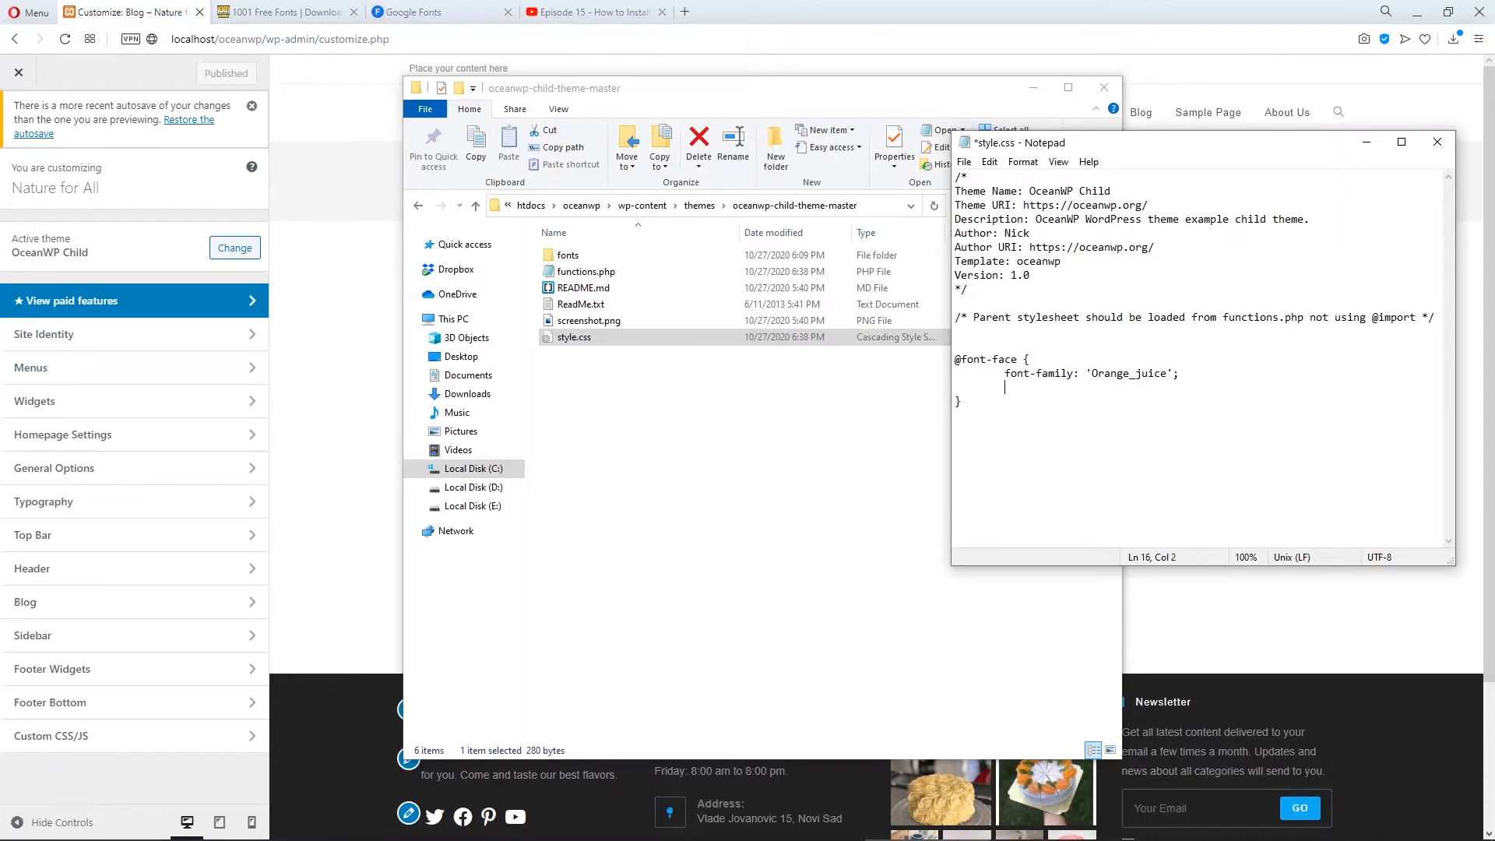
pyautogui.write('src')
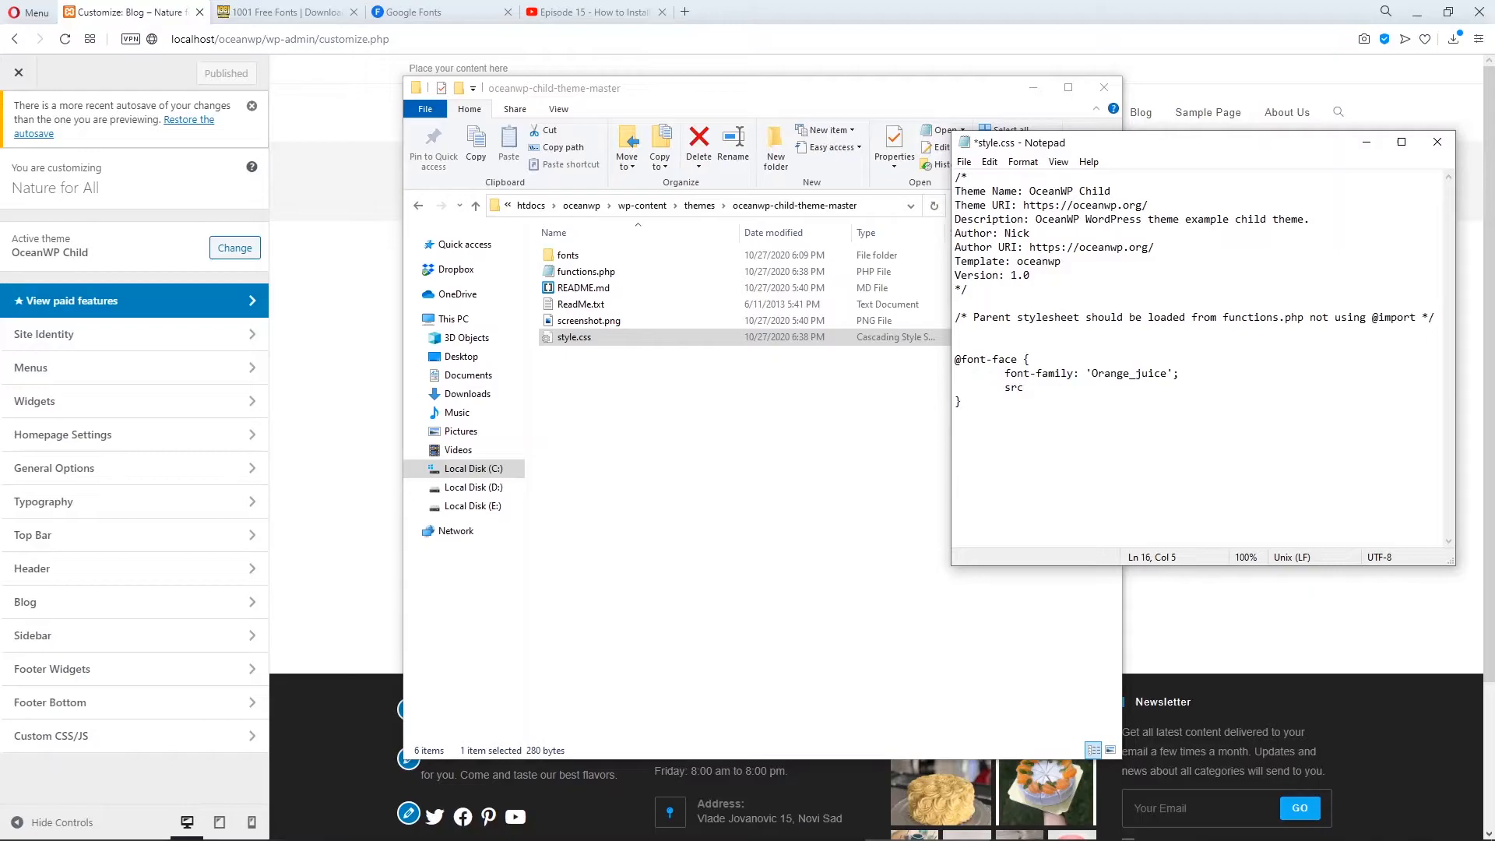
pyautogui.write('url')
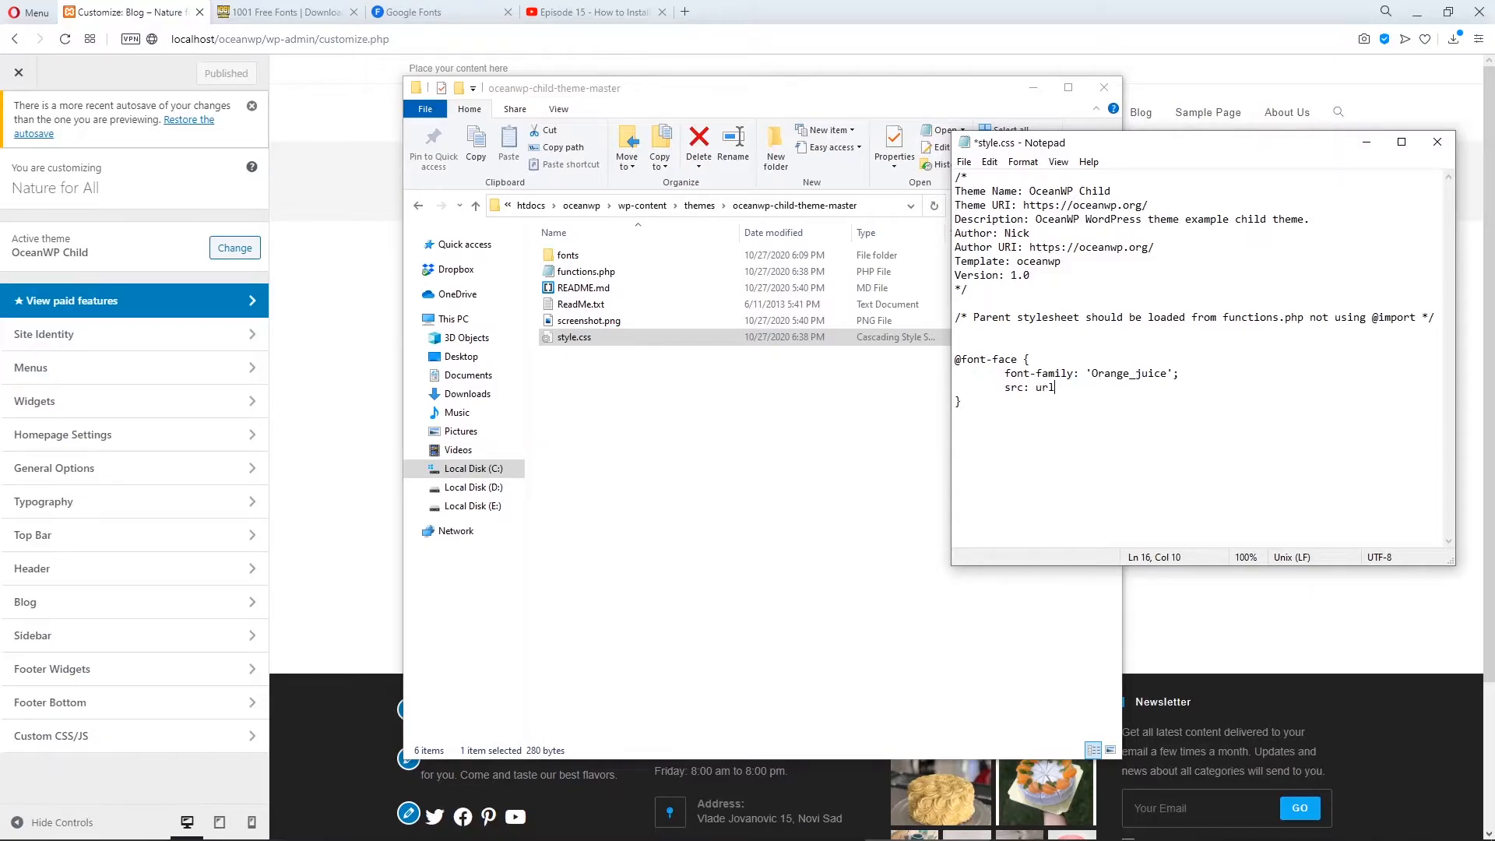
pyautogui.write('()')
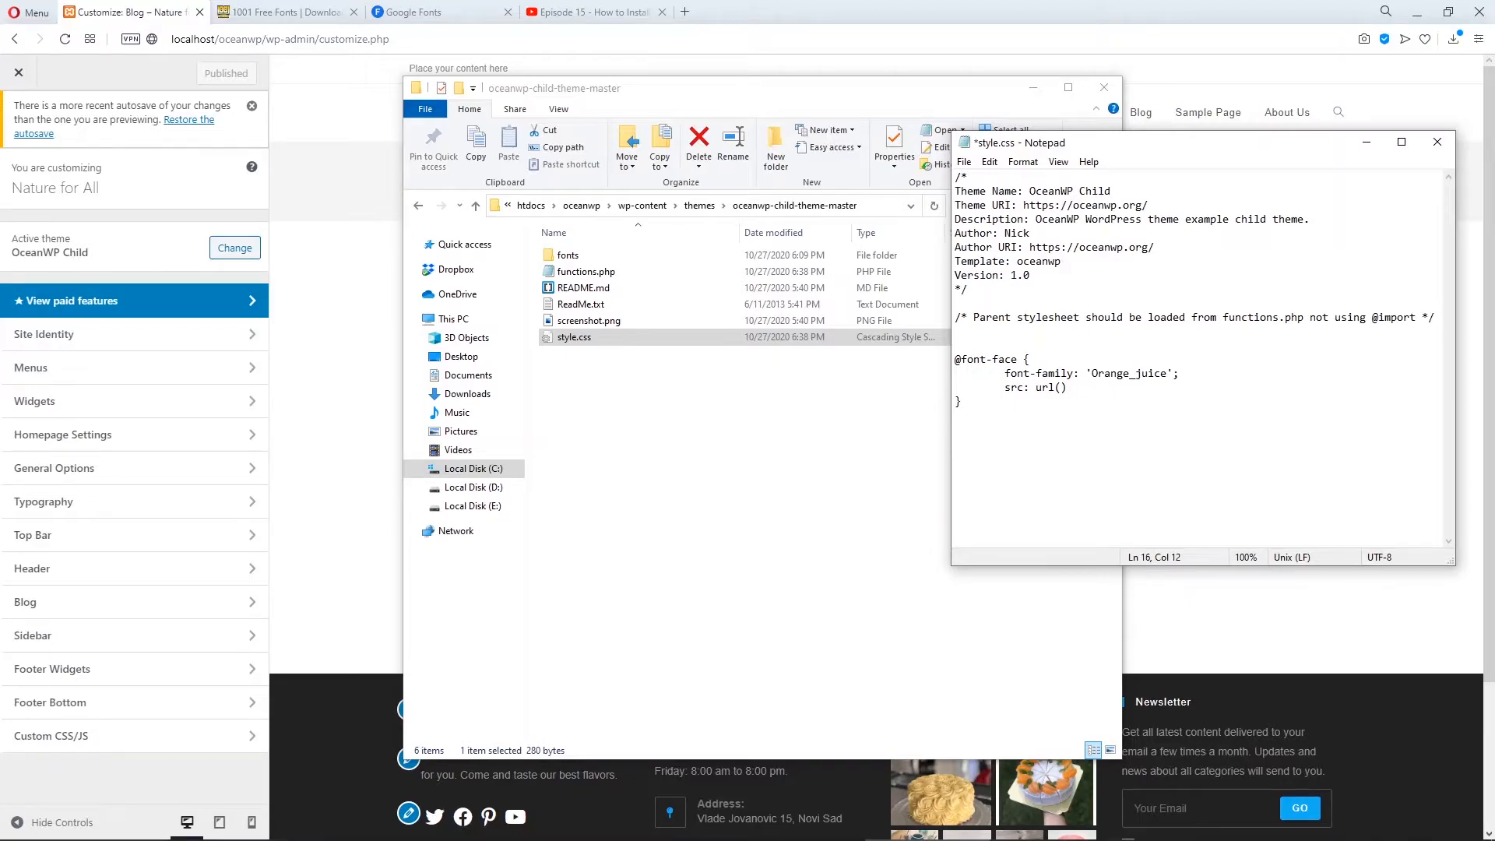
pyautogui.write("'")
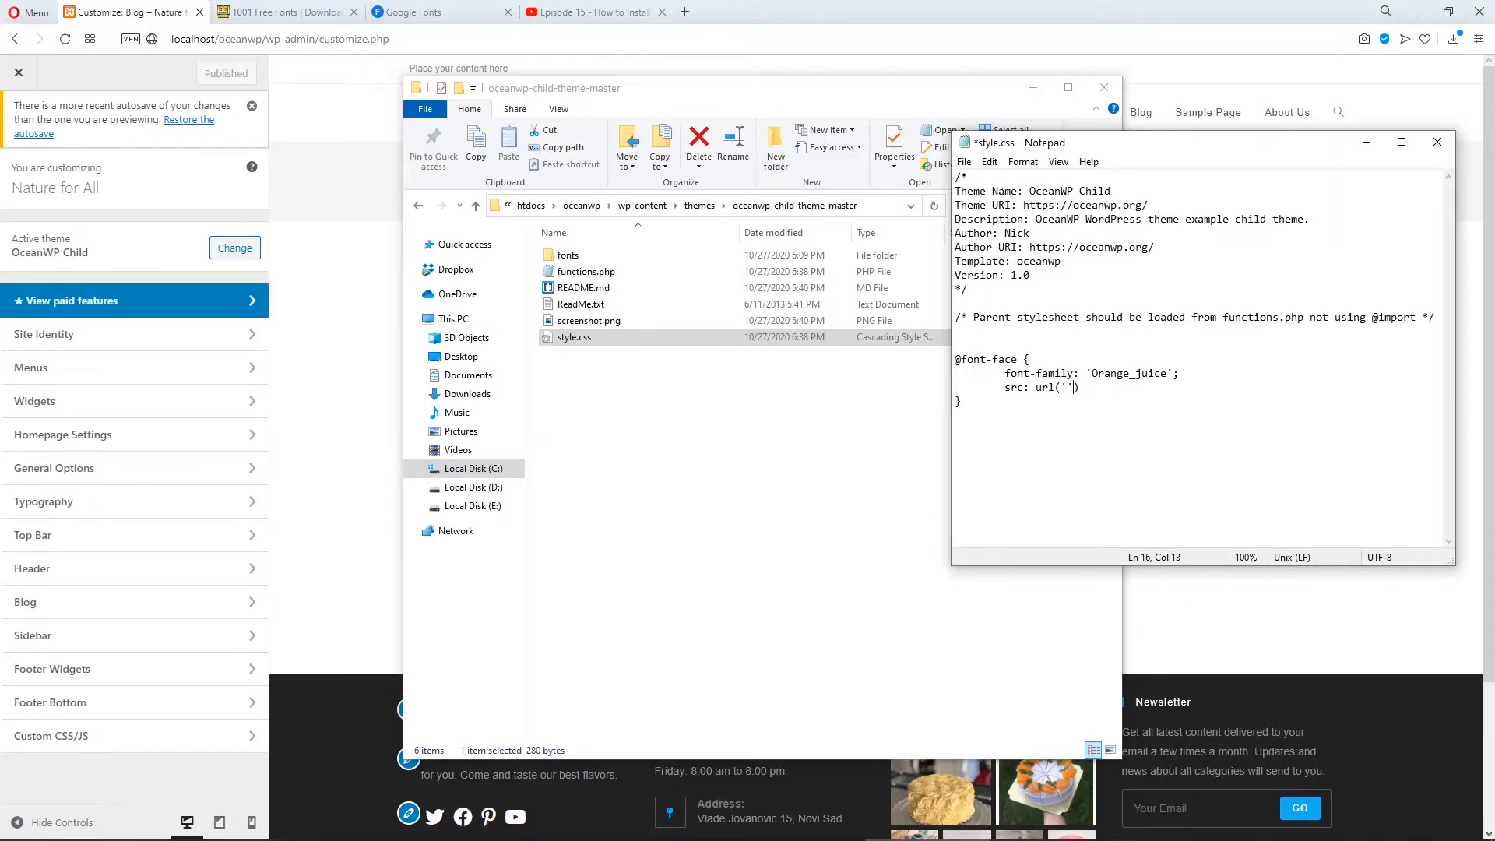
pyautogui.write('fonts')
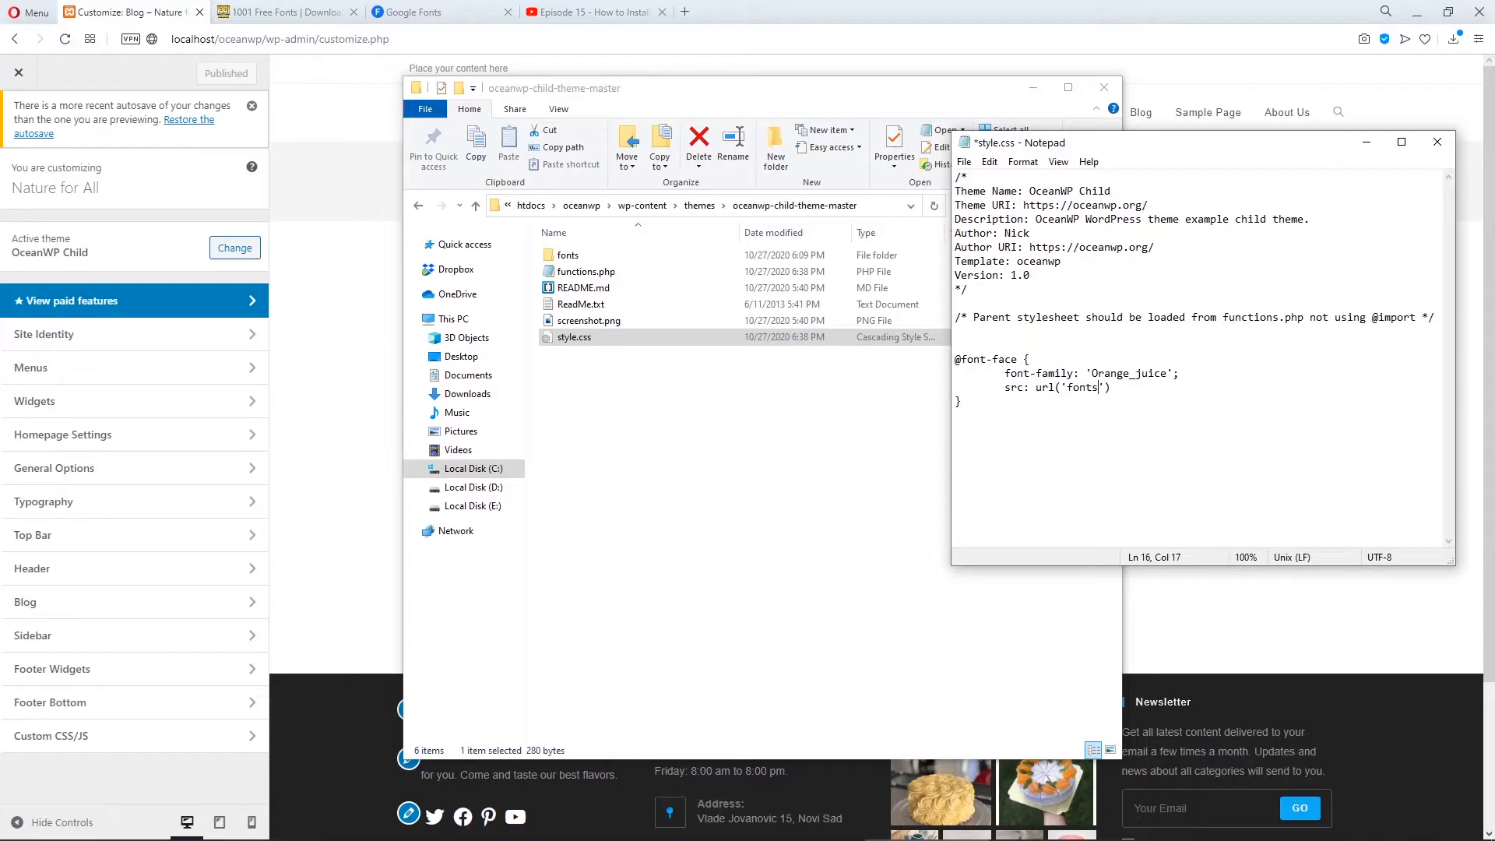
pyautogui.write('/Orange_juice')
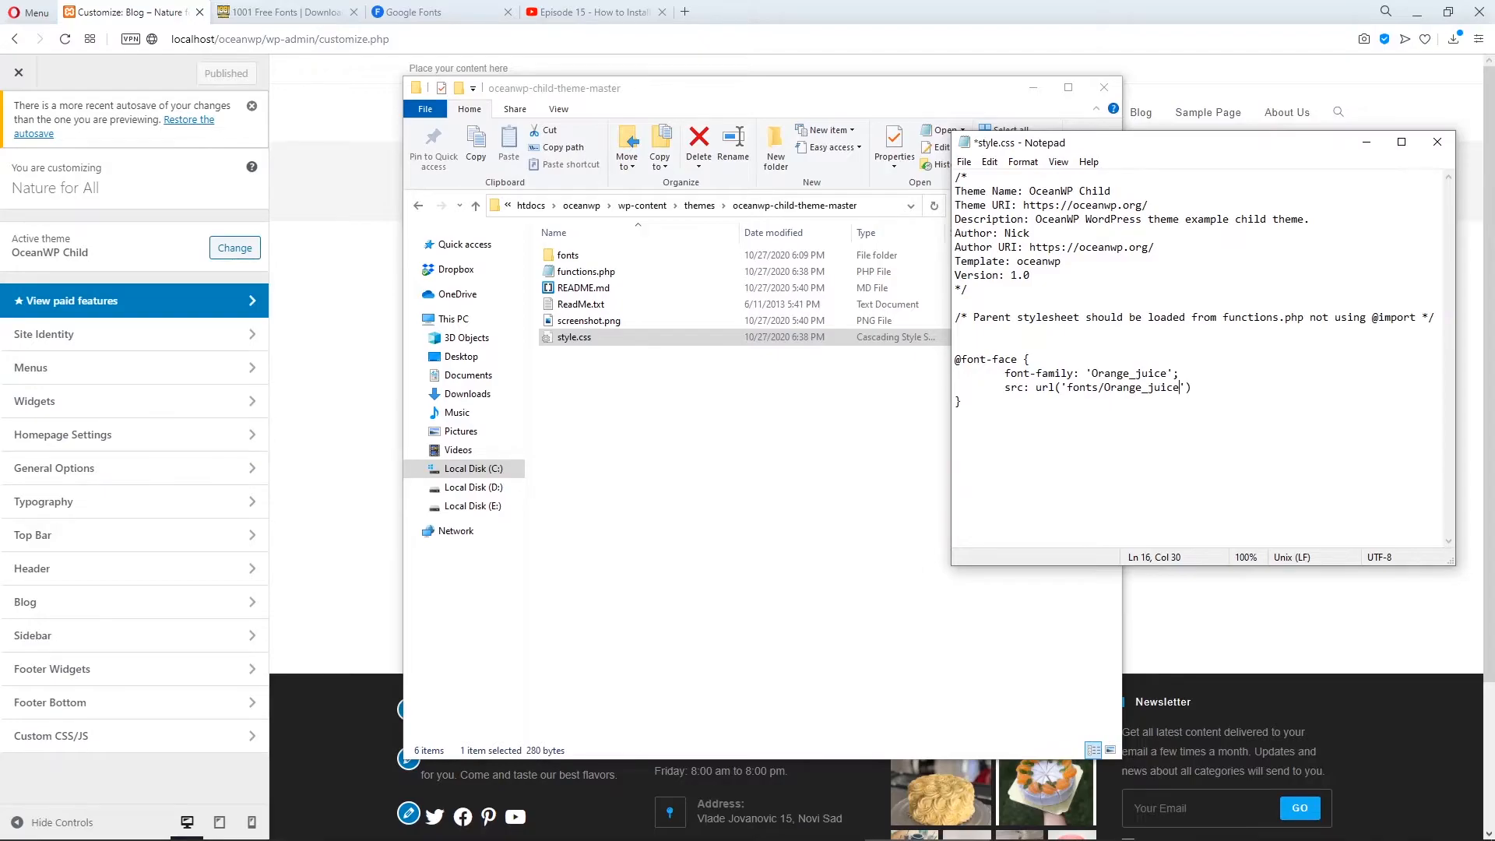
pyautogui.write('.ttf')
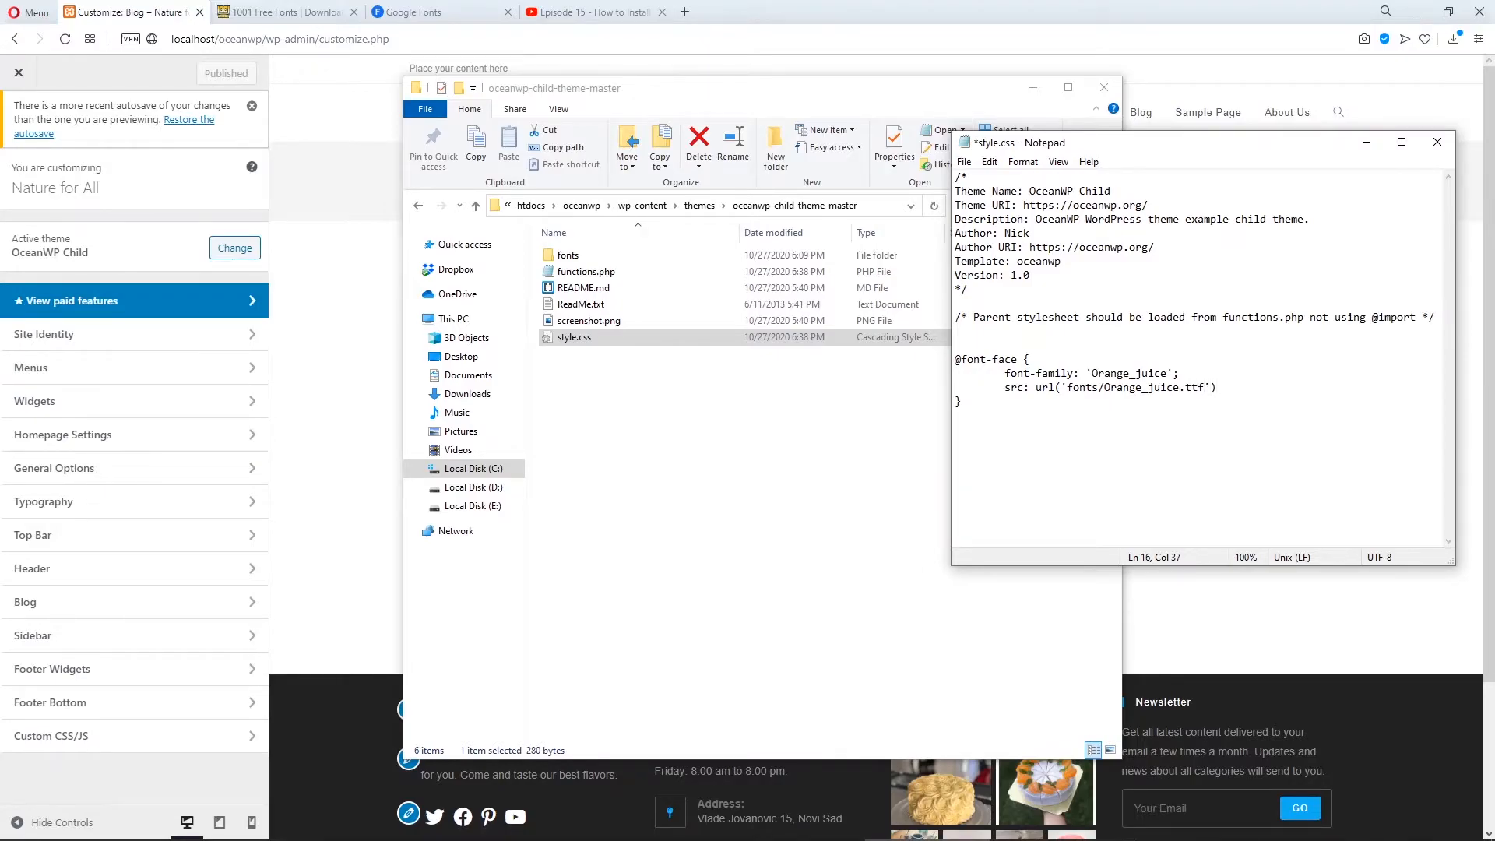
pyautogui.write('format(')
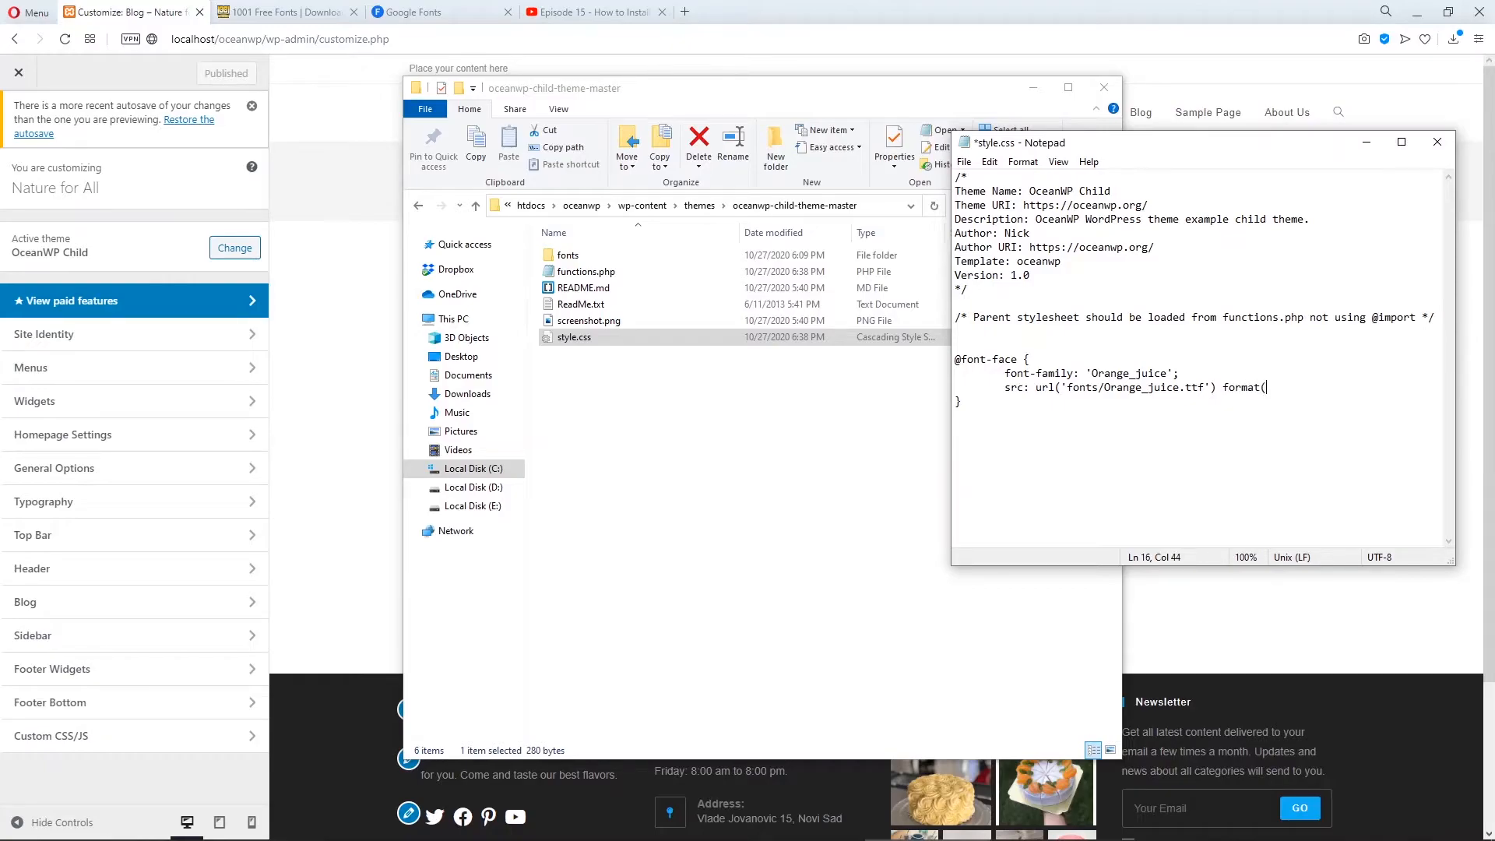
pyautogui.write(';')
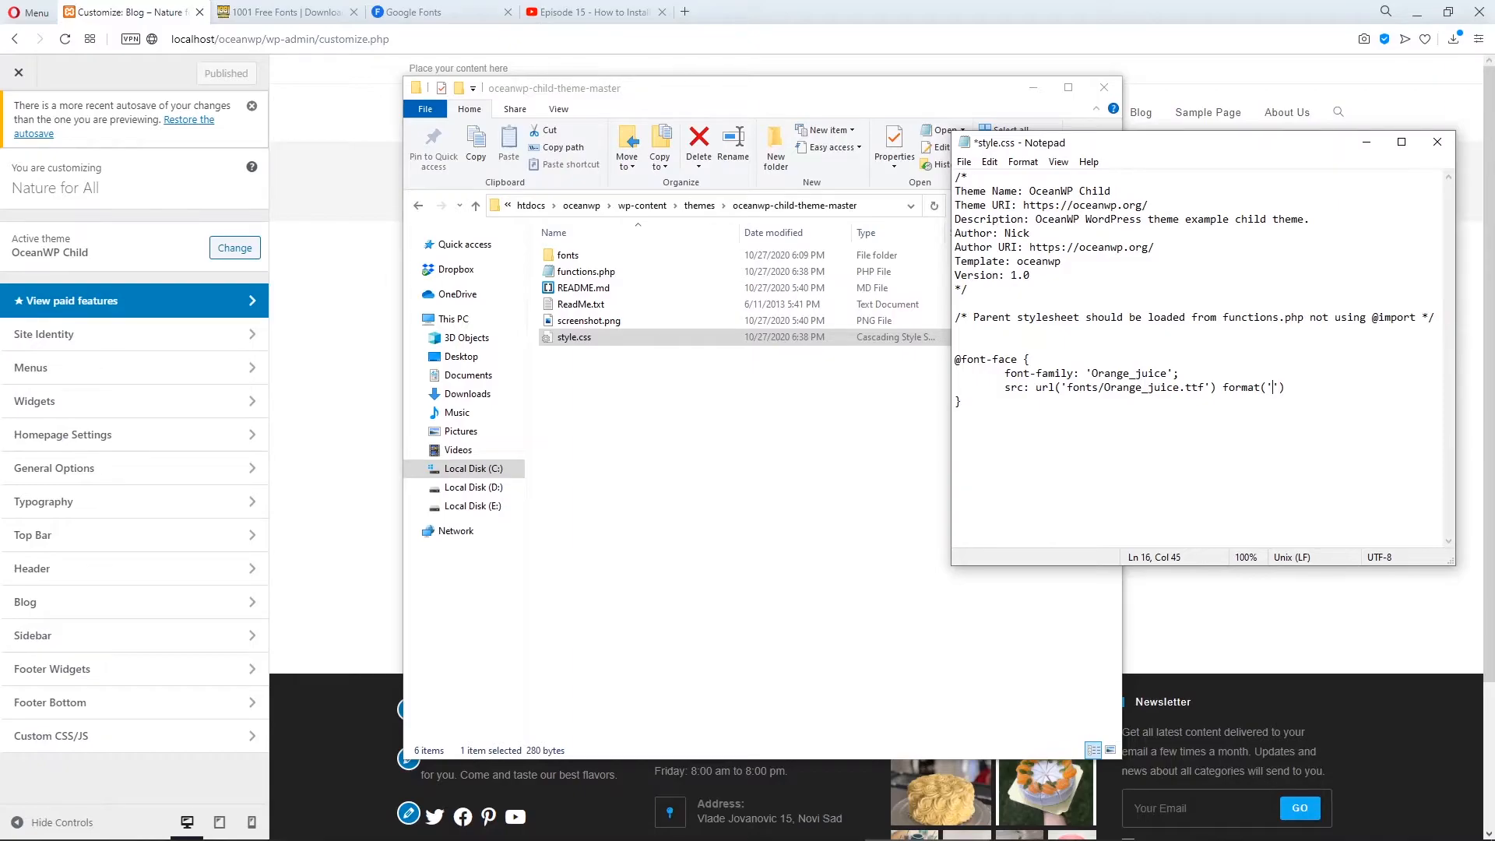
pyautogui.write('truety')
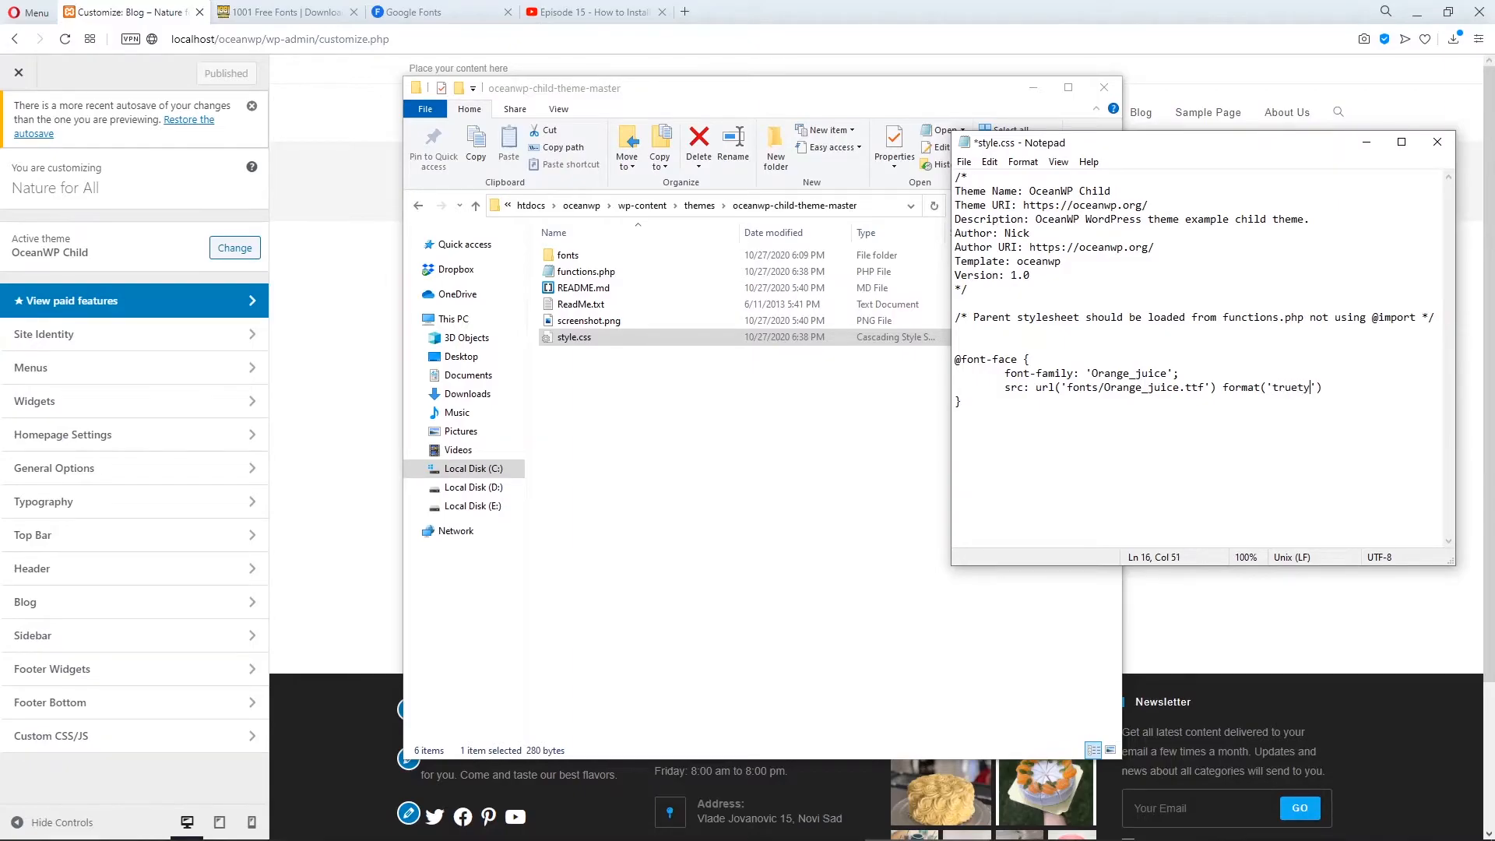
pyautogui.write('ype)')
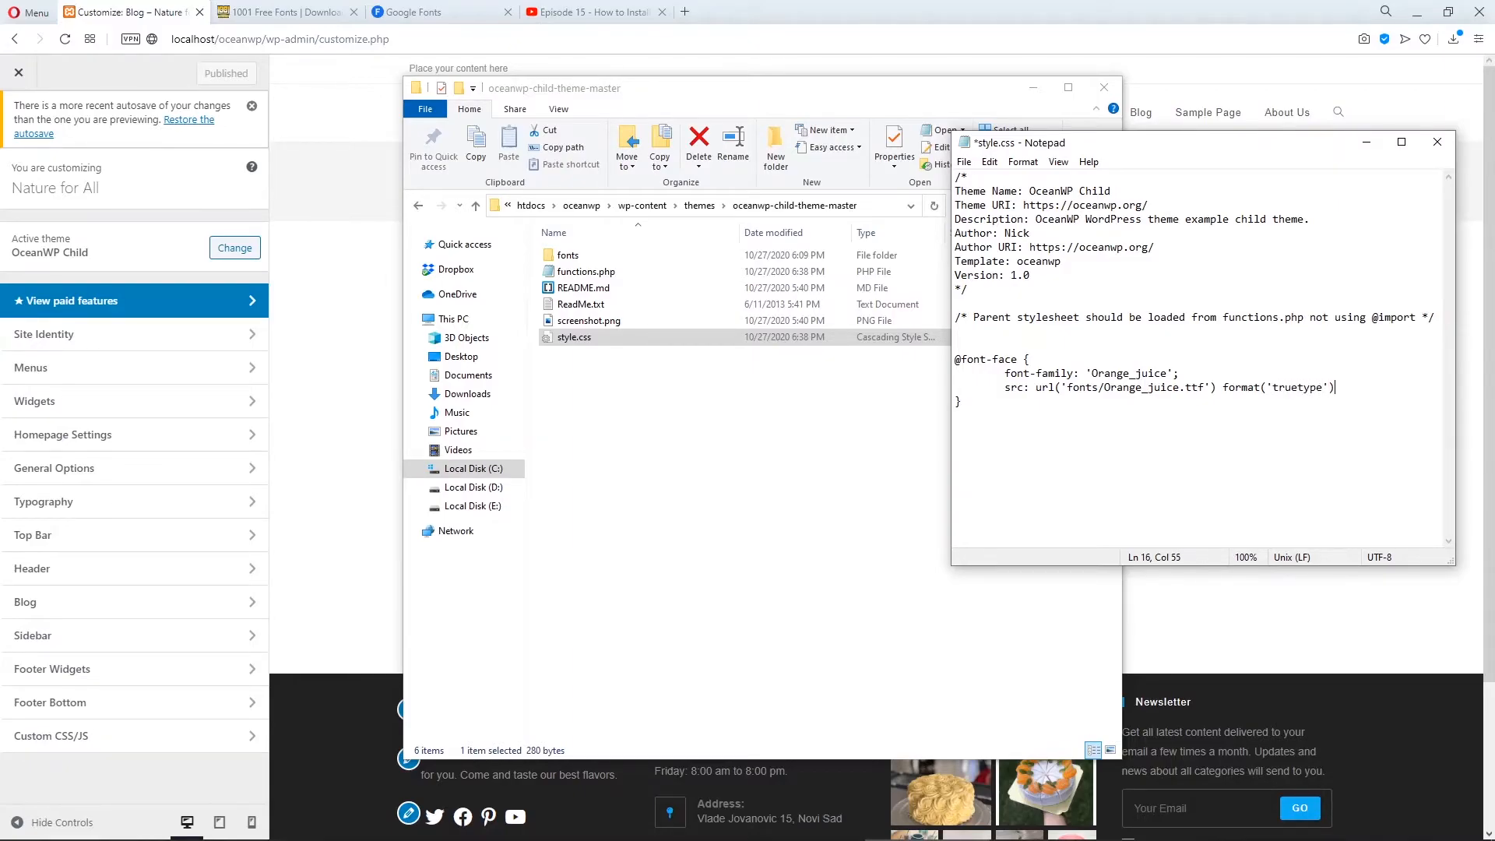
pyautogui.write(';')
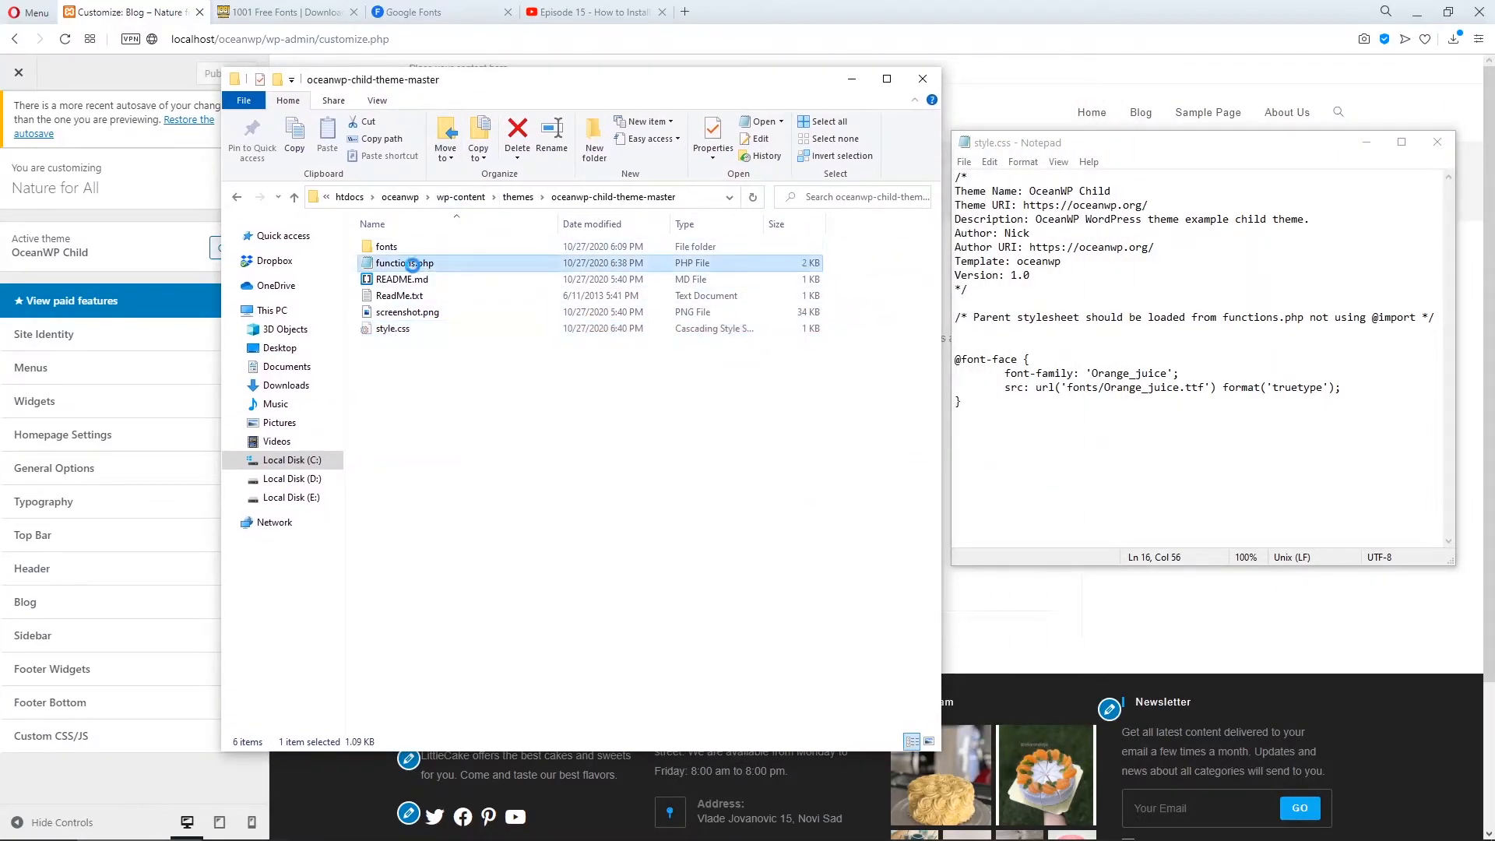
# - Edit functions.php, add the '// Add custom font to font settings' comment at the end, and save
pyautogui.rightClick(404, 263)
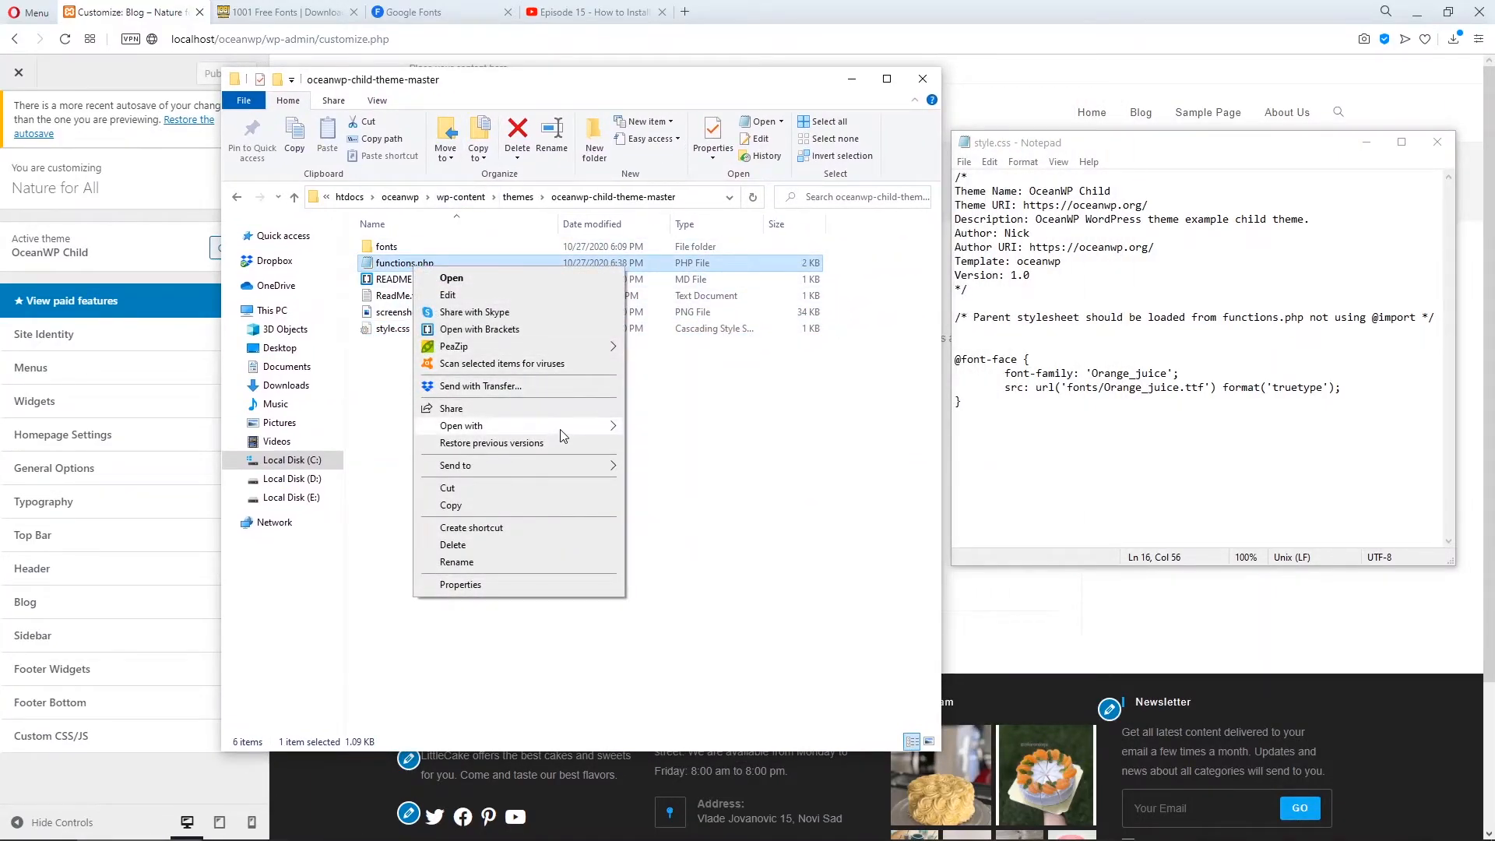
pyautogui.click(451, 277)
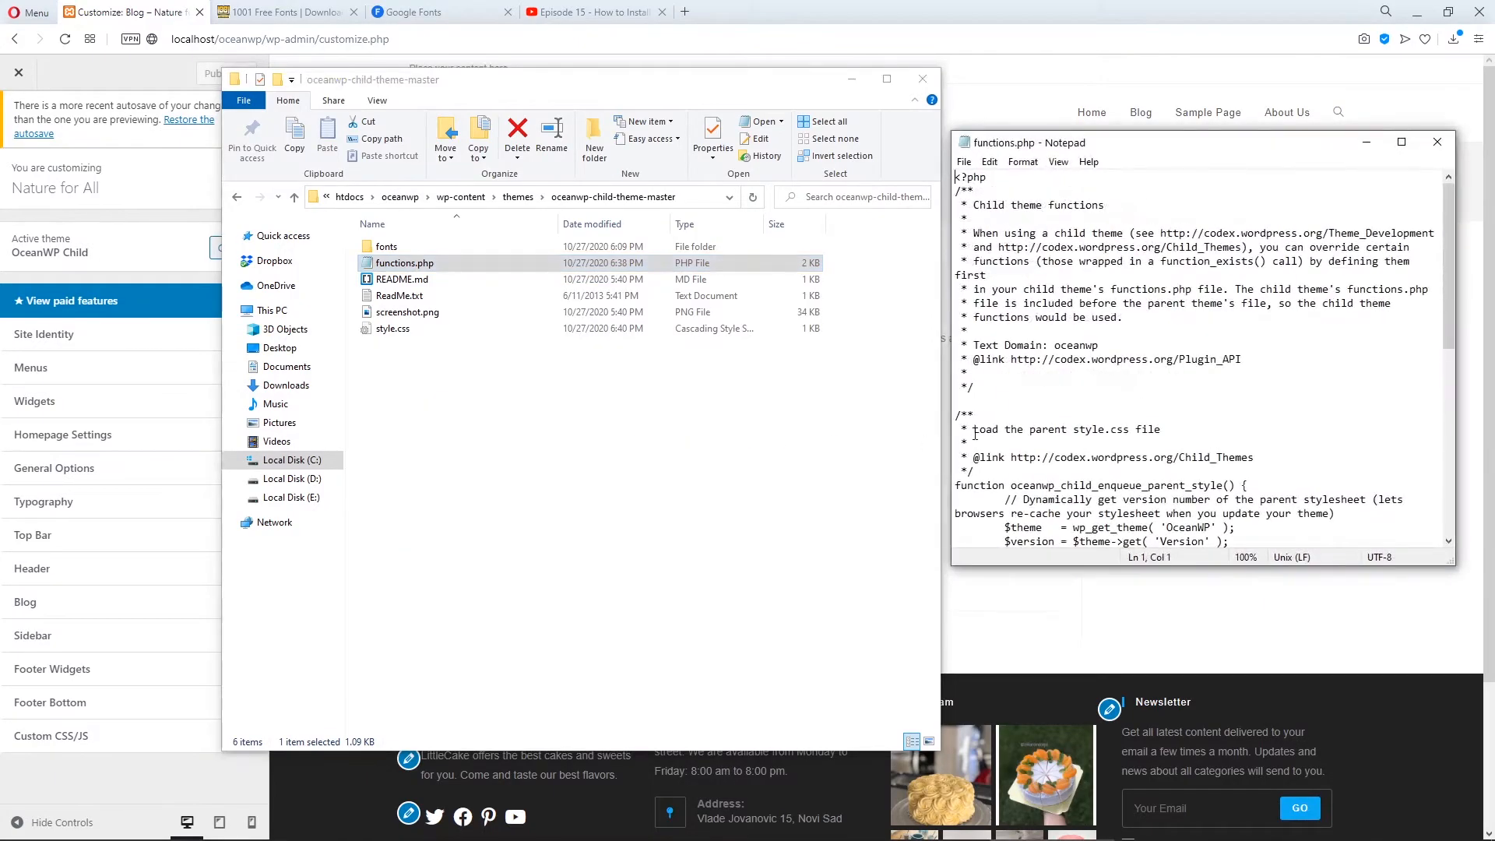
pyautogui.scroll(-3)
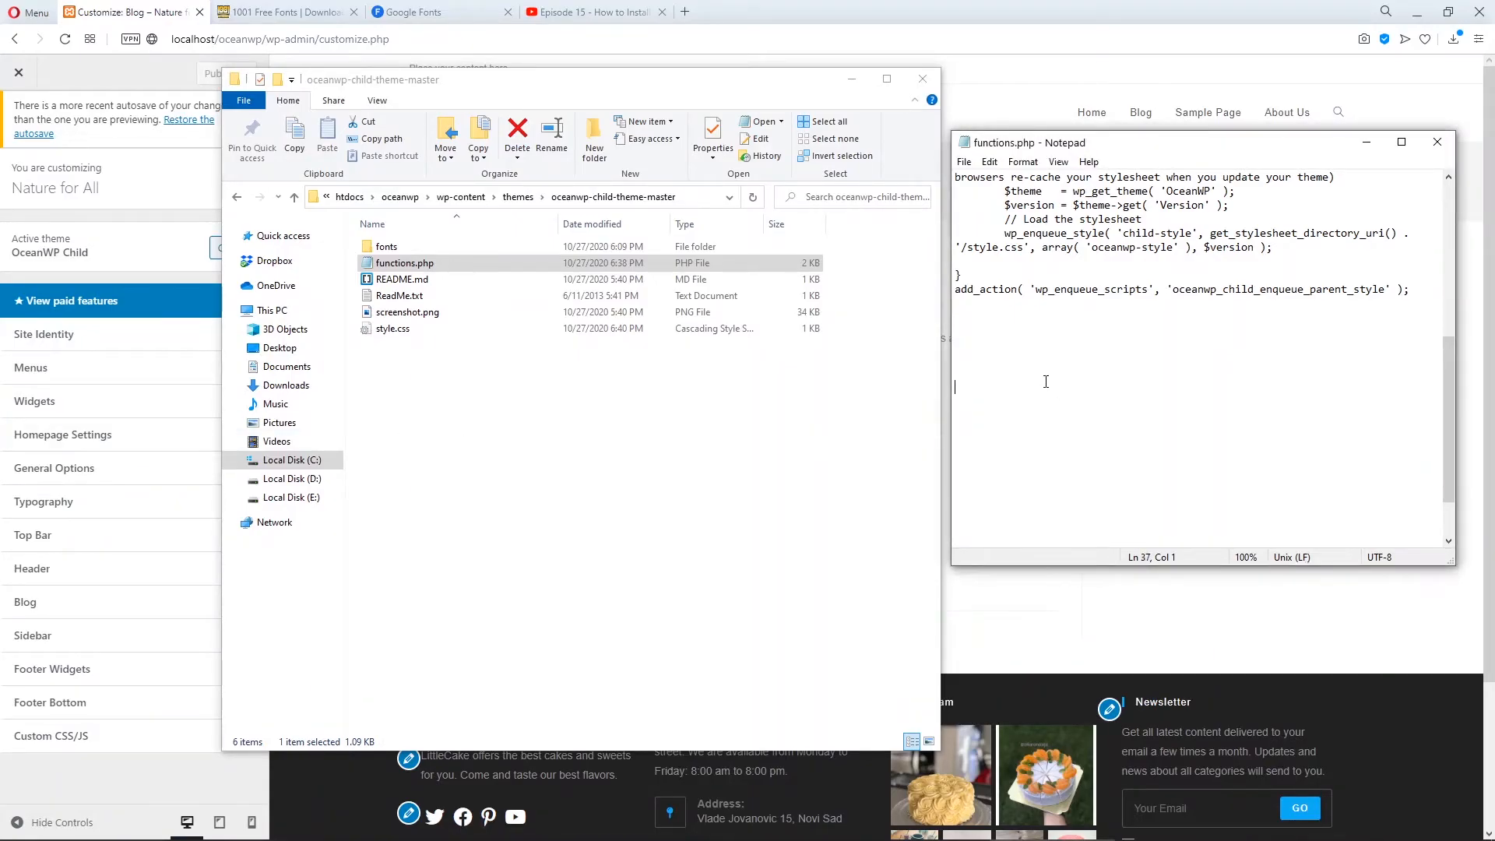
pyautogui.write('// Add custom font to font settings')
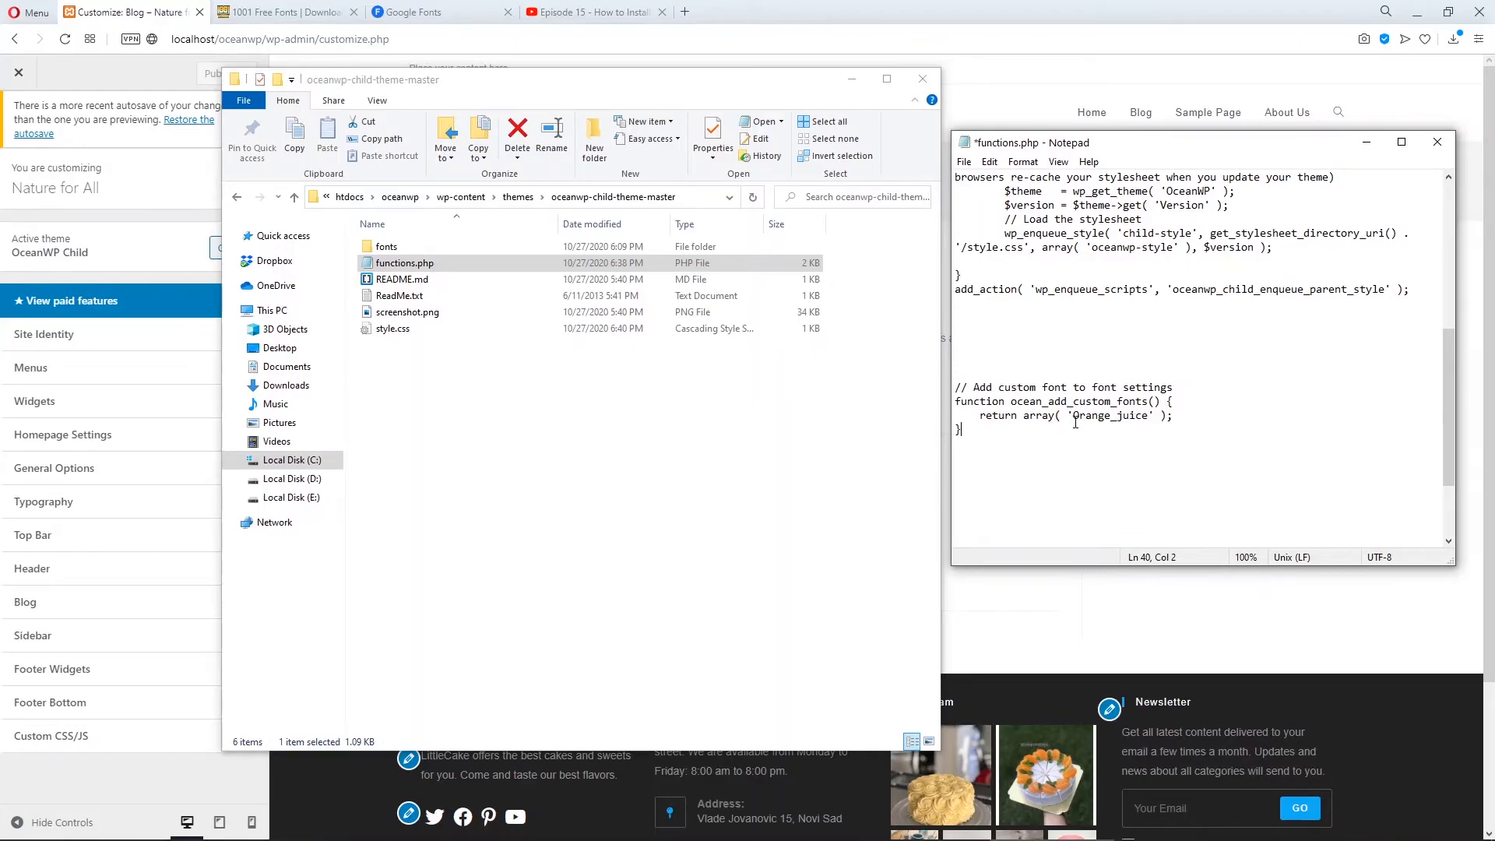
pyautogui.doubleClick(1110, 416)
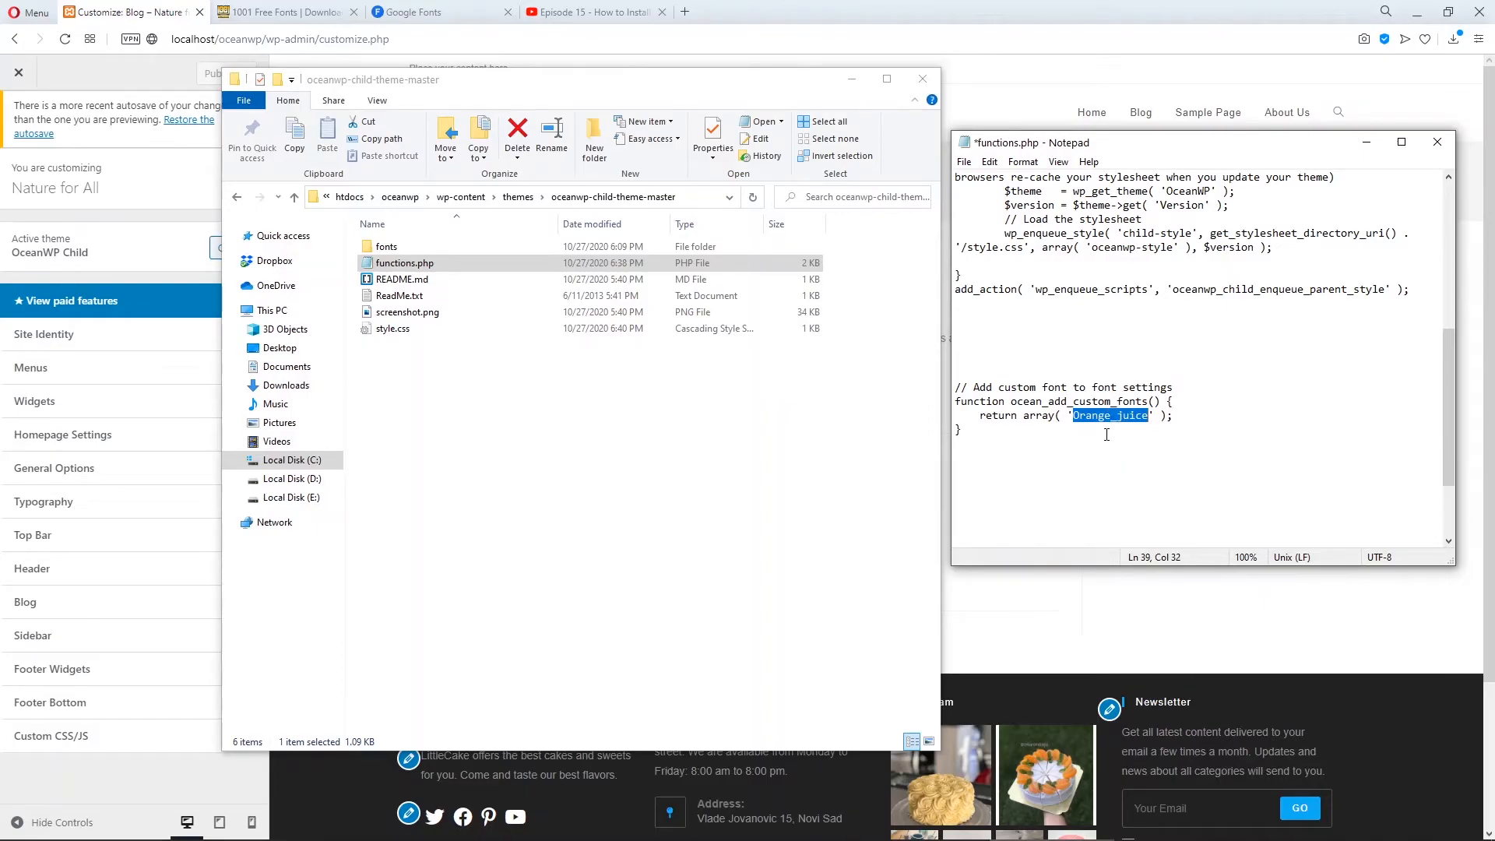
pyautogui.press('ctrl+s')
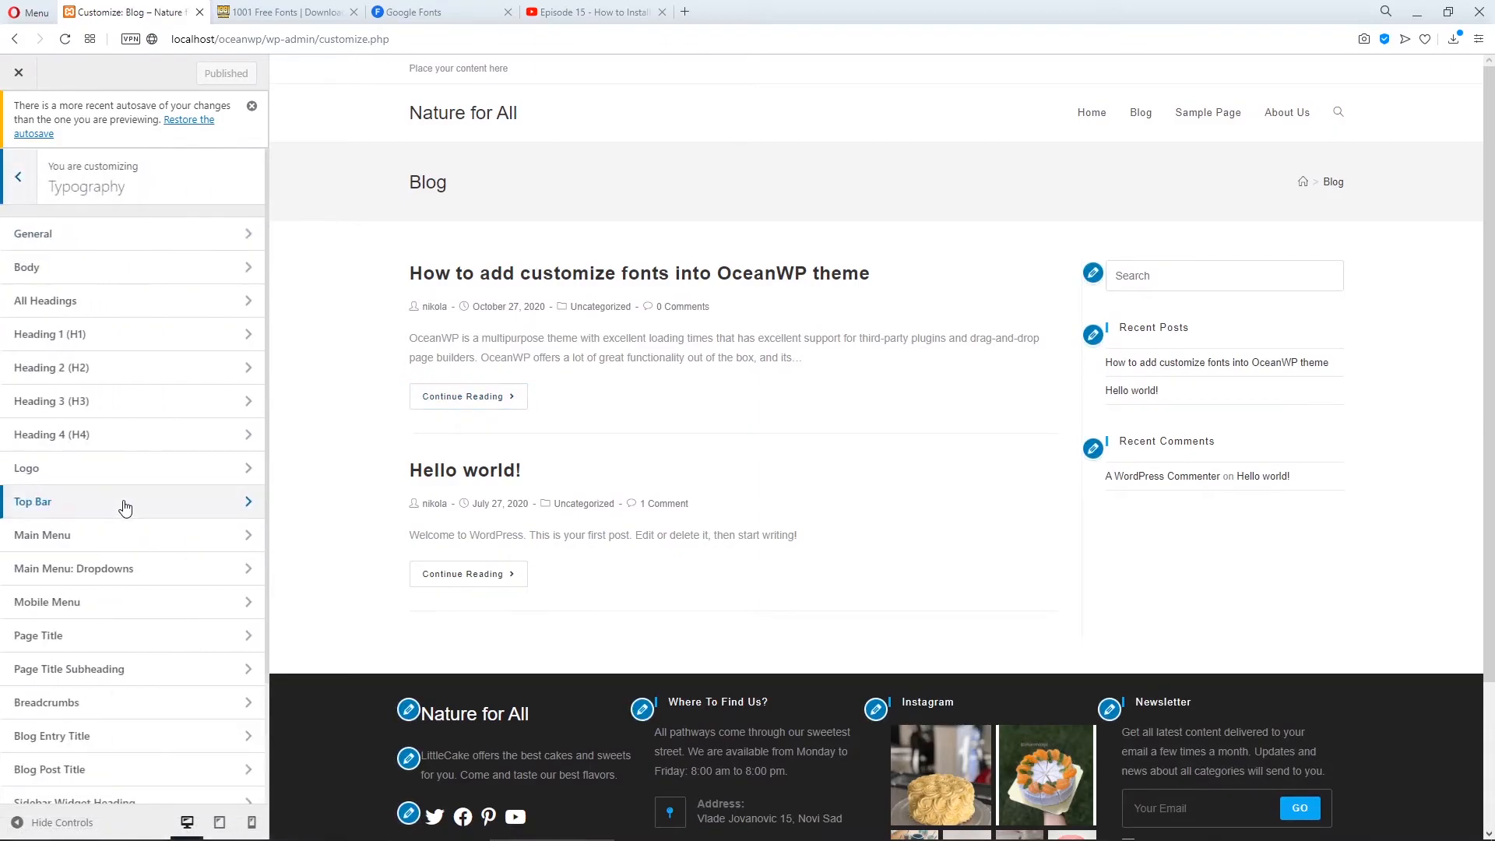
# - Set the Blog Entry Title font family to Orange_juice, then go back to the YouTube episode
pyautogui.scroll(-3)
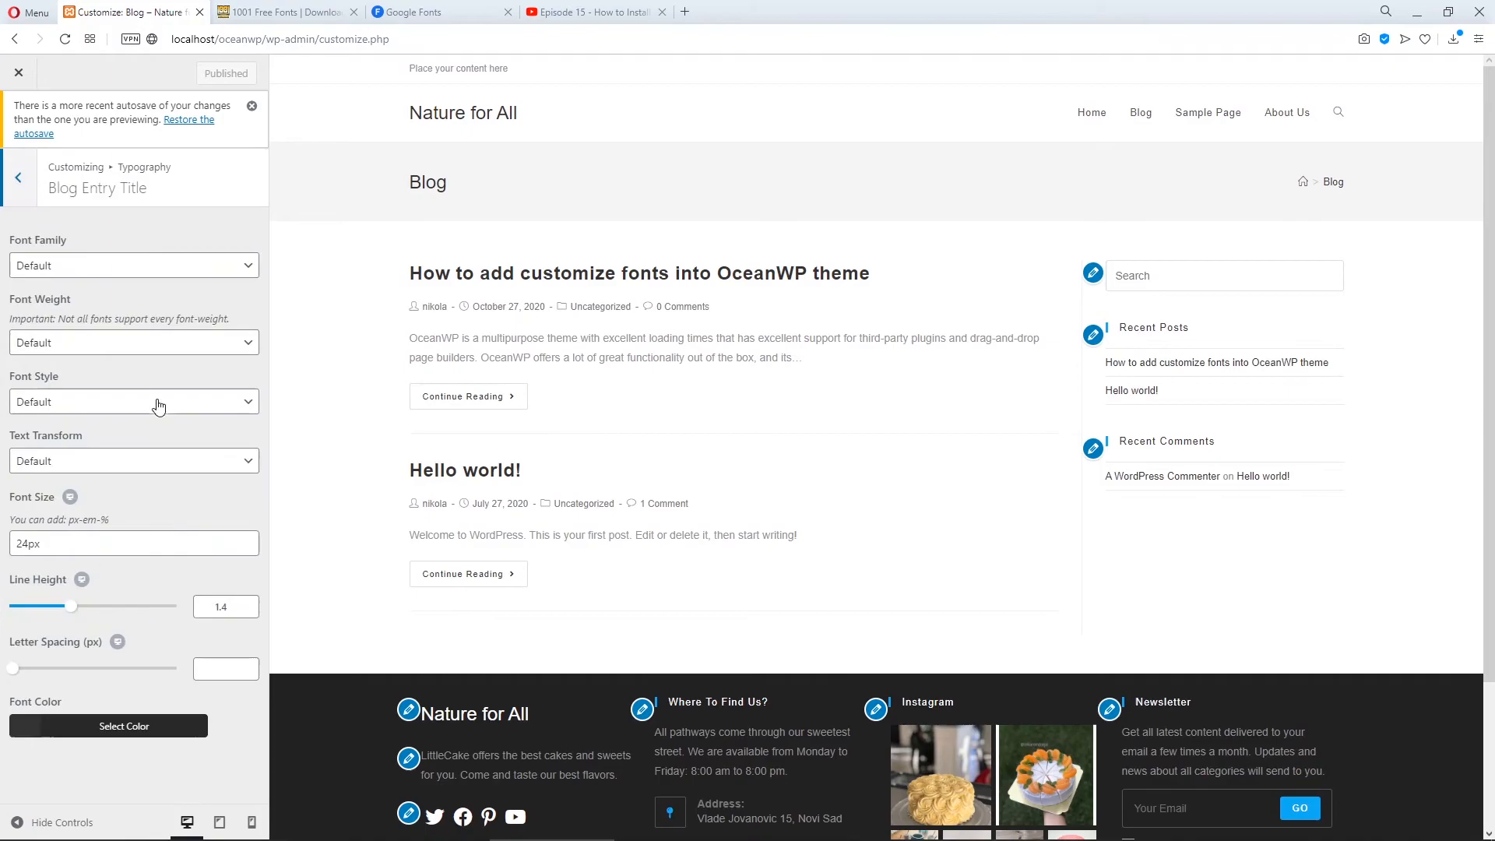
pyautogui.moveTo(464, 471)
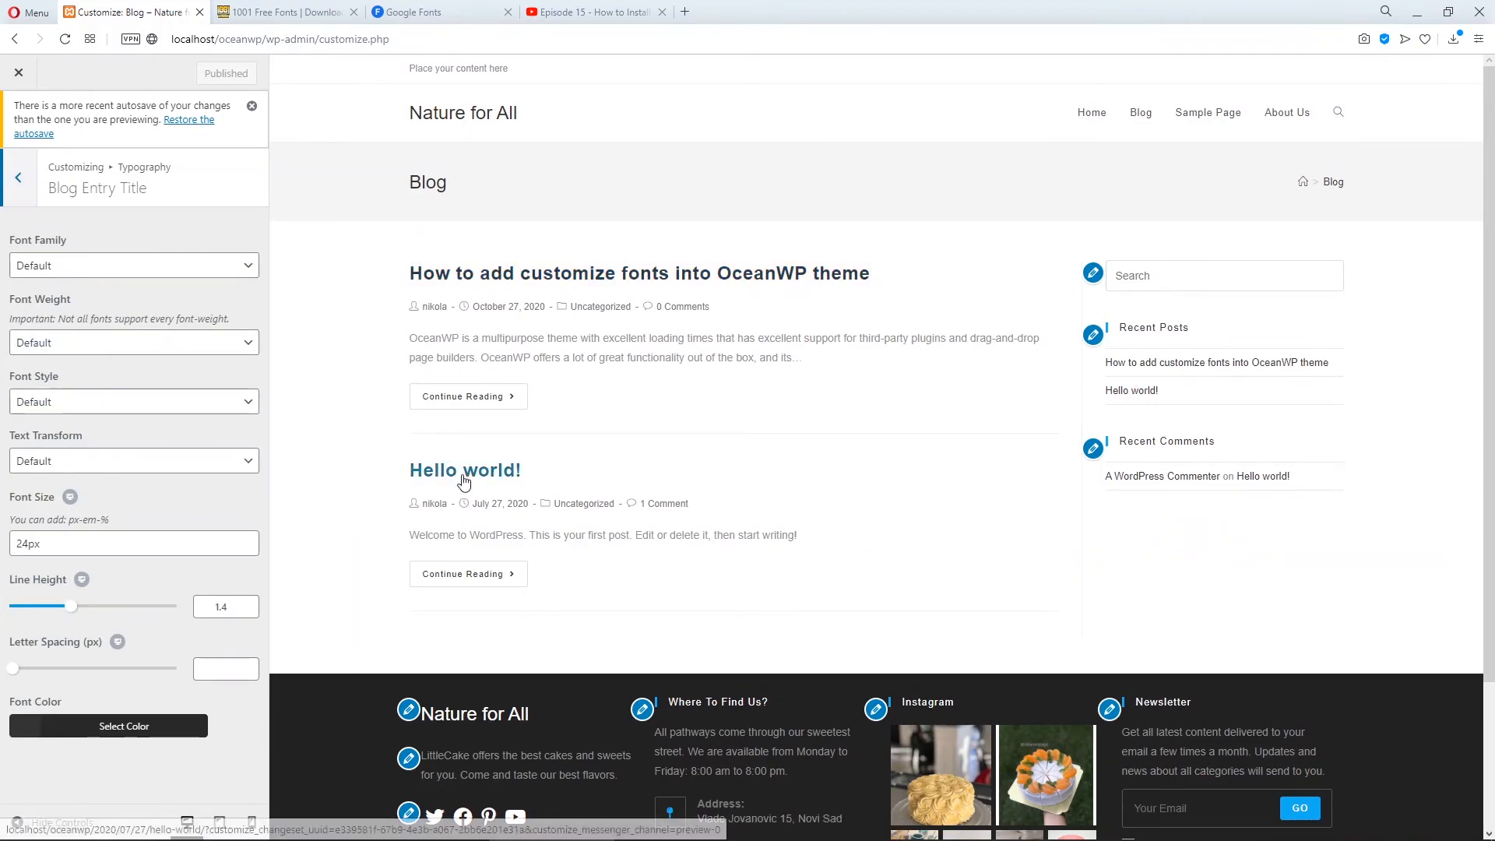
pyautogui.click(132, 265)
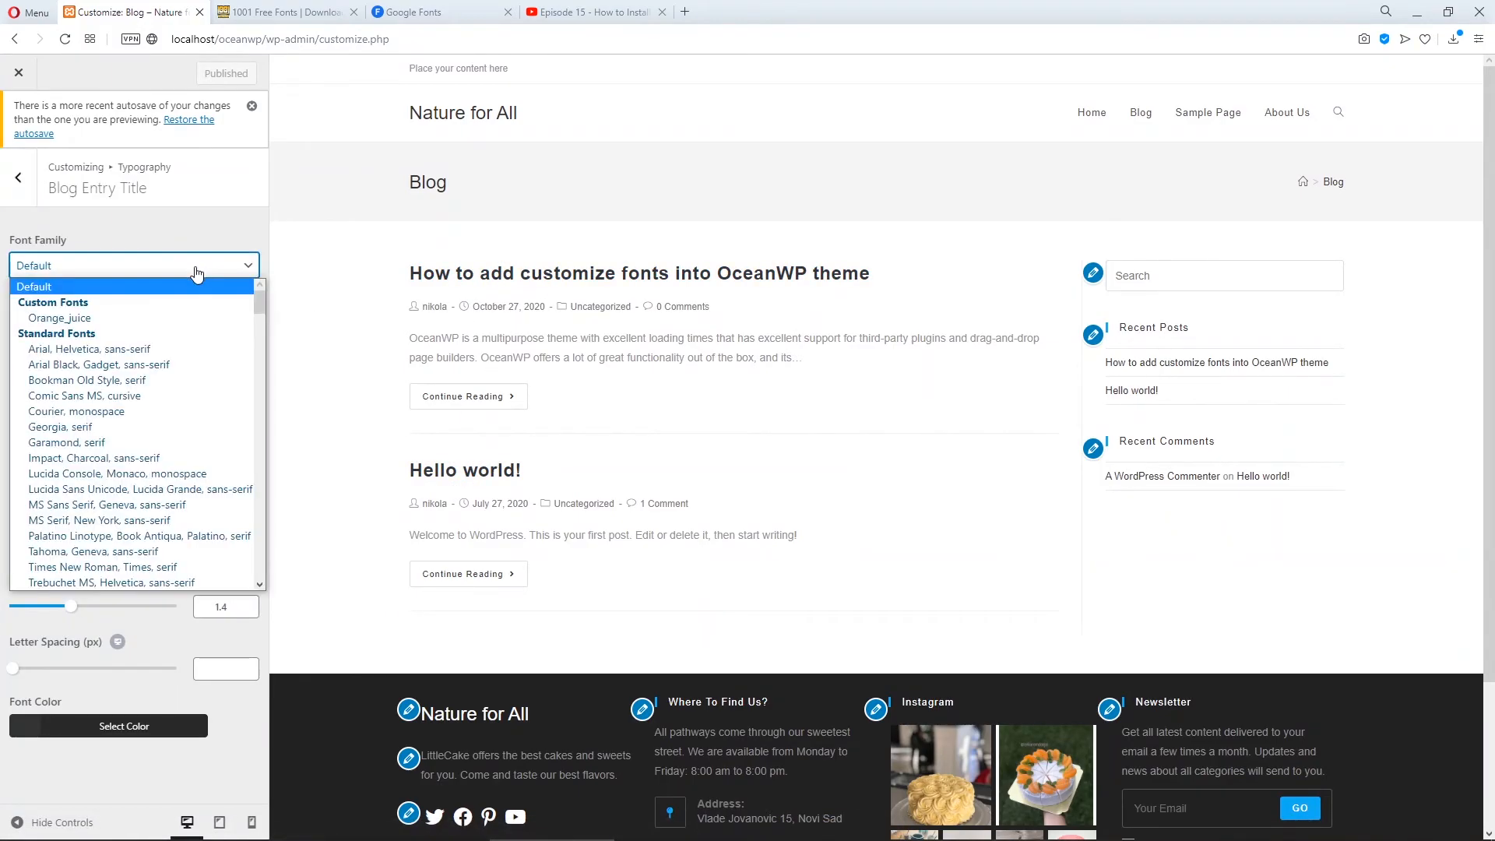
pyautogui.moveTo(61, 318)
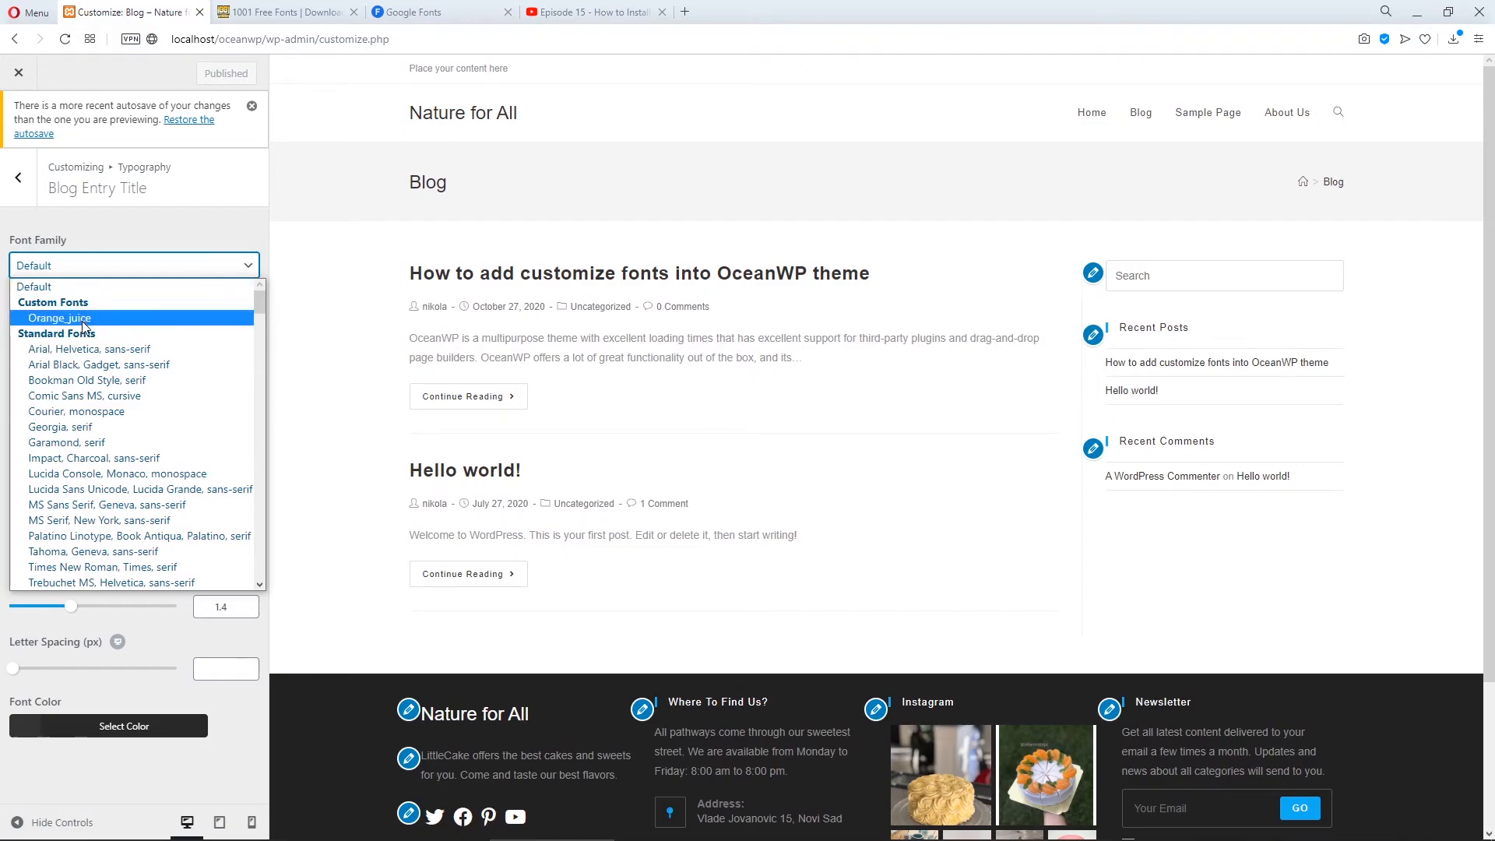
pyautogui.click(62, 318)
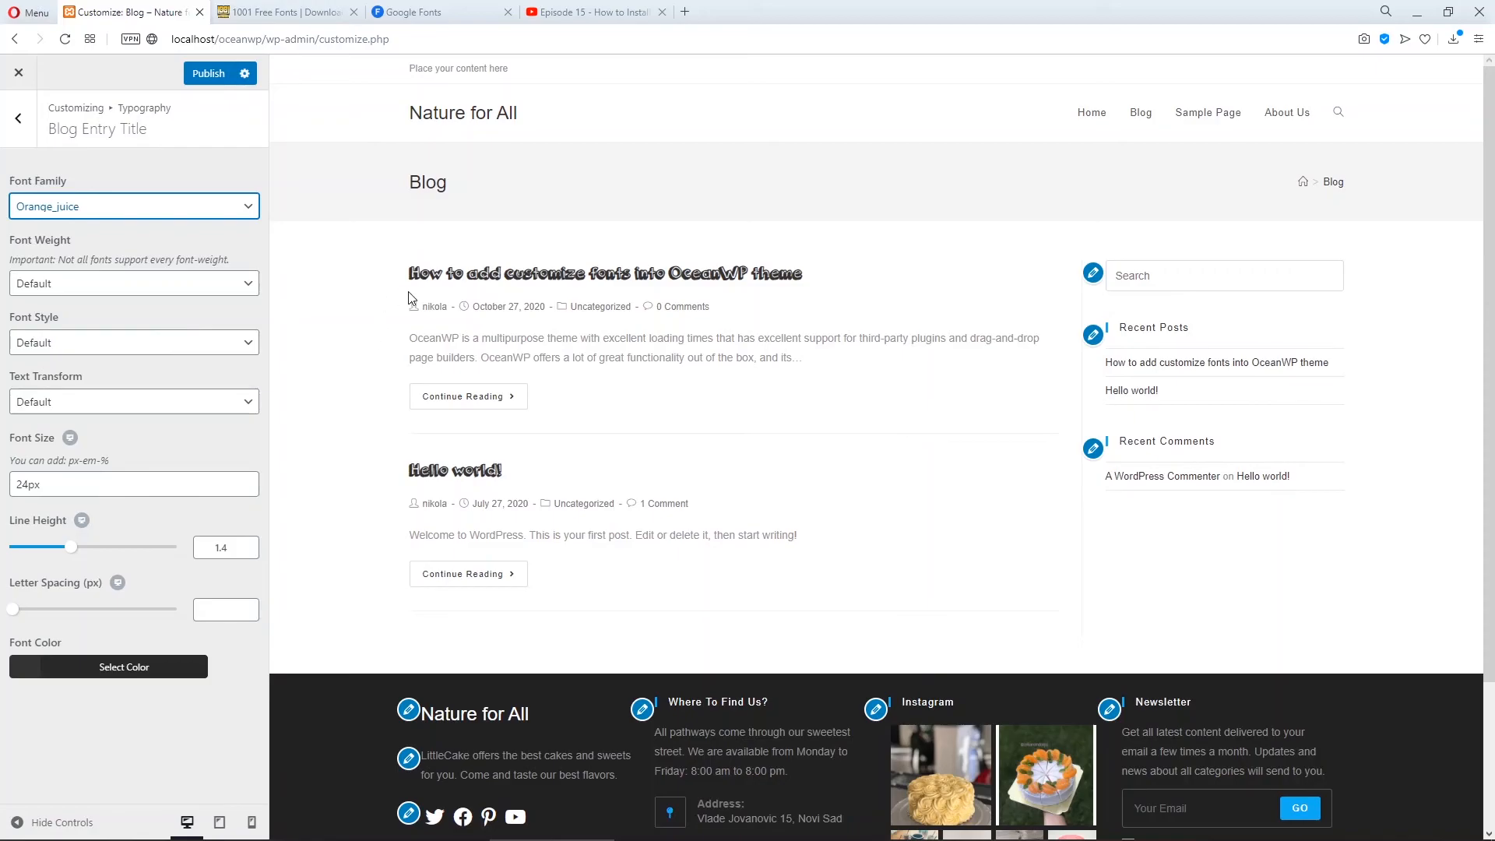
pyautogui.click(591, 12)
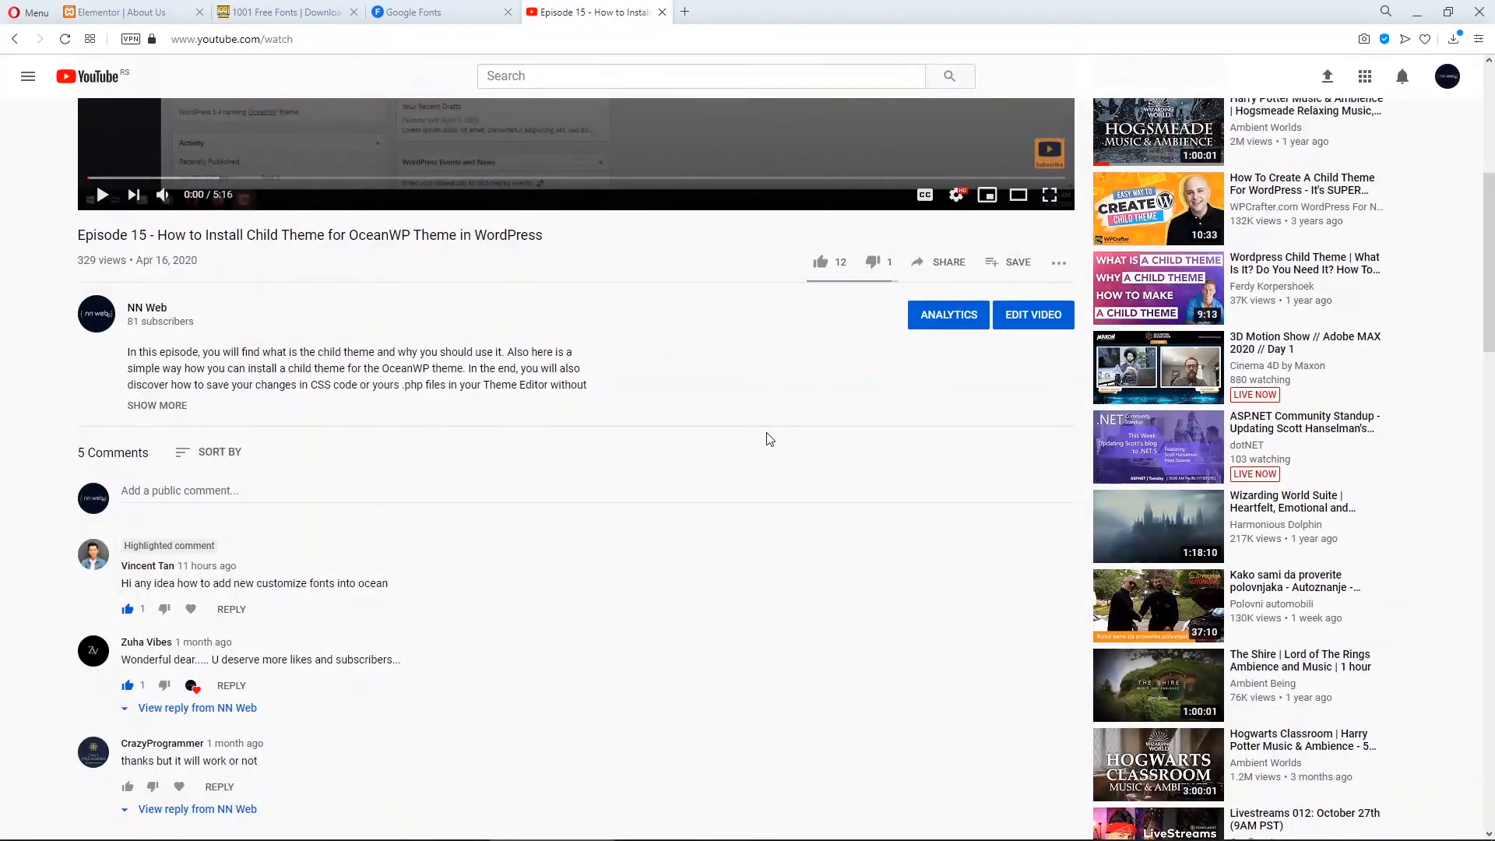